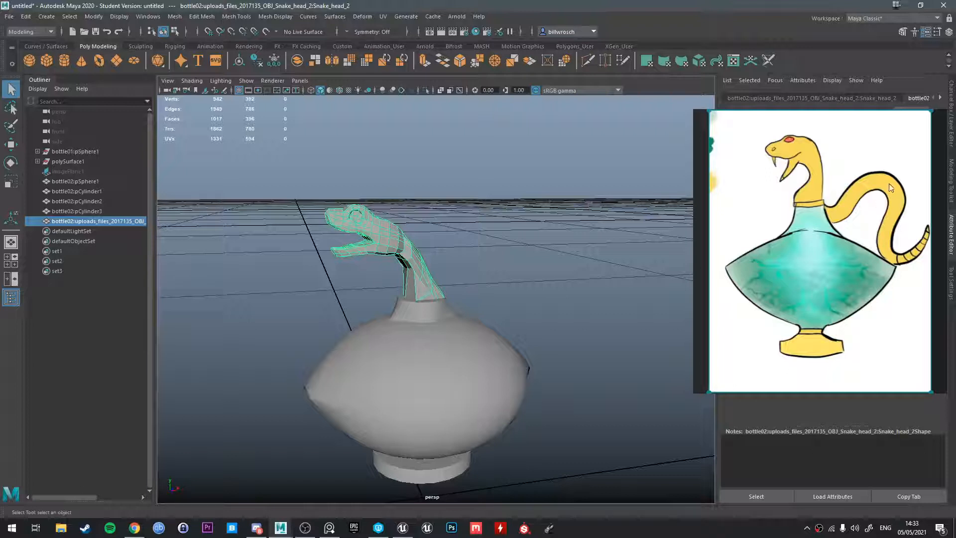
{"action": "mouse_move", "coordinate": [840, 208]}
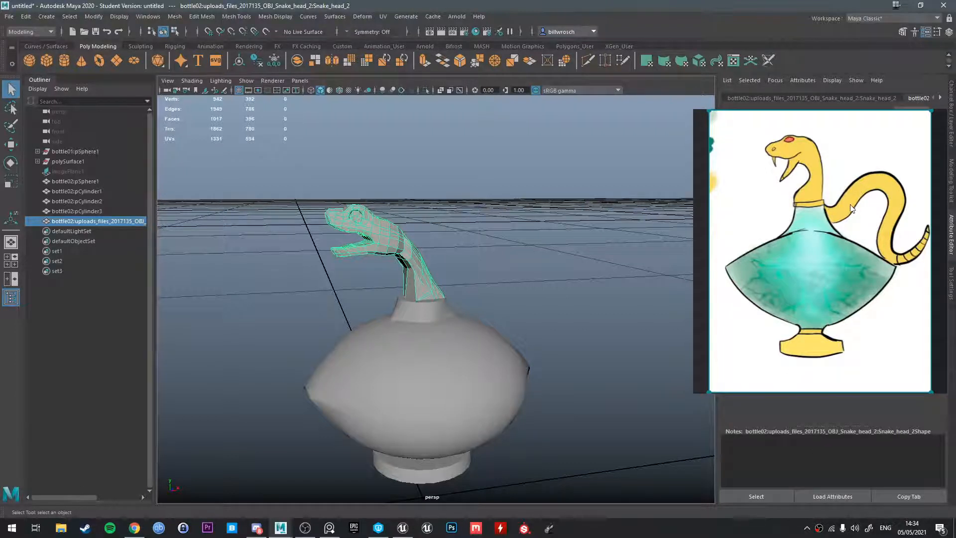
{"action": "mouse_move", "coordinate": [827, 232]}
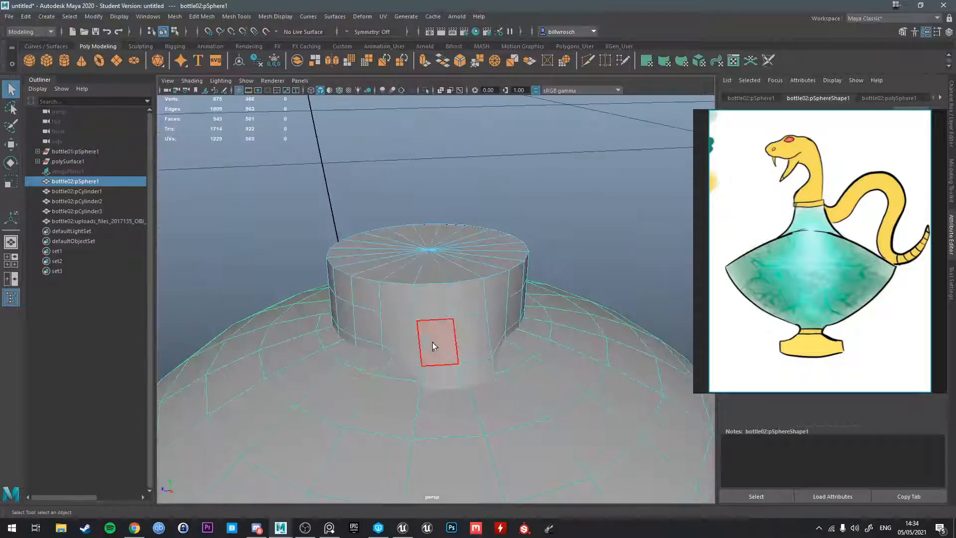
Orbit around the bottle to inspect where the neck meets the body.
{"action": "left_click_drag", "start_coordinate": [433, 345], "coordinate": [473, 383]}
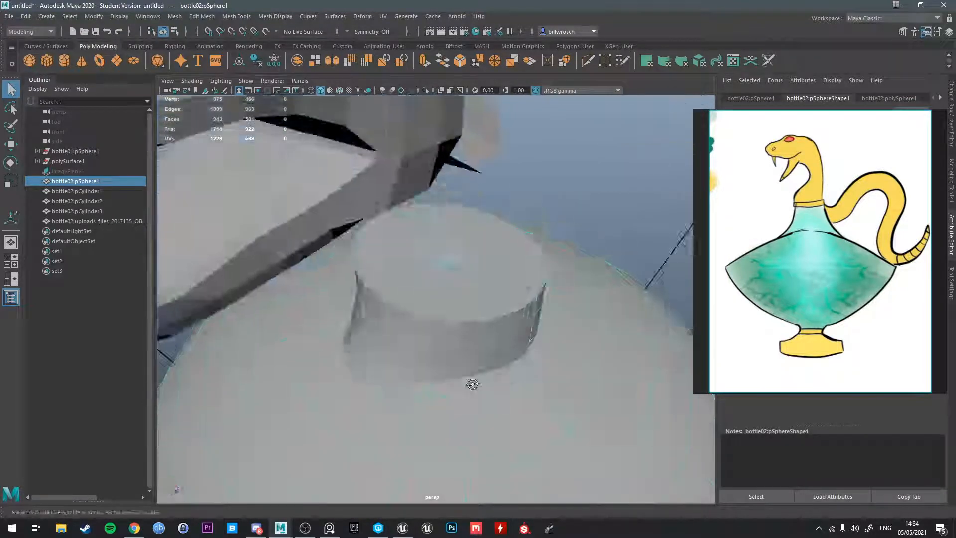
{"action": "left_click_drag", "start_coordinate": [472, 383], "coordinate": [567, 325]}
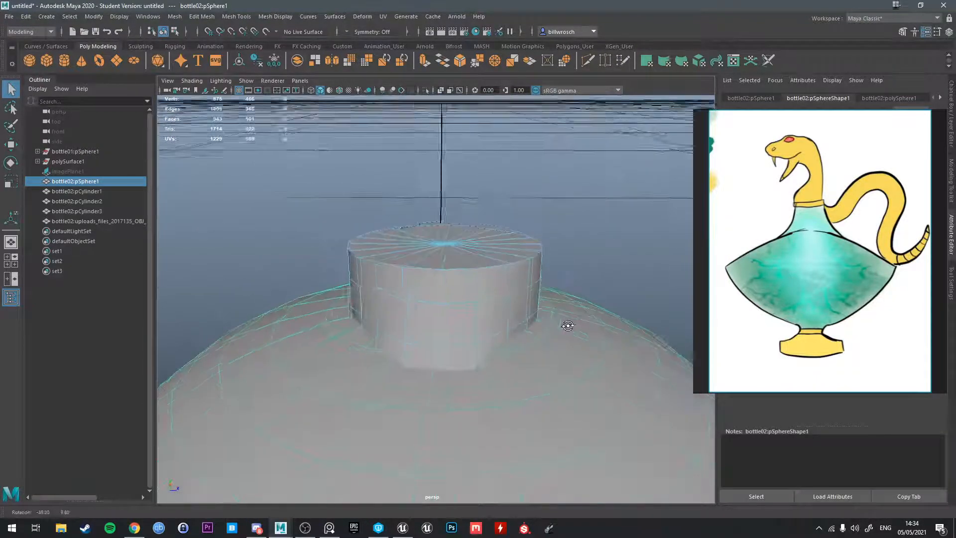
{"action": "left_click_drag", "start_coordinate": [567, 326], "coordinate": [405, 311]}
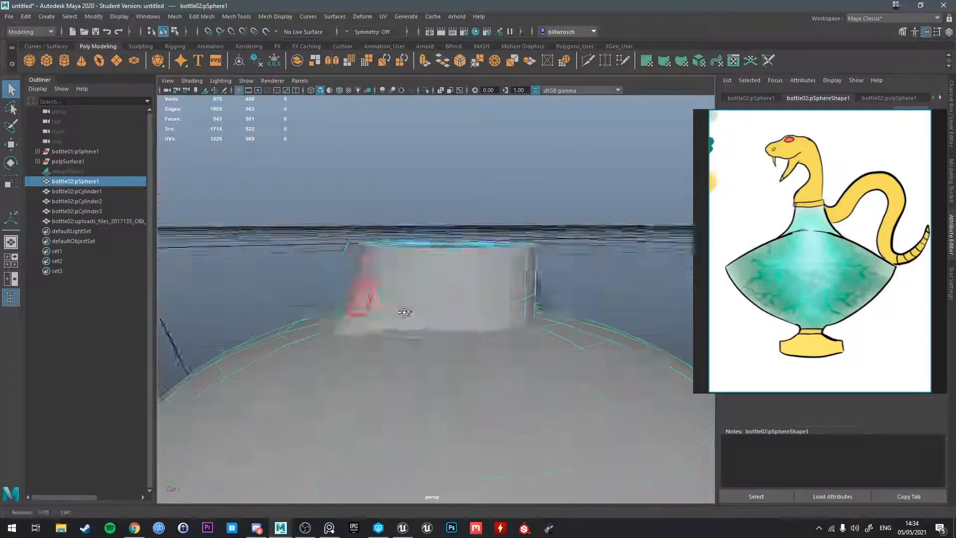
{"action": "left_click_drag", "start_coordinate": [404, 312], "coordinate": [515, 315]}
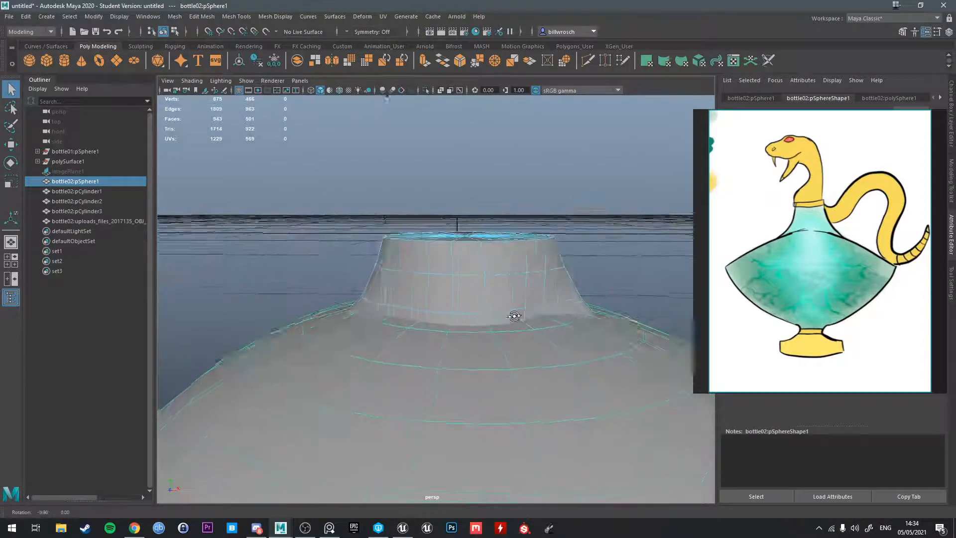
{"action": "left_click_drag", "start_coordinate": [516, 315], "coordinate": [513, 309]}
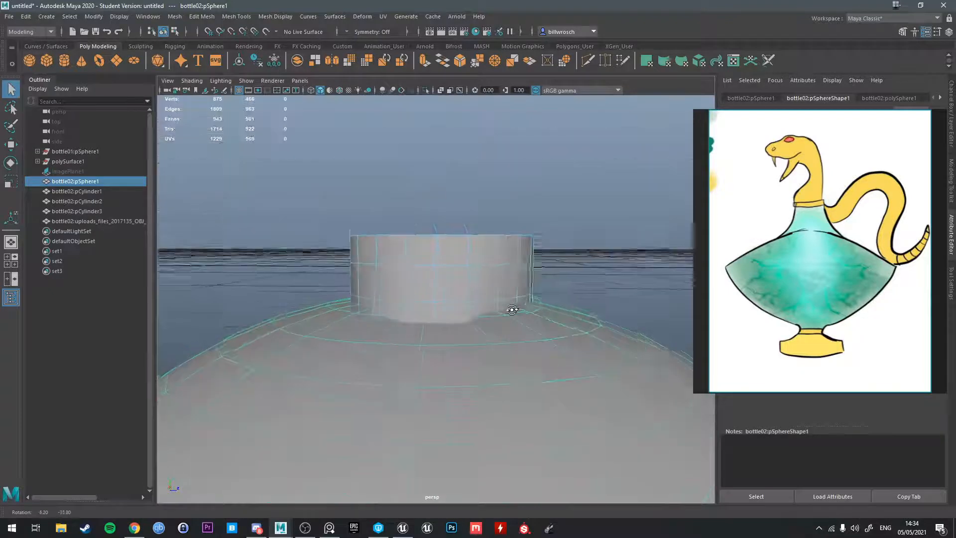
{"action": "left_click_drag", "start_coordinate": [513, 310], "coordinate": [494, 328]}
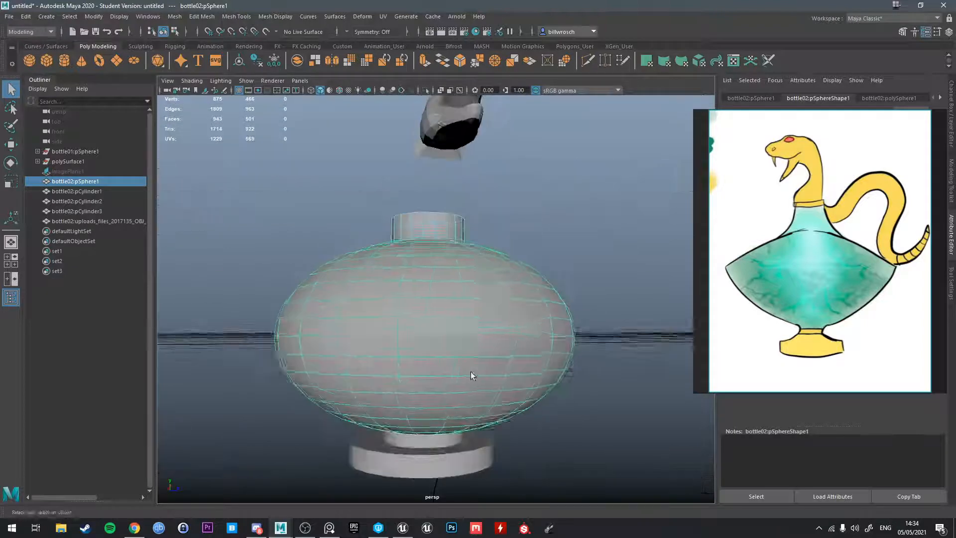
{"action": "left_click_drag", "start_coordinate": [470, 375], "coordinate": [467, 325]}
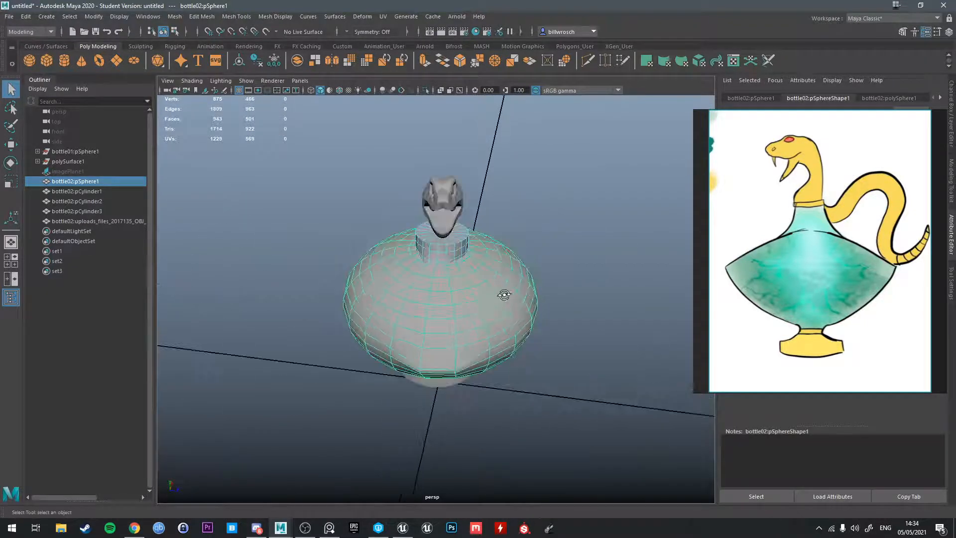
{"action": "left_click_drag", "start_coordinate": [505, 294], "coordinate": [499, 318]}
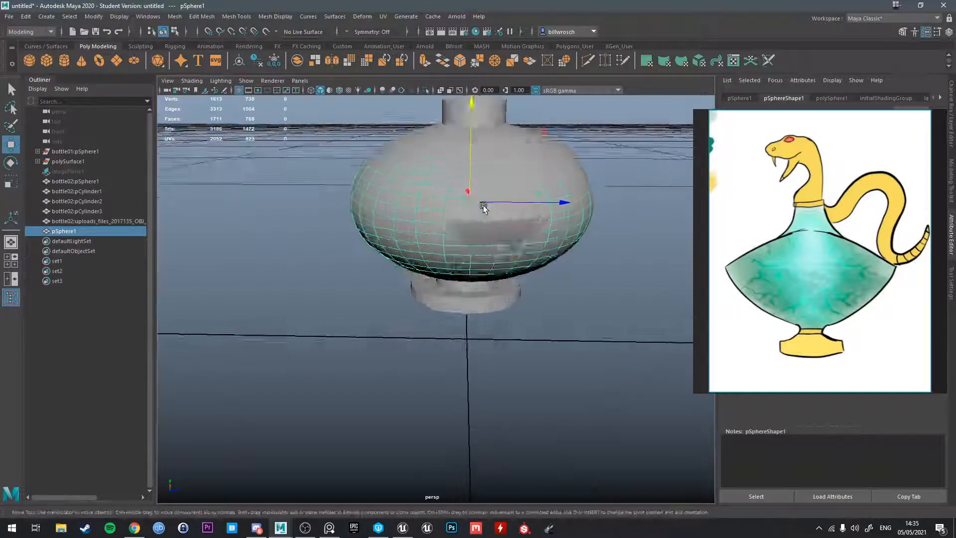
Raise the new sphere between neck and base, and move the old body aside.
{"action": "left_click_drag", "start_coordinate": [483, 205], "coordinate": [467, 216]}
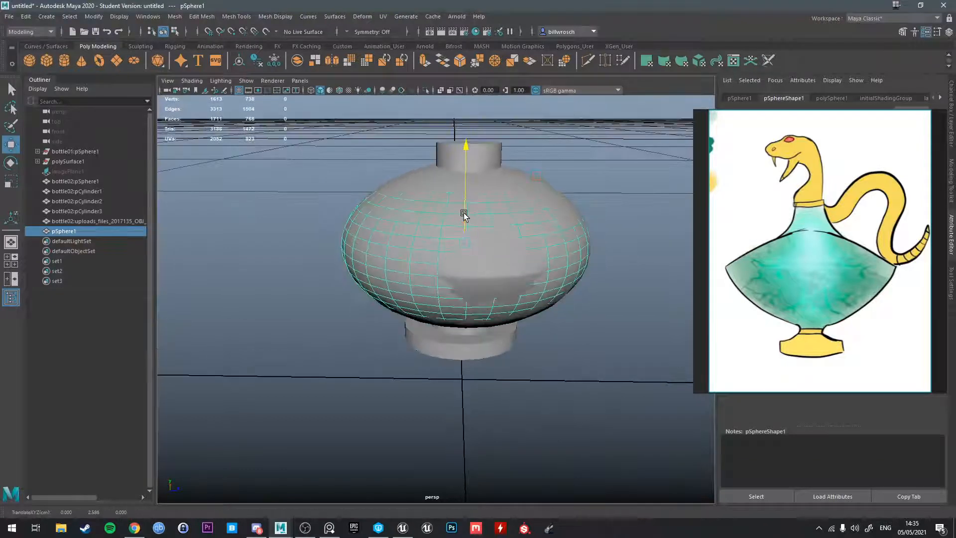
{"action": "left_click_drag", "start_coordinate": [464, 217], "coordinate": [482, 226]}
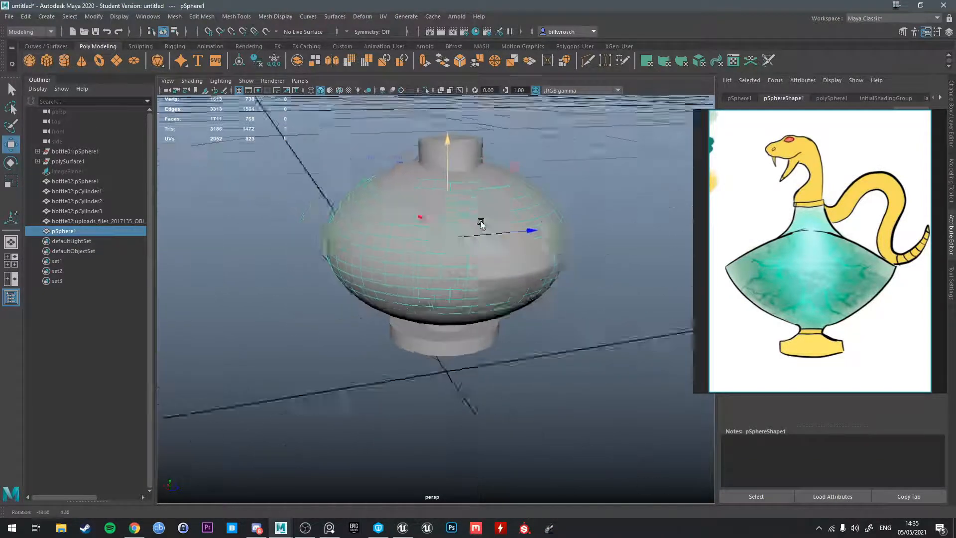
{"action": "left_click", "coordinate": [75, 182]}
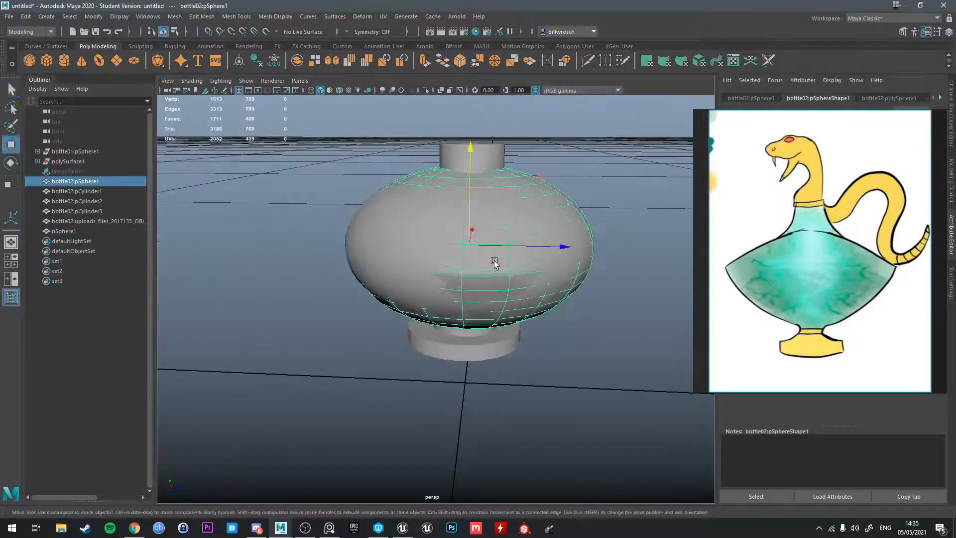
{"action": "left_click_drag", "start_coordinate": [494, 262], "coordinate": [500, 279]}
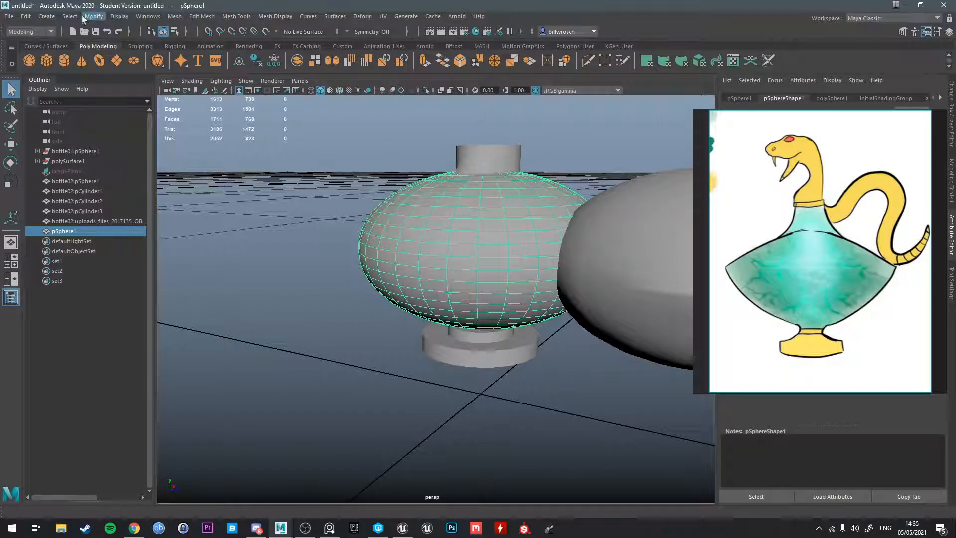
Add a free image plane from the Create menu for the snake bottle reference.
{"action": "left_click", "coordinate": [45, 17]}
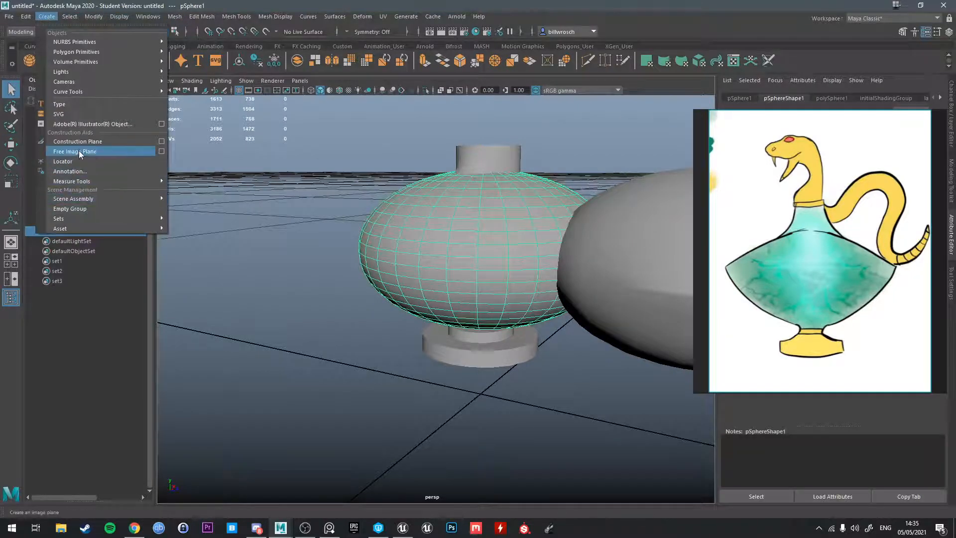
{"action": "left_click", "coordinate": [74, 151]}
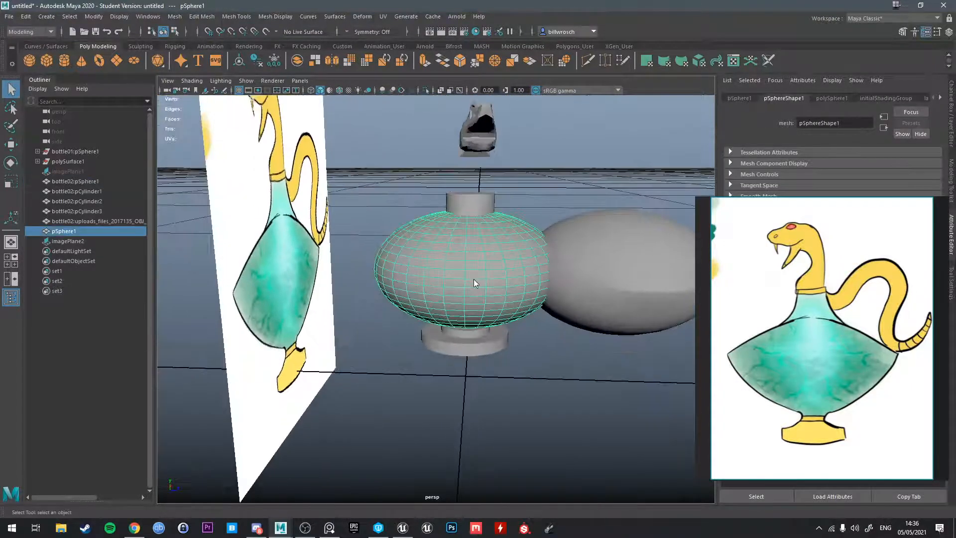
{"action": "left_click_drag", "start_coordinate": [475, 282], "coordinate": [448, 278]}
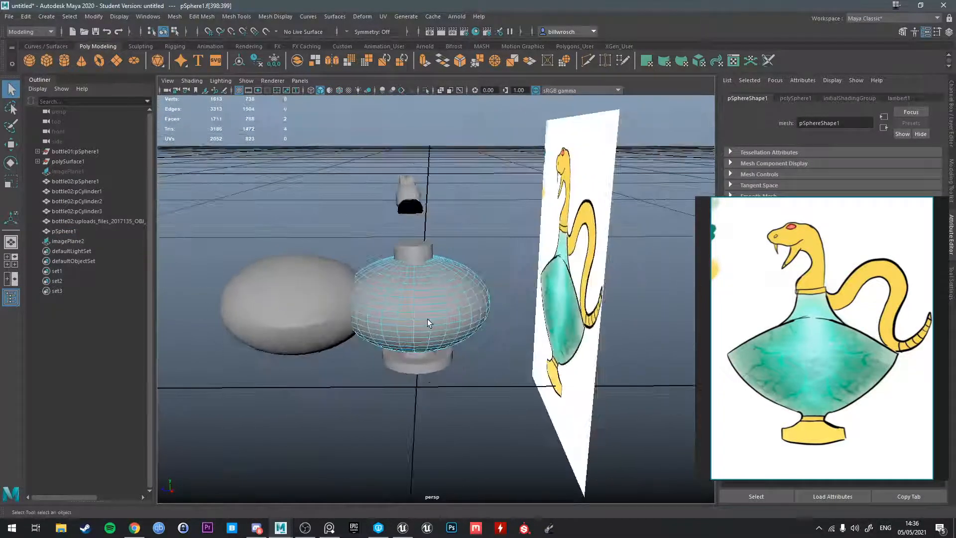
{"action": "left_click_drag", "start_coordinate": [427, 323], "coordinate": [493, 302]}
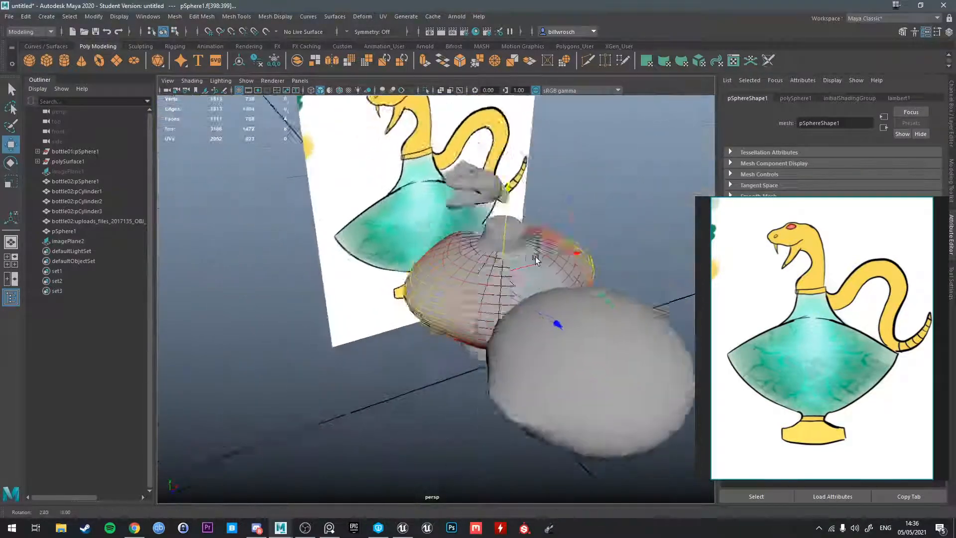
{"action": "left_click_drag", "start_coordinate": [537, 258], "coordinate": [497, 311]}
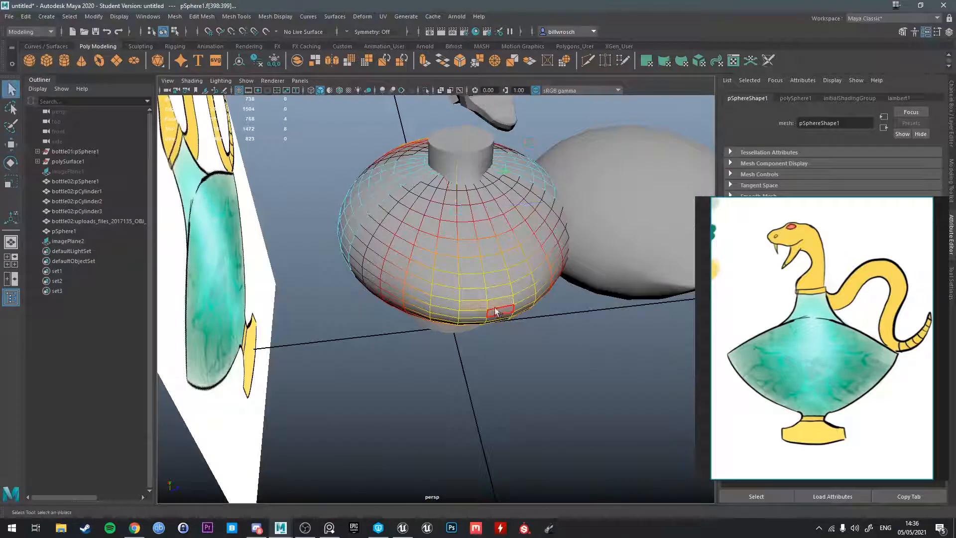
{"action": "left_click_drag", "start_coordinate": [494, 311], "coordinate": [467, 280]}
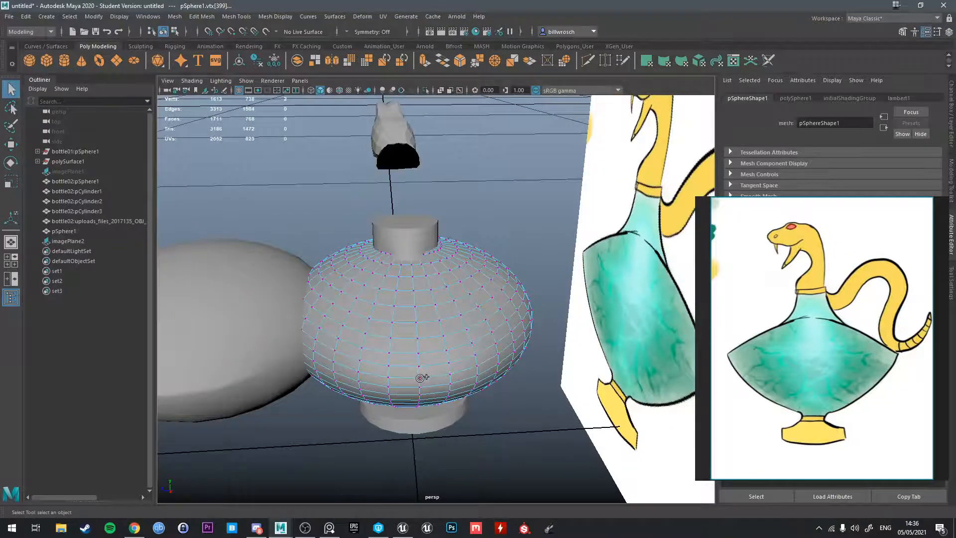
{"action": "left_click_drag", "start_coordinate": [422, 377], "coordinate": [469, 270]}
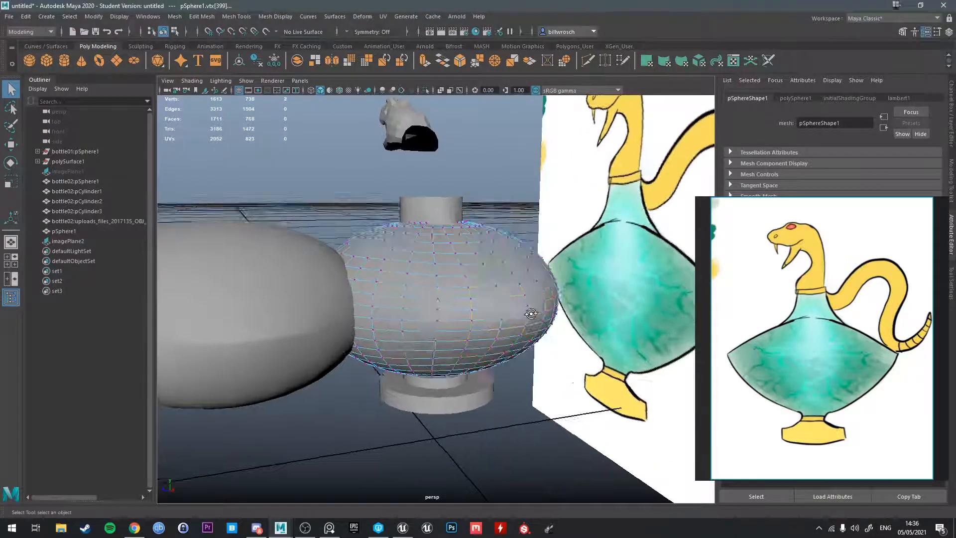
{"action": "left_click_drag", "start_coordinate": [530, 314], "coordinate": [645, 316]}
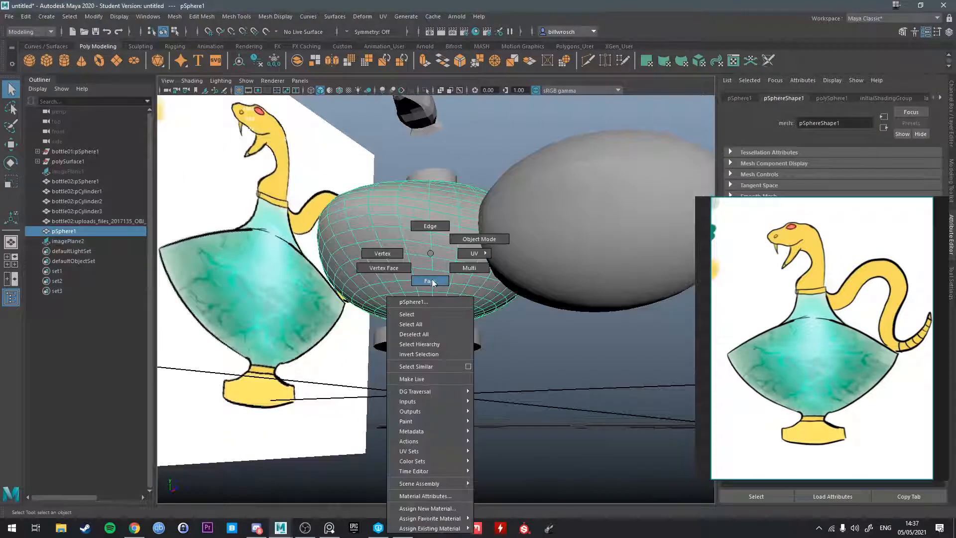
Switch the body to Face mode and orbit out to view both bottle bodies.
{"action": "left_click", "coordinate": [428, 280]}
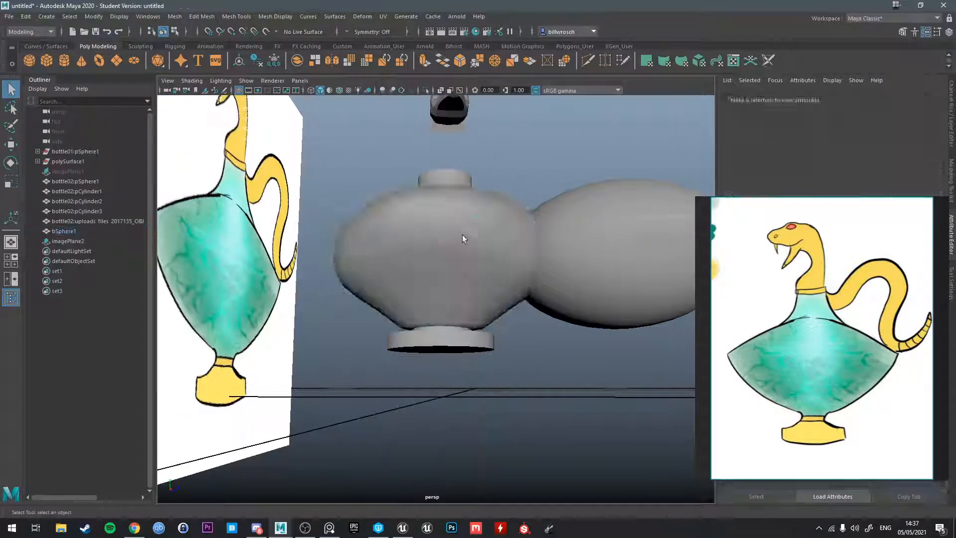
{"action": "left_click_drag", "start_coordinate": [463, 238], "coordinate": [499, 306]}
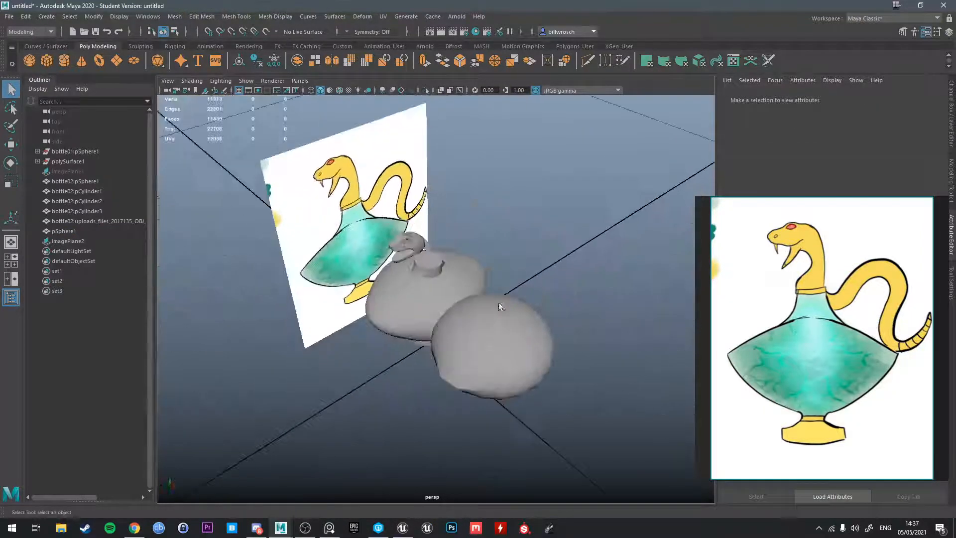
{"action": "left_click_drag", "start_coordinate": [498, 306], "coordinate": [465, 271]}
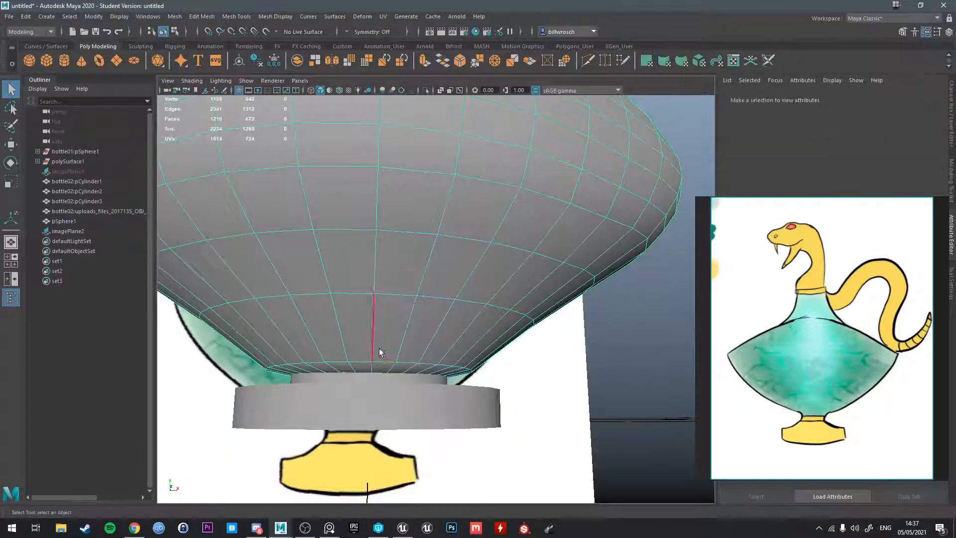
Select an underside edge, then lower the body and base cylinder into position.
{"action": "left_click", "coordinate": [367, 358]}
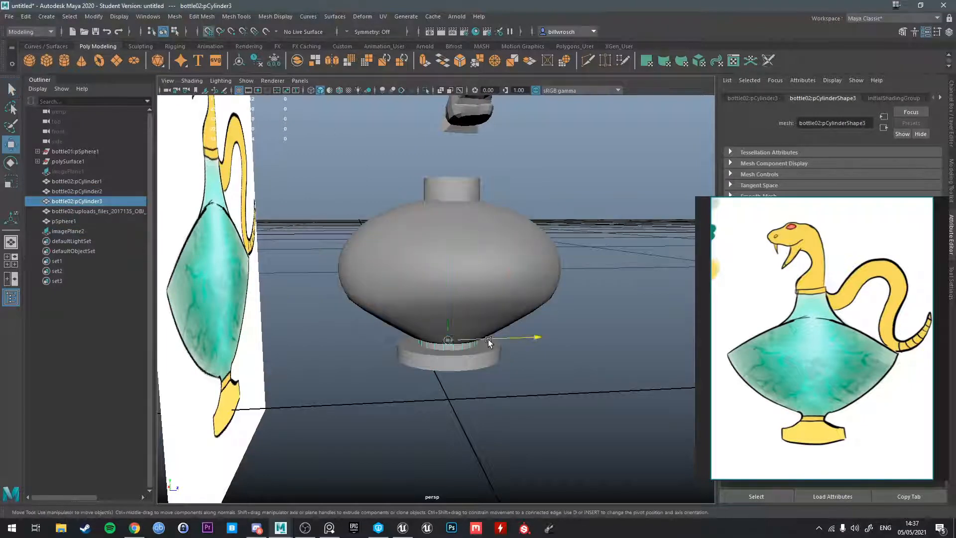
{"action": "right_click", "coordinate": [489, 341]}
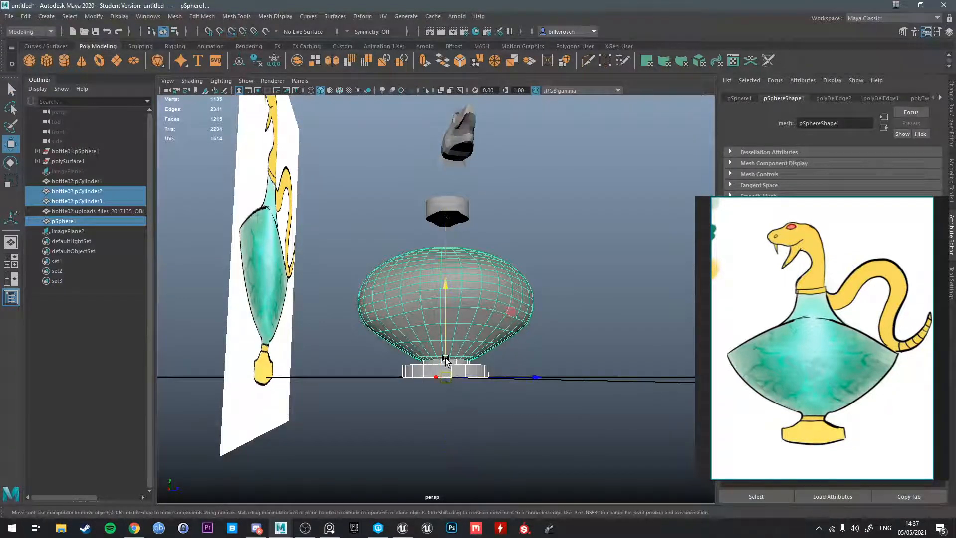
{"action": "left_click_drag", "start_coordinate": [446, 359], "coordinate": [451, 354]}
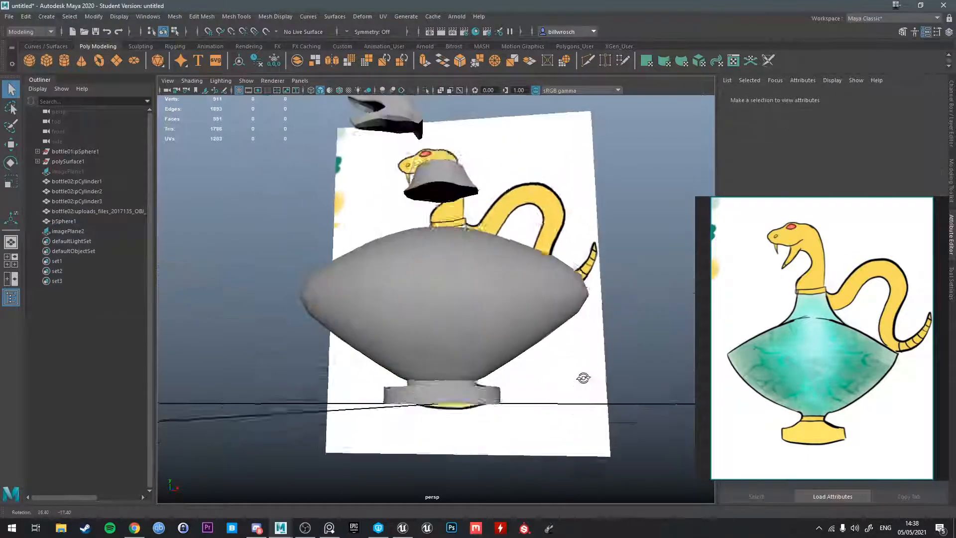
Select pSphere1's shoulder edge loop and scale it into a broader curve.
{"action": "left_click", "coordinate": [428, 336]}
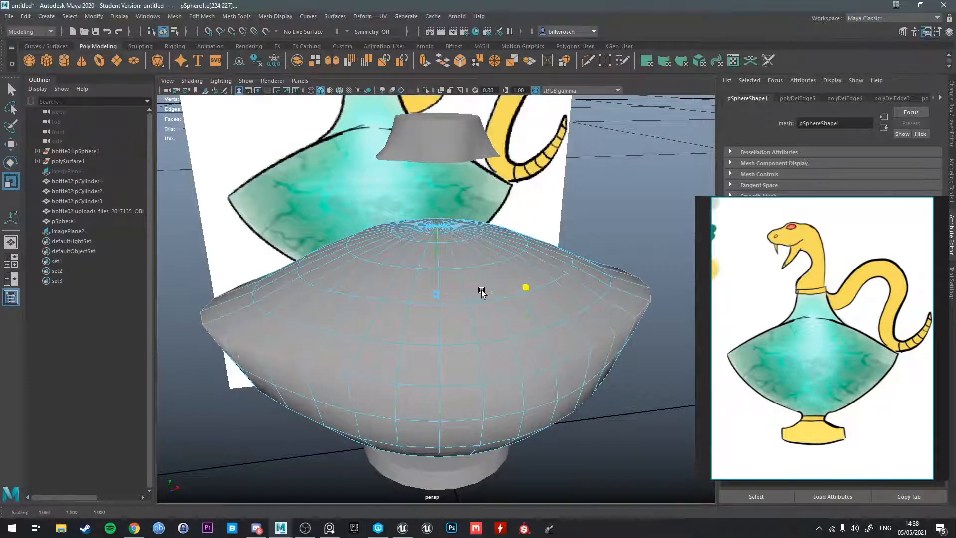
{"action": "left_click_drag", "start_coordinate": [481, 293], "coordinate": [597, 245]}
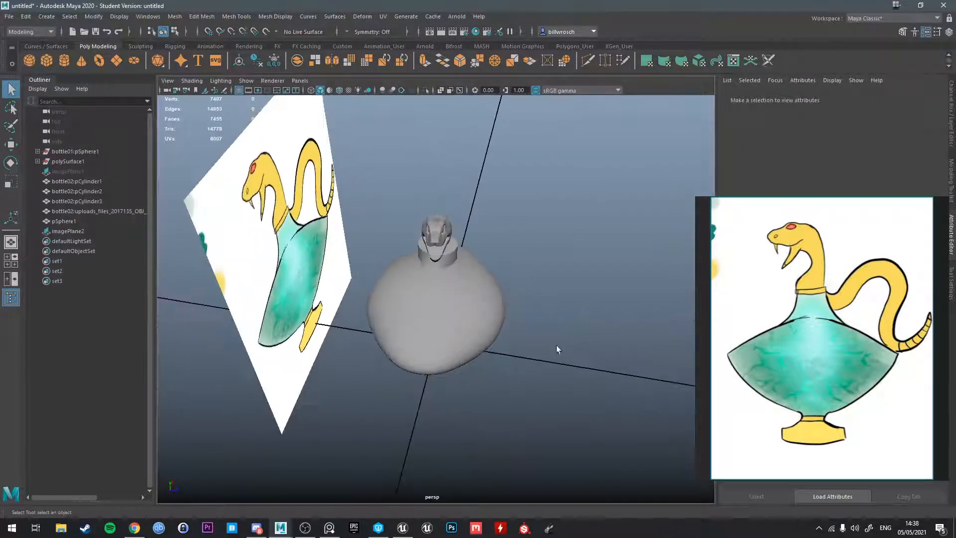
Select the pSphere1 body and pull its top upward into a neck.
{"action": "left_click_drag", "start_coordinate": [555, 348], "coordinate": [466, 308]}
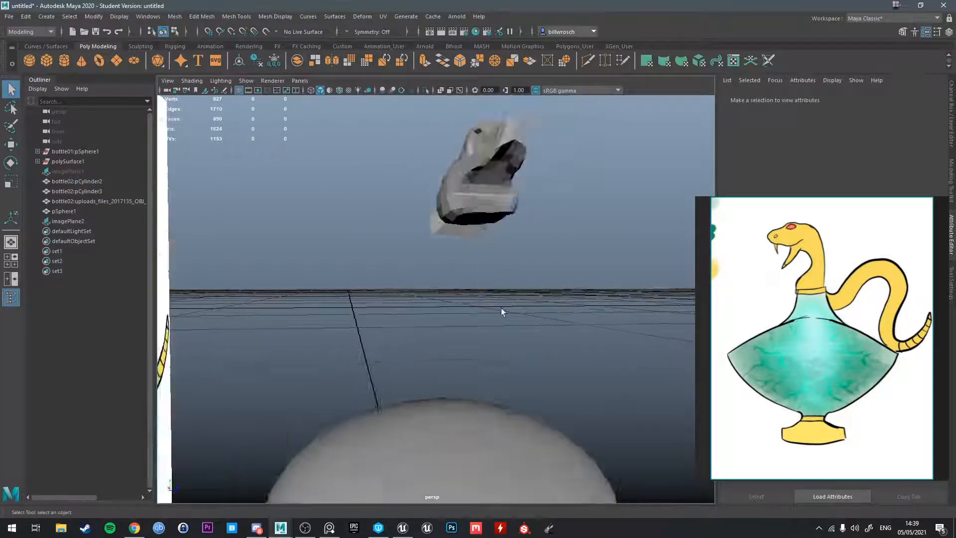
{"action": "left_click", "coordinate": [63, 210]}
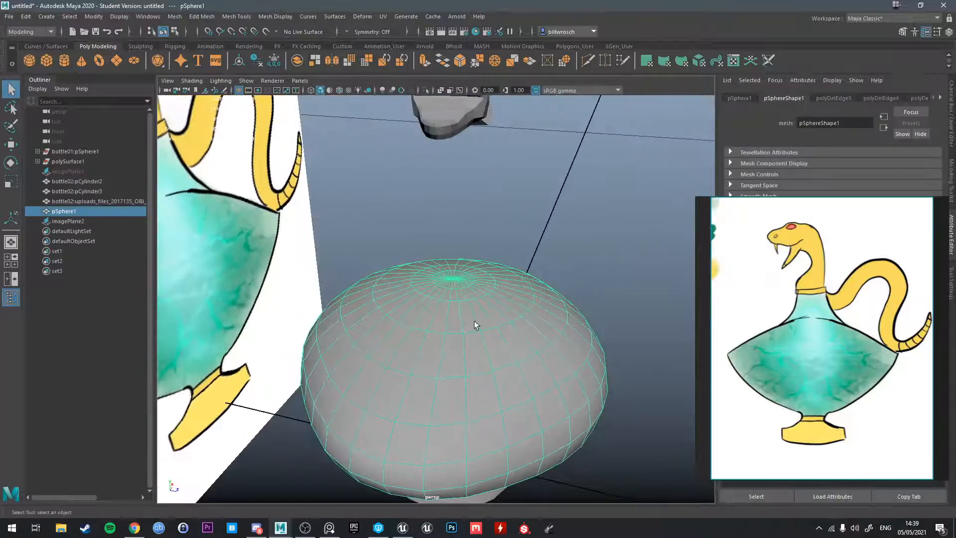
{"action": "left_click_drag", "start_coordinate": [476, 324], "coordinate": [426, 316]}
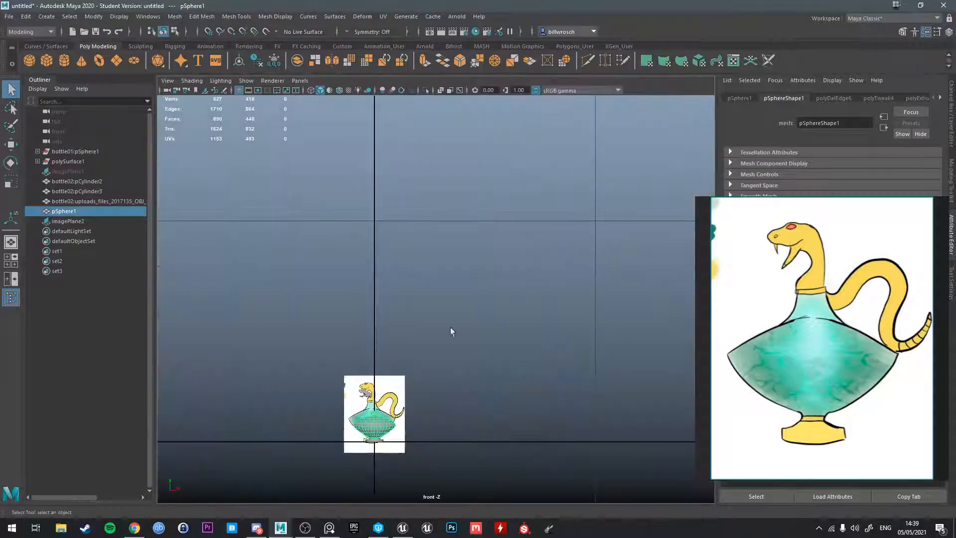
Slide imagePlane2 to line up with the bottle, then switch to Edge mode.
{"action": "left_click", "coordinate": [68, 220]}
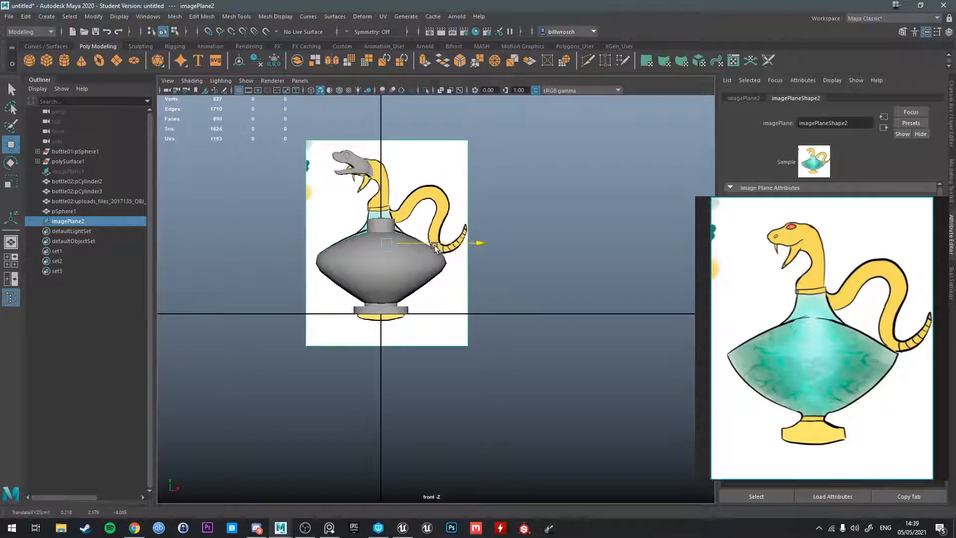
{"action": "left_click_drag", "start_coordinate": [426, 244], "coordinate": [552, 250]}
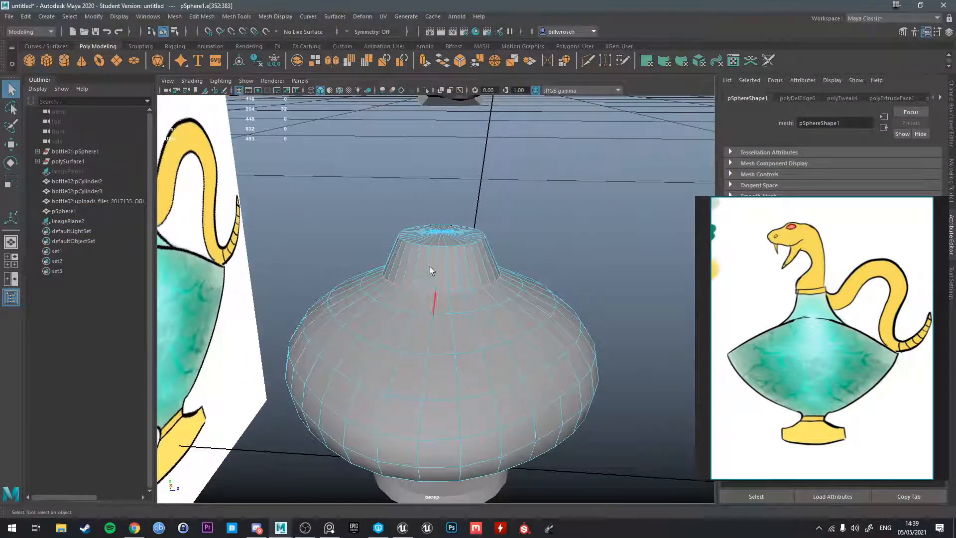
{"action": "right_click", "coordinate": [429, 272]}
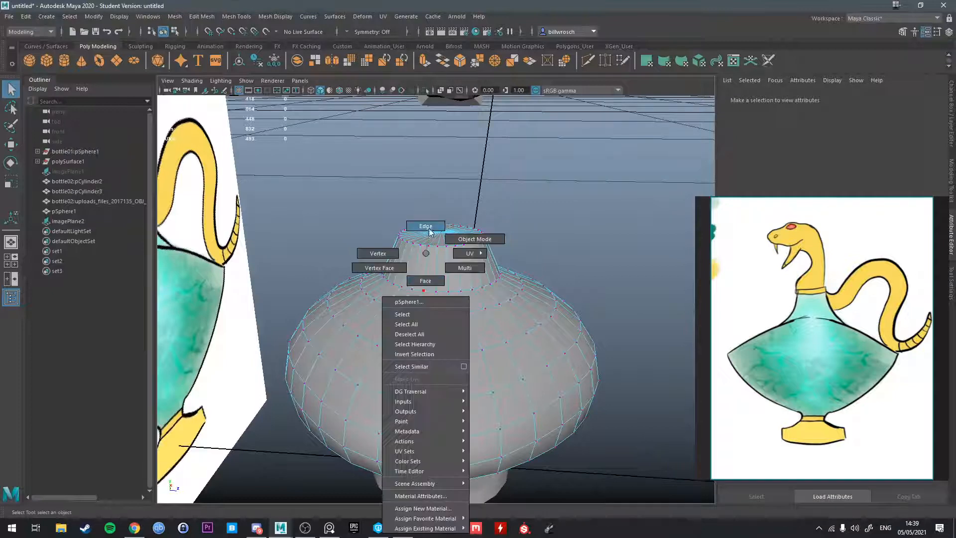
{"action": "left_click", "coordinate": [425, 225]}
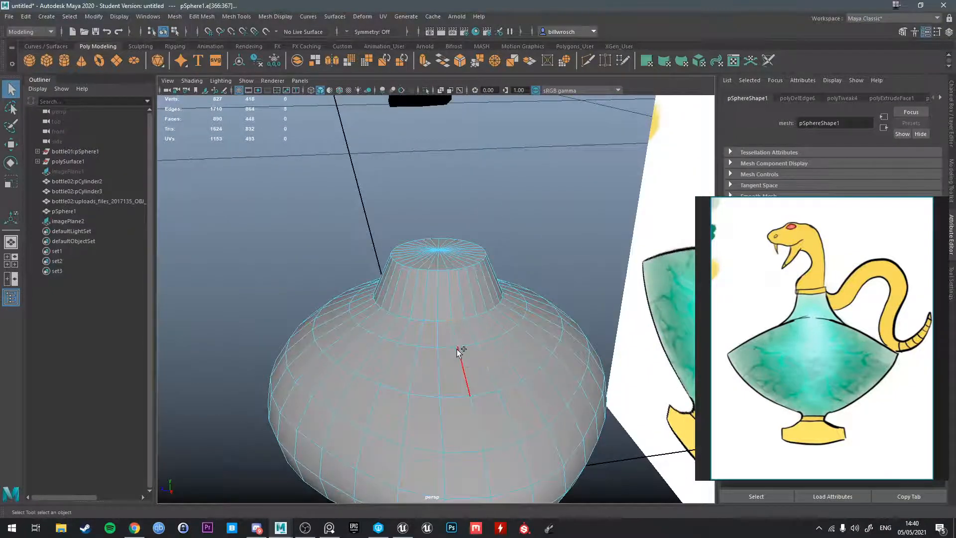
Turn the view toward the edge loop at the neck base.
{"action": "left_click_drag", "start_coordinate": [457, 351], "coordinate": [517, 370]}
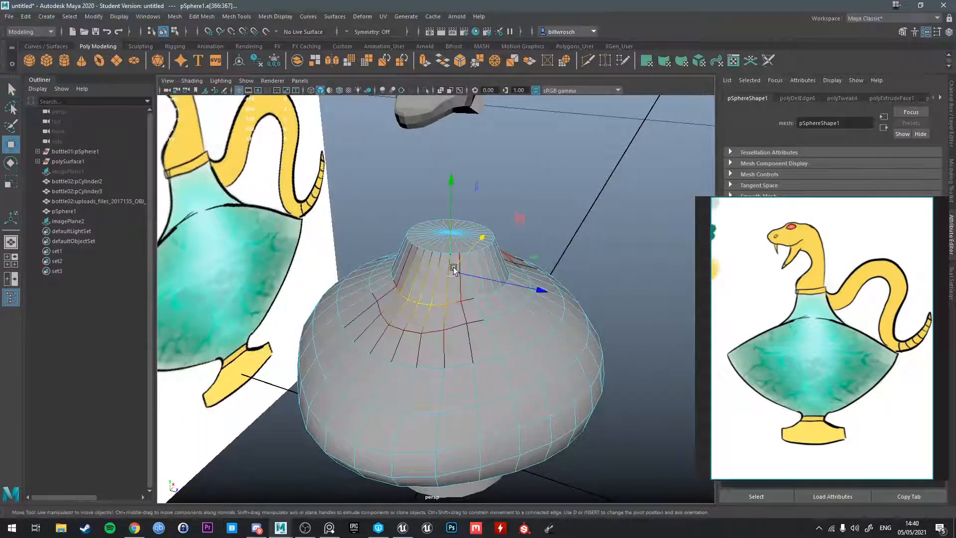
Return to Object Mode and reshape the bottle body around its neck.
{"action": "right_click", "coordinate": [463, 268]}
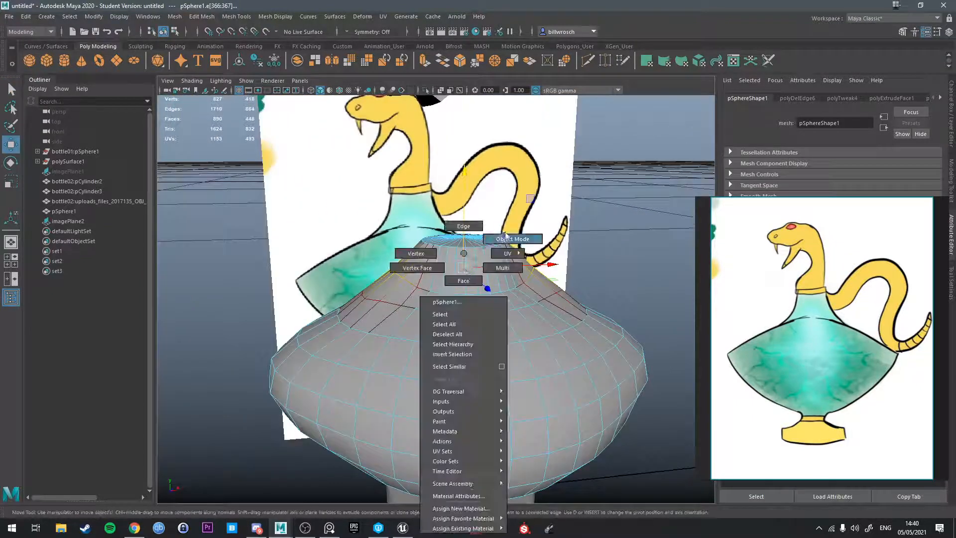
{"action": "left_click", "coordinate": [512, 239]}
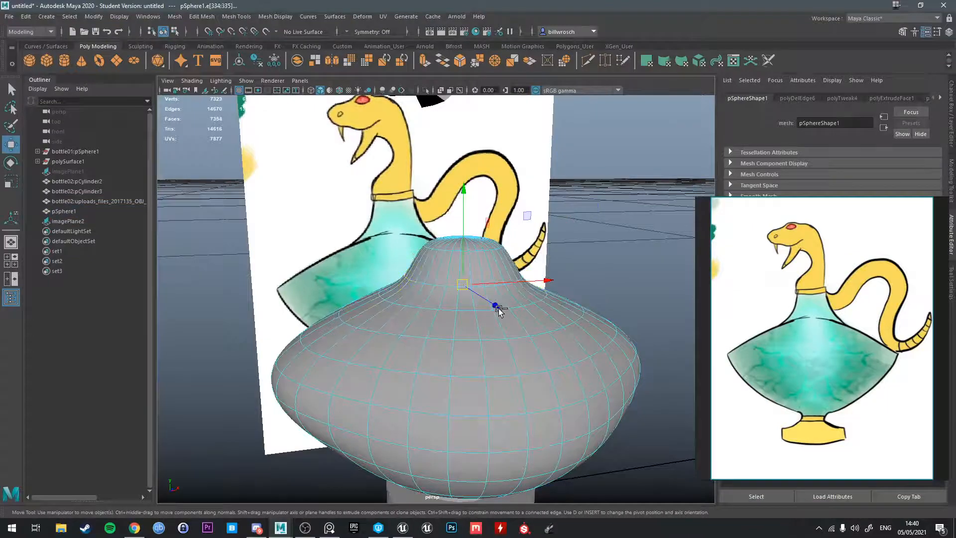
{"action": "left_click_drag", "start_coordinate": [494, 304], "coordinate": [459, 269]}
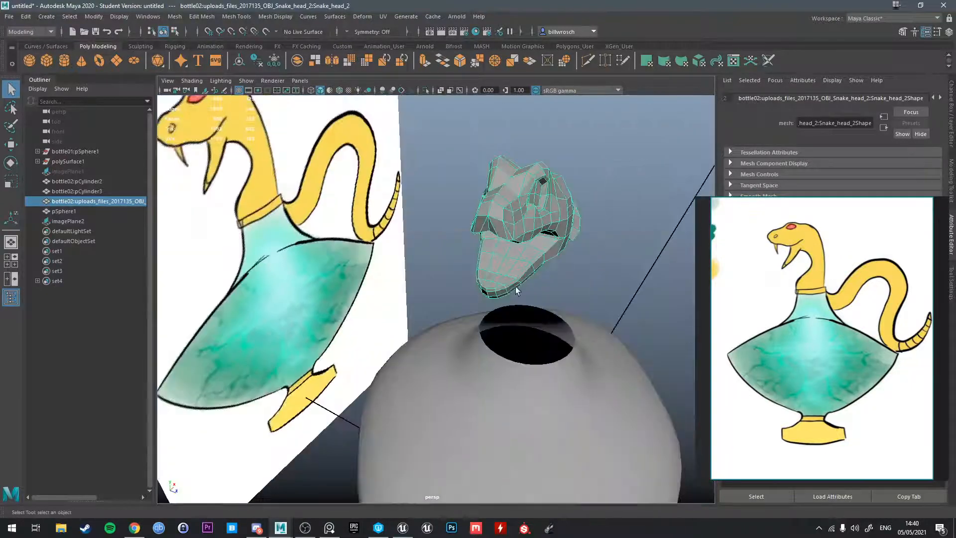
Enter Face mode on the snake head and select its underside faces.
{"action": "right_click", "coordinate": [520, 222]}
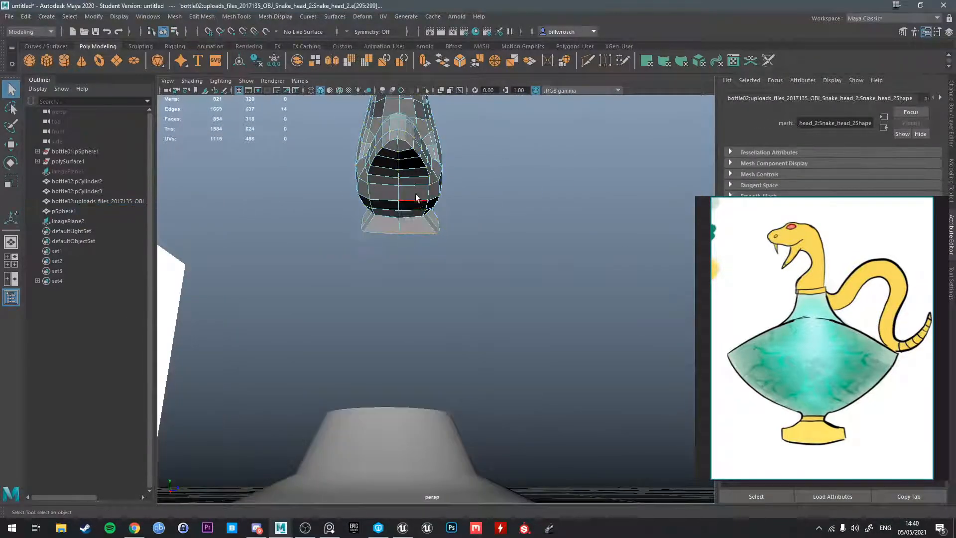
{"action": "left_click_drag", "start_coordinate": [418, 195], "coordinate": [429, 194]}
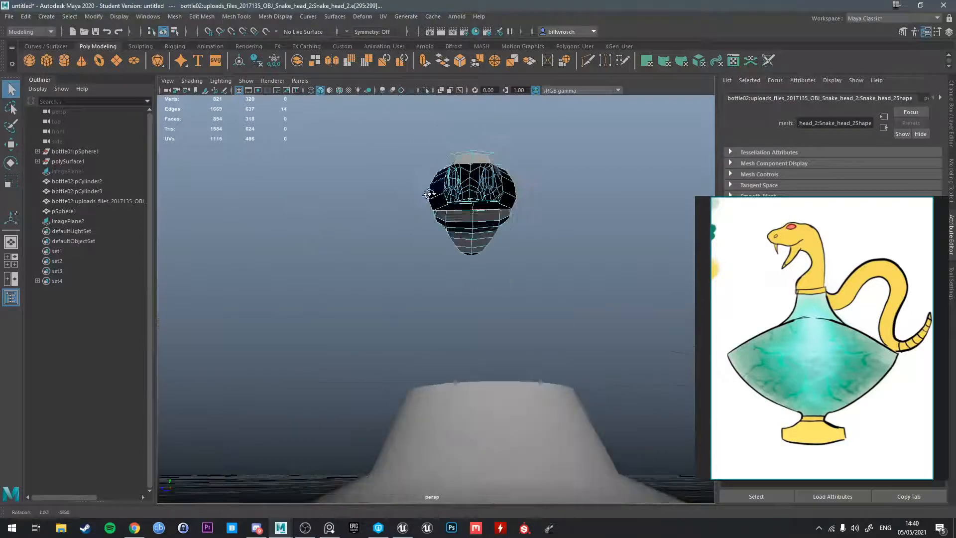
{"action": "left_click_drag", "start_coordinate": [430, 193], "coordinate": [469, 263]}
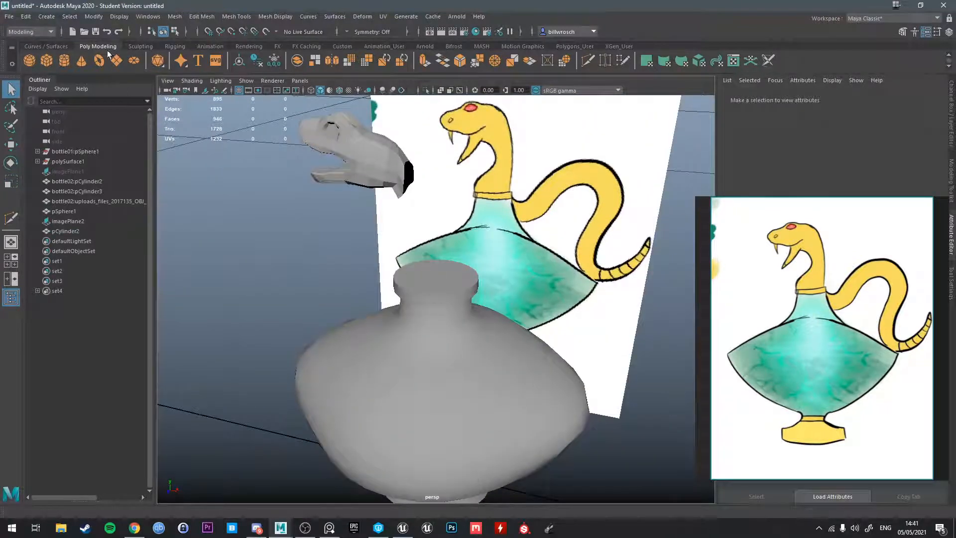
{"action": "mouse_move", "coordinate": [61, 61]}
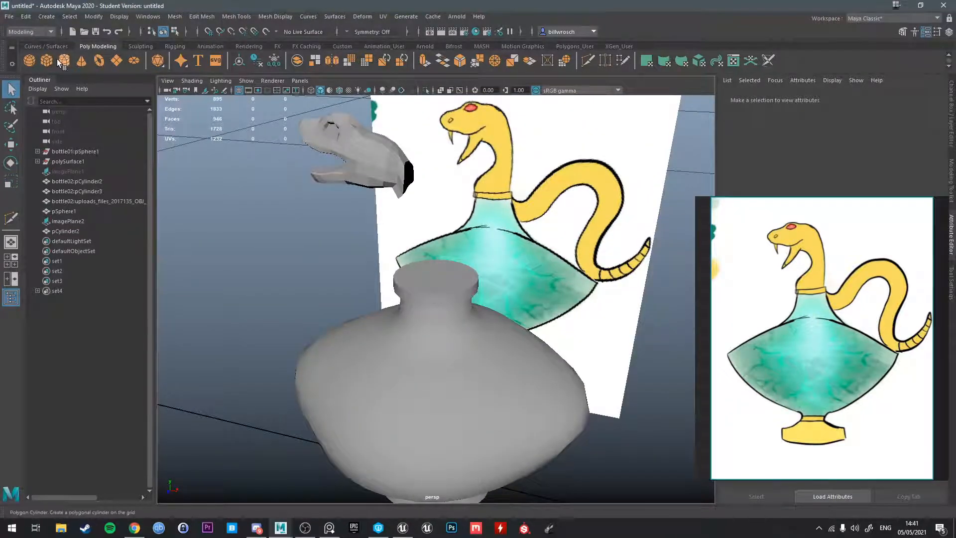
Add a polygon cylinder on the bottle neck and select the snake head's opening edges.
{"action": "left_click", "coordinate": [63, 61]}
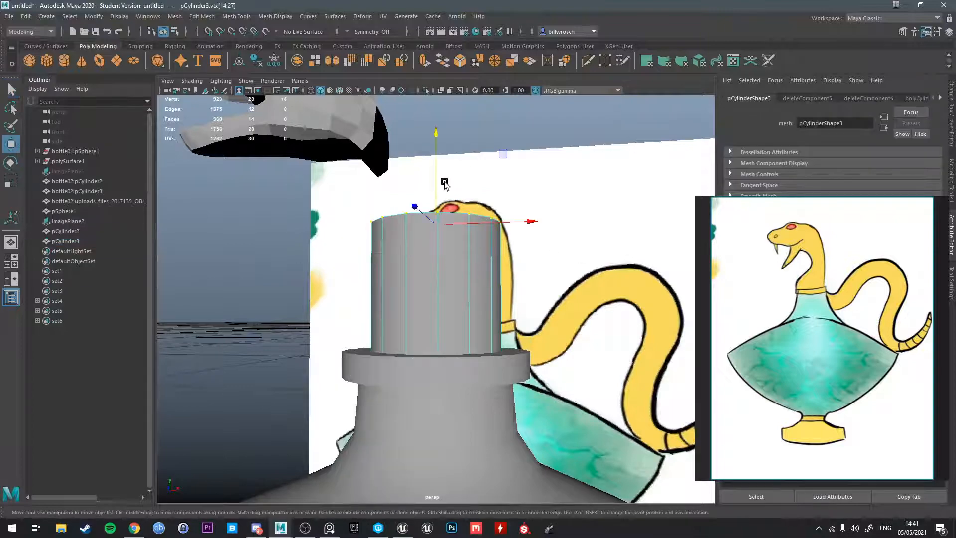
{"action": "left_click", "coordinate": [94, 201]}
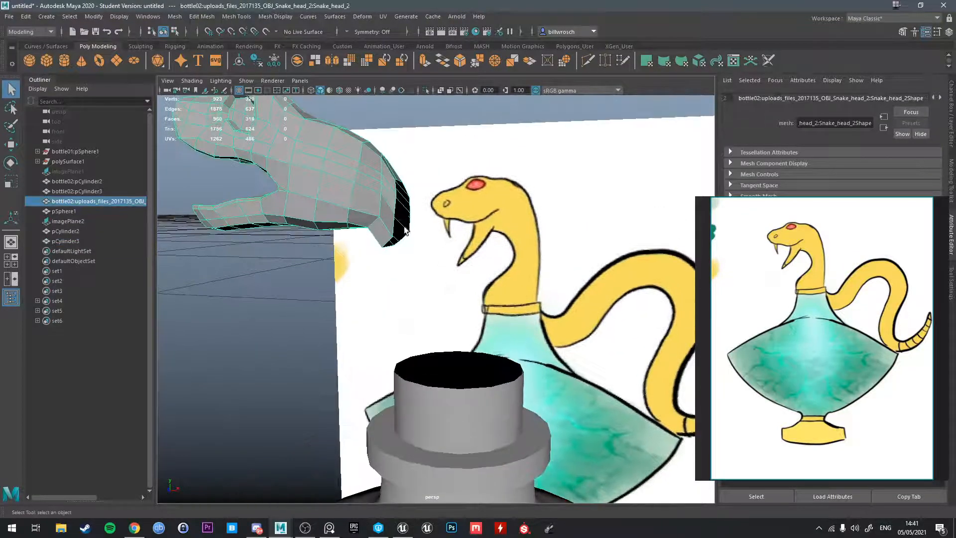
{"action": "right_click", "coordinate": [375, 142]}
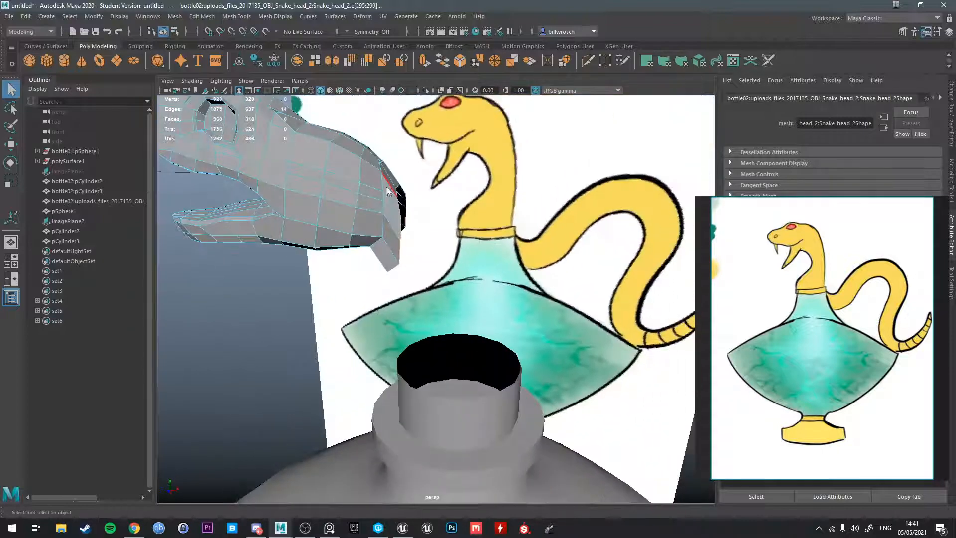
{"action": "left_click", "coordinate": [392, 204]}
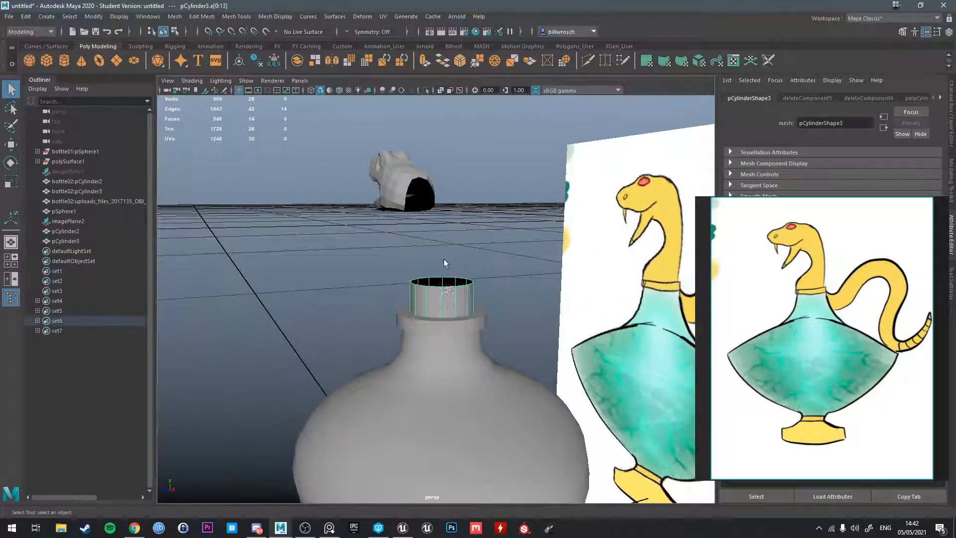
Combine the snake head and cylinder into one mesh and bridge their open edges.
{"action": "left_click", "coordinate": [95, 201]}
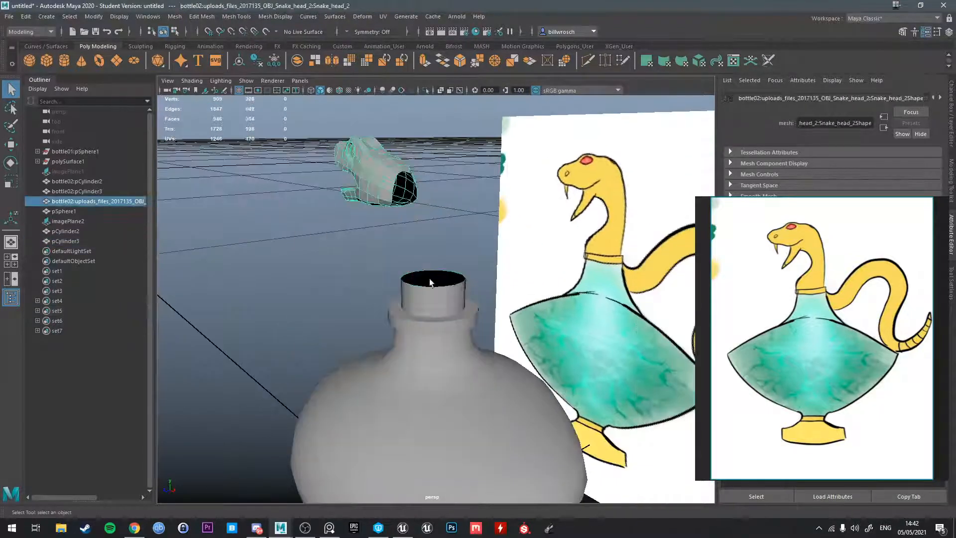
{"action": "left_click", "coordinate": [174, 16]}
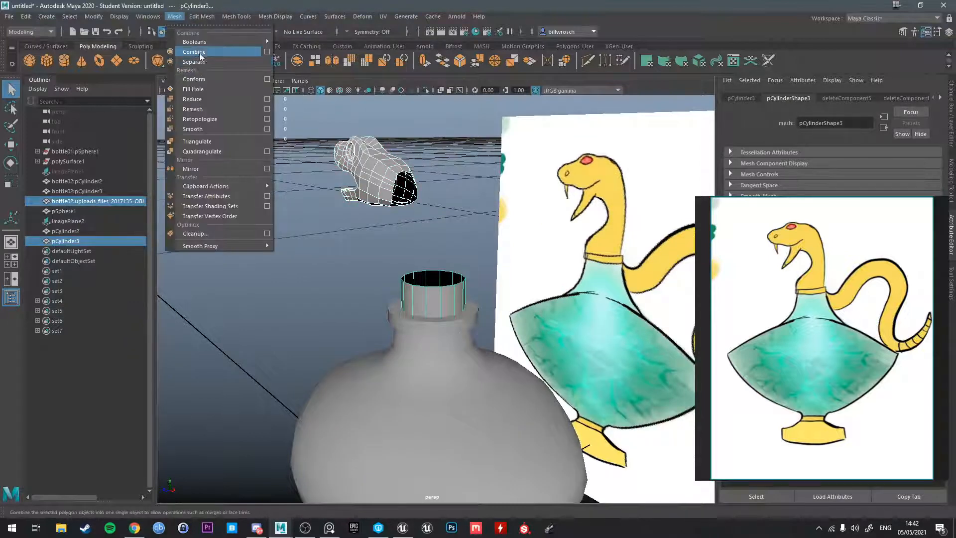
{"action": "left_click", "coordinate": [194, 51]}
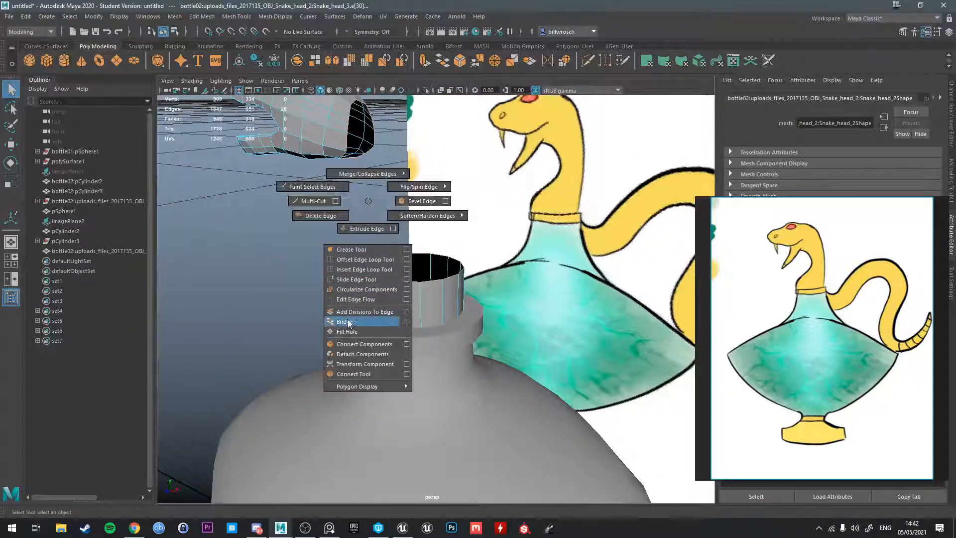
{"action": "left_click", "coordinate": [342, 321]}
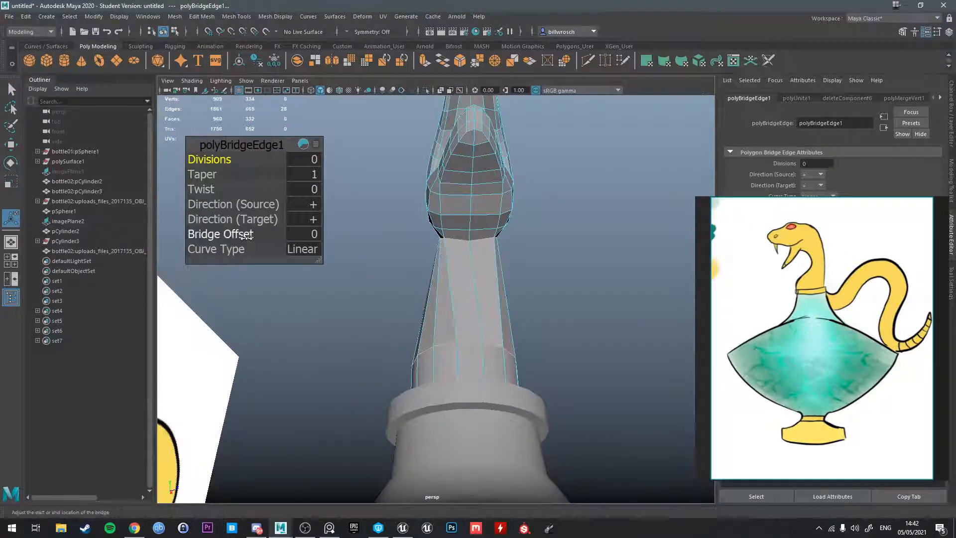
Give polyBridgeEdge1 a Blend curve type, 9 divisions and a Bridge Offset.
{"action": "left_click", "coordinate": [302, 249]}
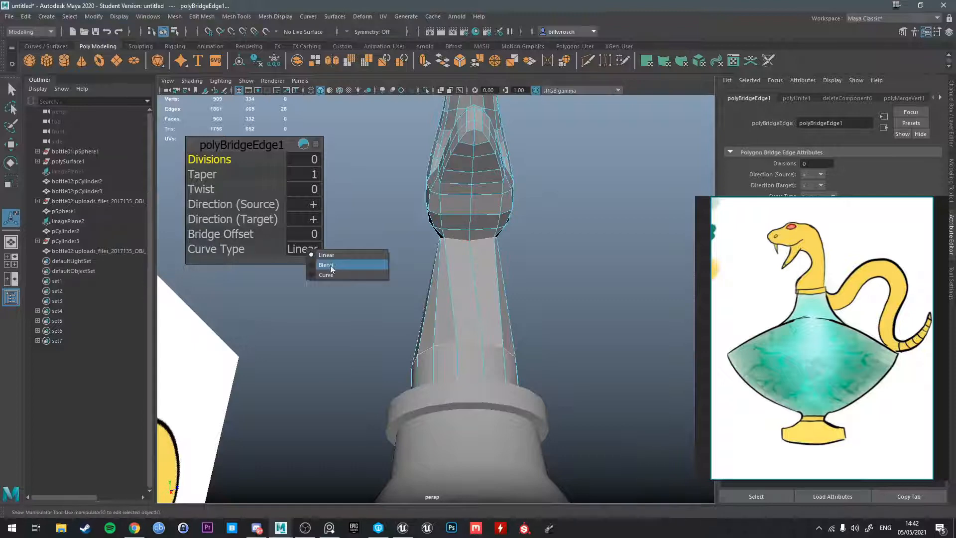
{"action": "left_click", "coordinate": [326, 265]}
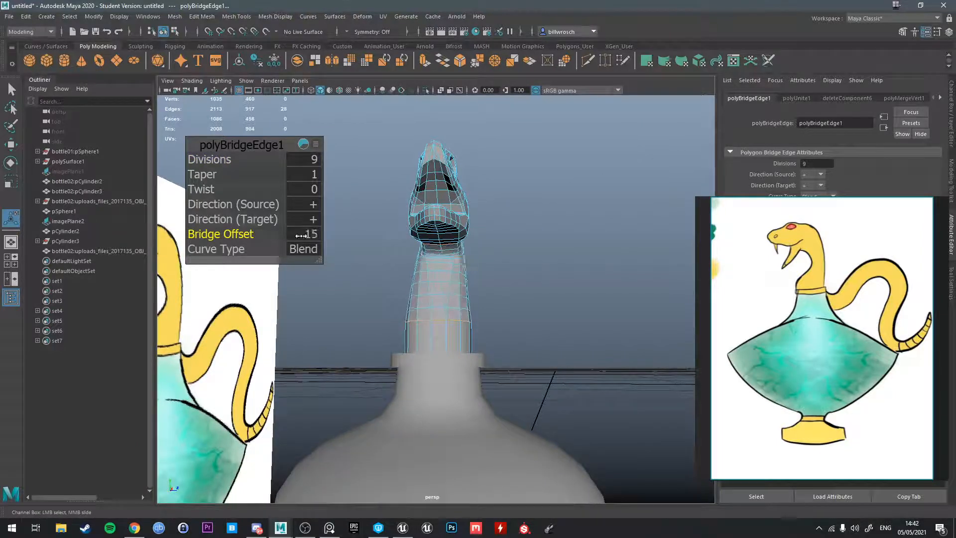
{"action": "left_click_drag", "start_coordinate": [305, 234], "coordinate": [296, 234]}
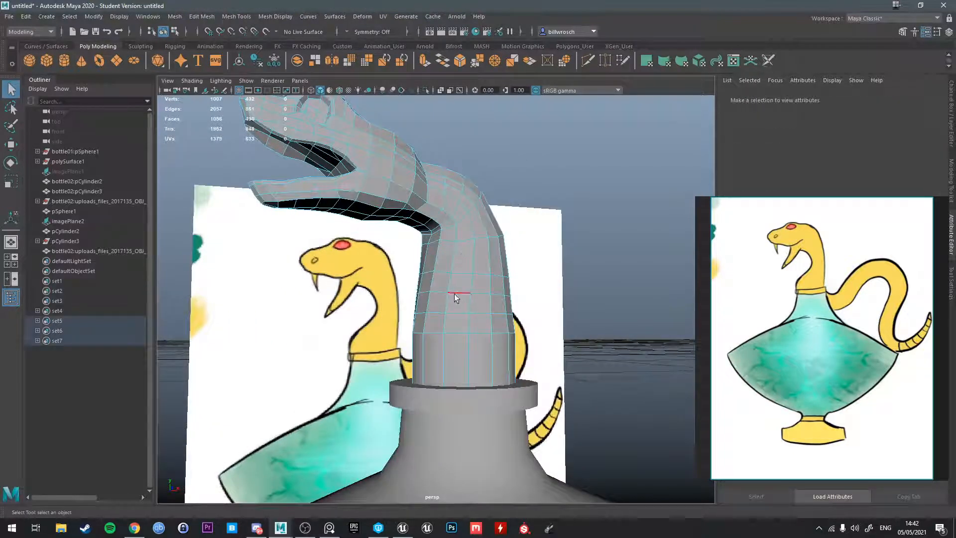
Smooth the snake mesh, then scale and rotate a neck edge loop to curve it.
{"action": "left_click", "coordinate": [455, 297]}
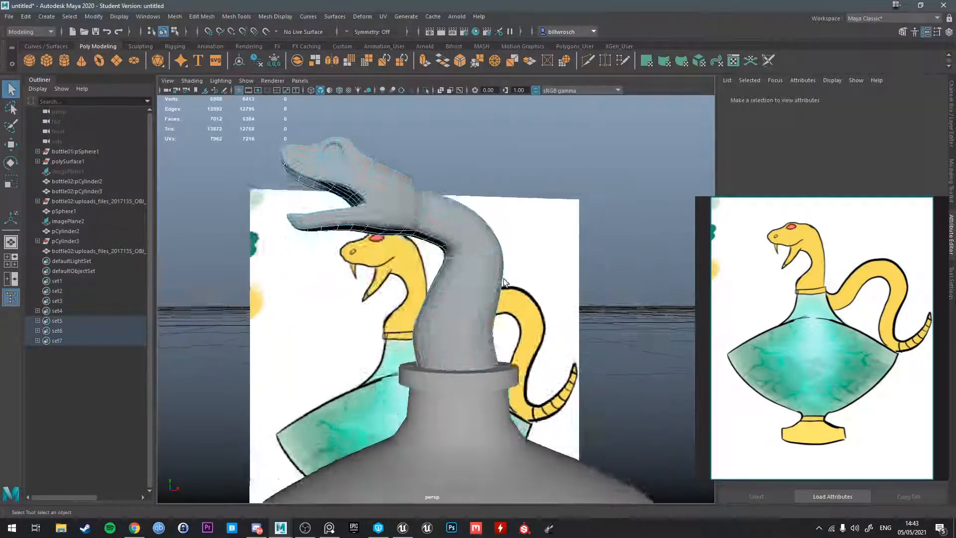
{"action": "left_click", "coordinate": [455, 309]}
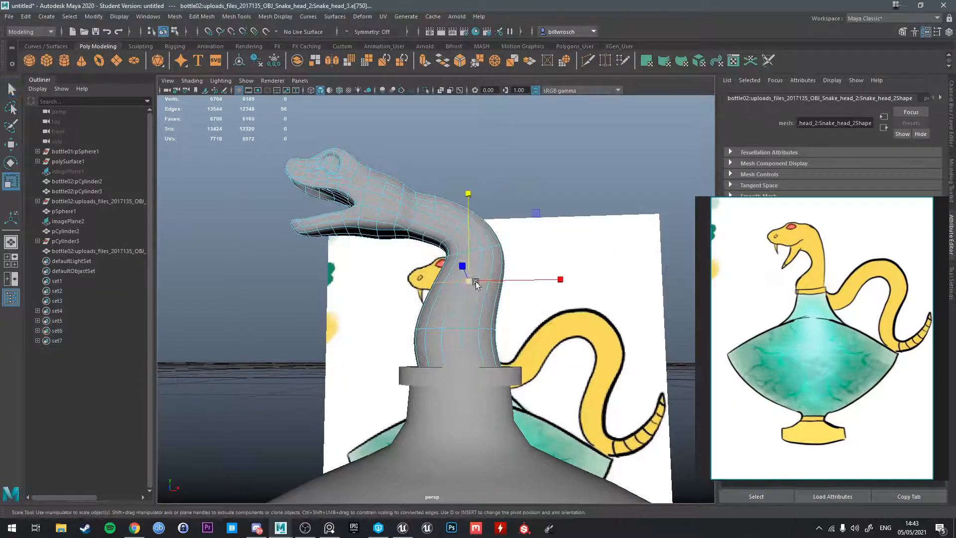
{"action": "left_click_drag", "start_coordinate": [475, 283], "coordinate": [488, 287]}
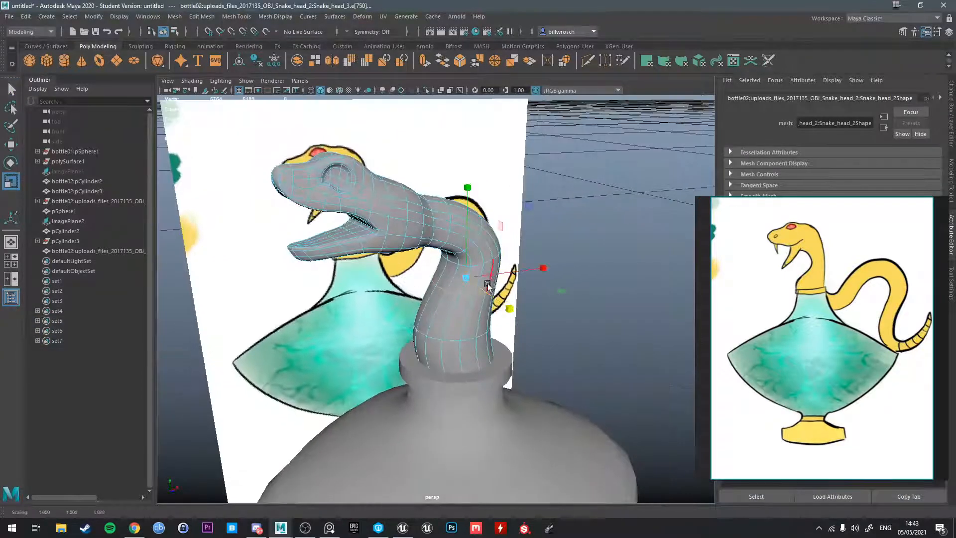
{"action": "left_click_drag", "start_coordinate": [475, 287], "coordinate": [473, 247]}
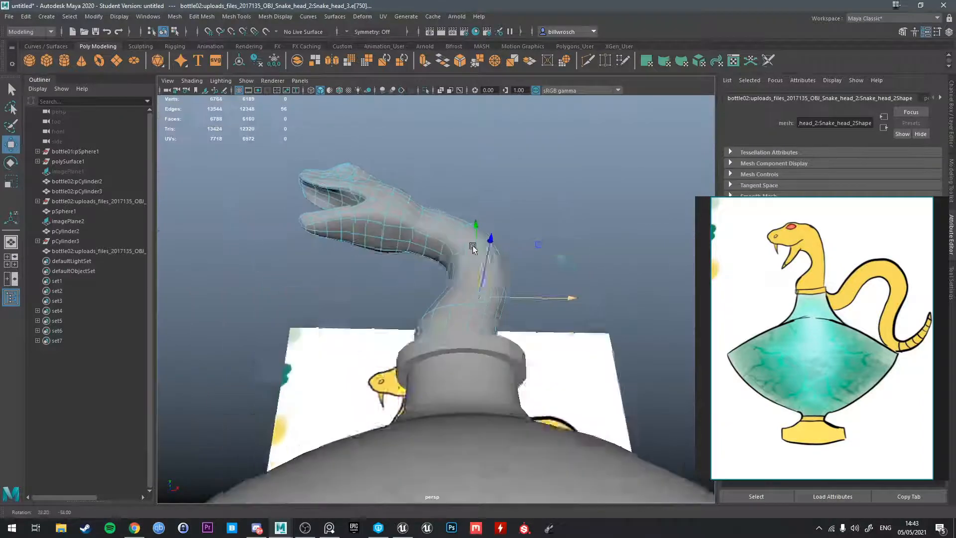
{"action": "left_click_drag", "start_coordinate": [473, 249], "coordinate": [423, 253]}
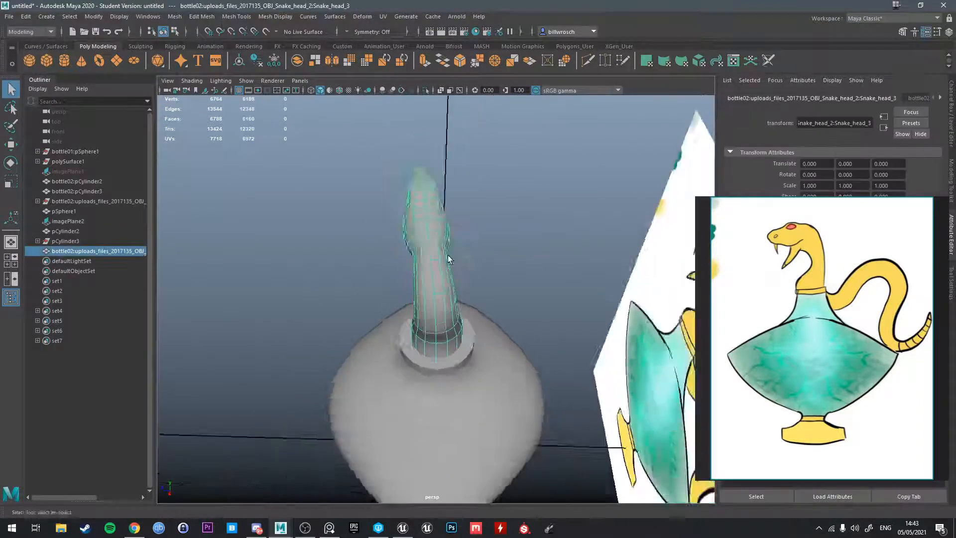
{"action": "left_click_drag", "start_coordinate": [448, 259], "coordinate": [418, 290]}
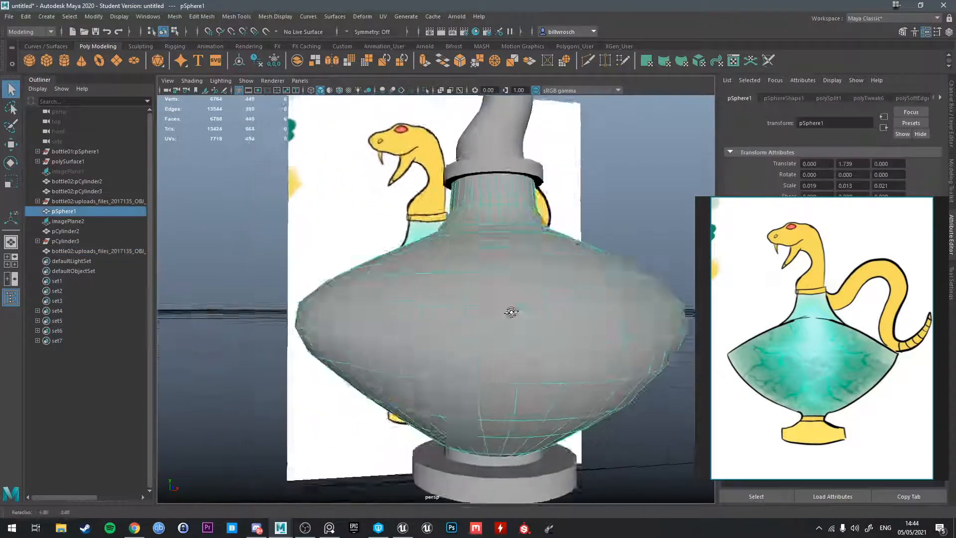
{"action": "left_click_drag", "start_coordinate": [512, 305], "coordinate": [554, 317]}
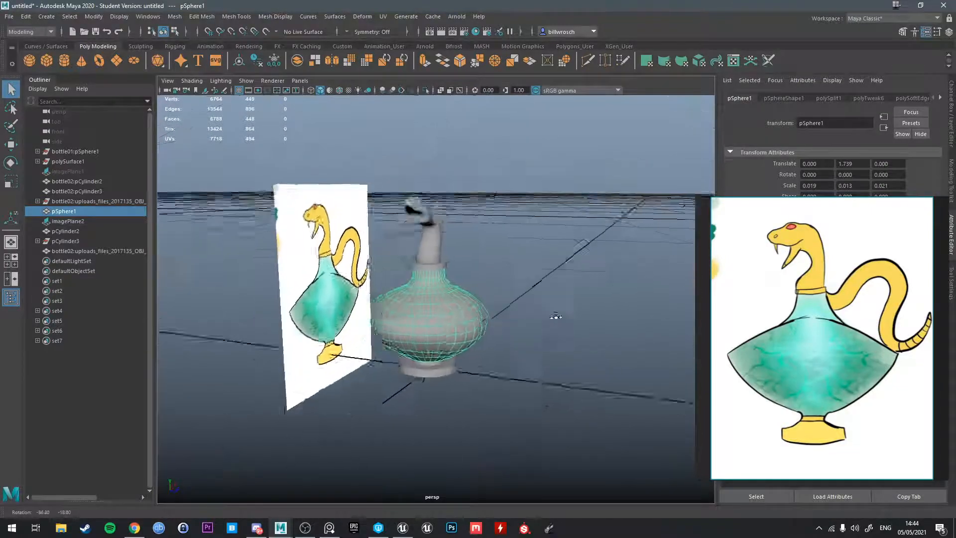
{"action": "left_click_drag", "start_coordinate": [549, 305], "coordinate": [403, 366]}
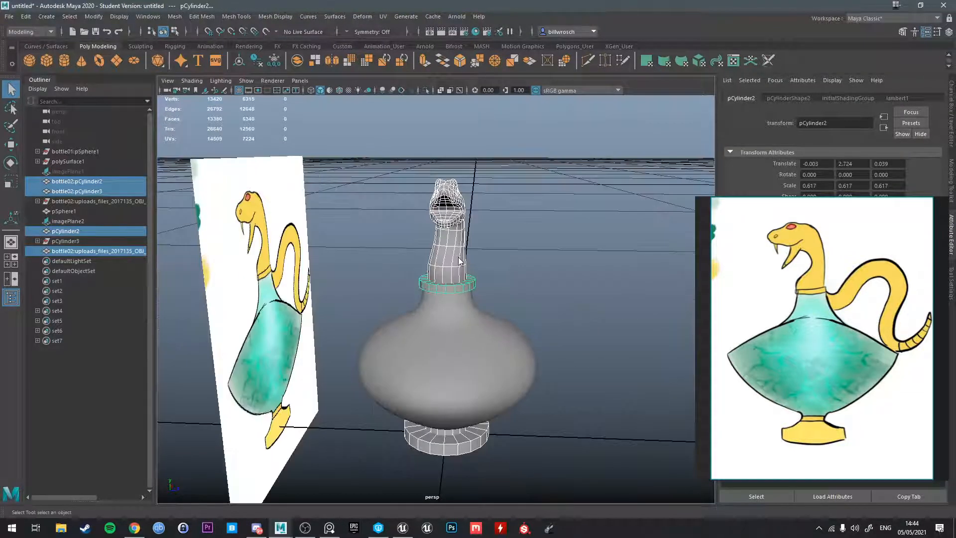
Assign a new Lambert material to the neck pieces and tint its colour golden yellow.
{"action": "right_click", "coordinate": [458, 254]}
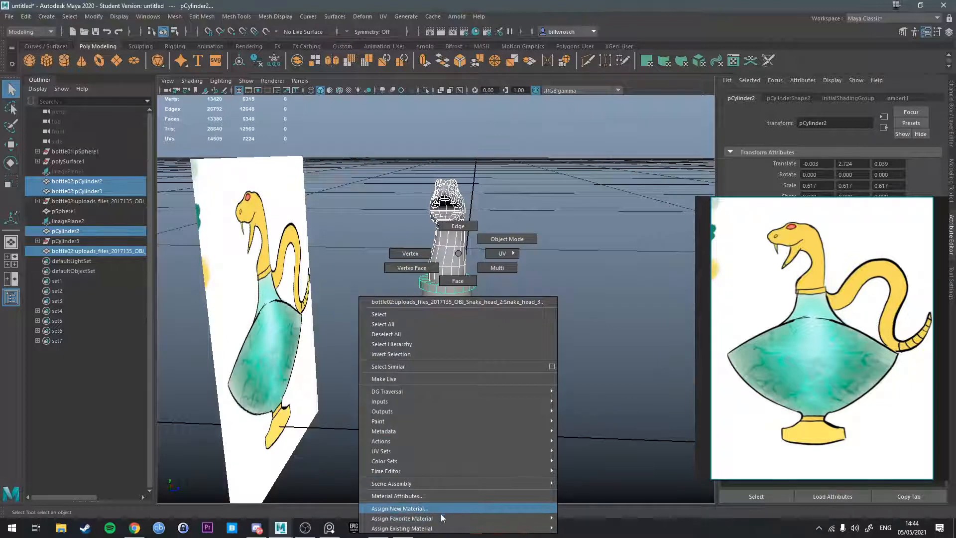
{"action": "left_click", "coordinate": [399, 508]}
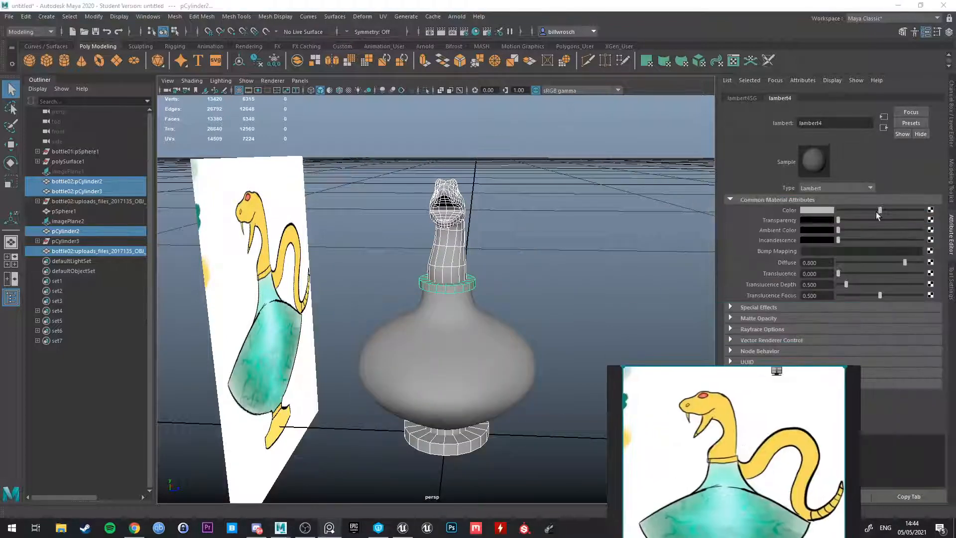
{"action": "left_click", "coordinate": [817, 210]}
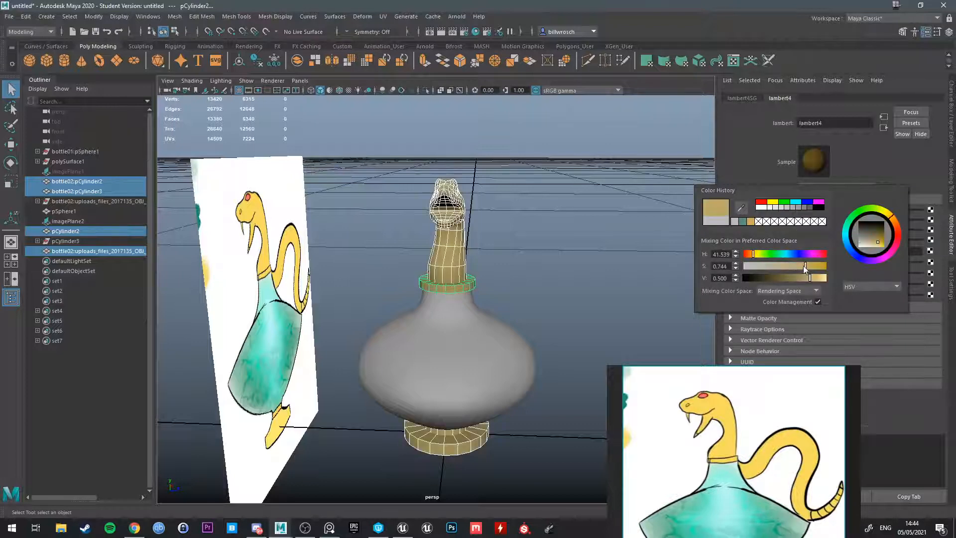
{"action": "left_click_drag", "start_coordinate": [805, 278], "coordinate": [815, 278]}
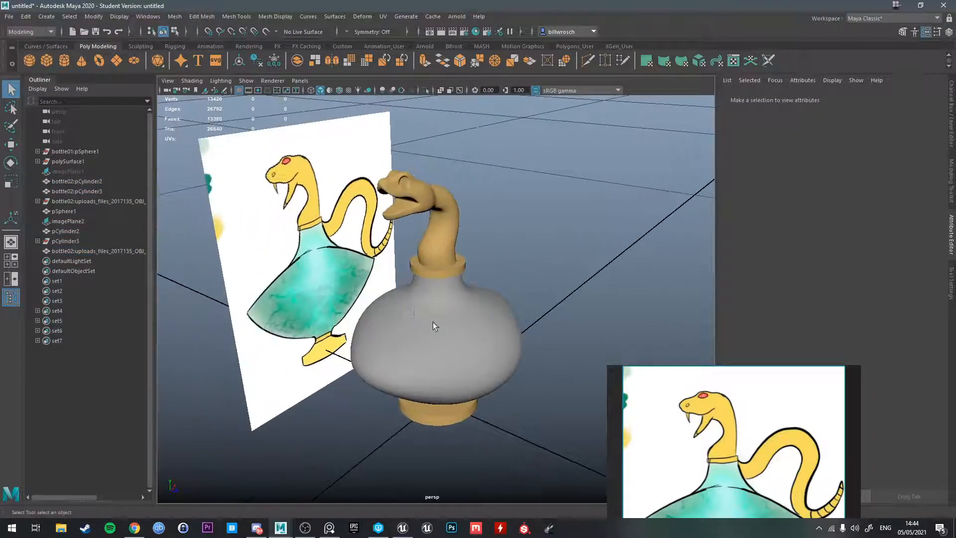
Apply the favourite green material to pSphere1 and orbit to face the bottle front-on.
{"action": "right_click", "coordinate": [435, 326]}
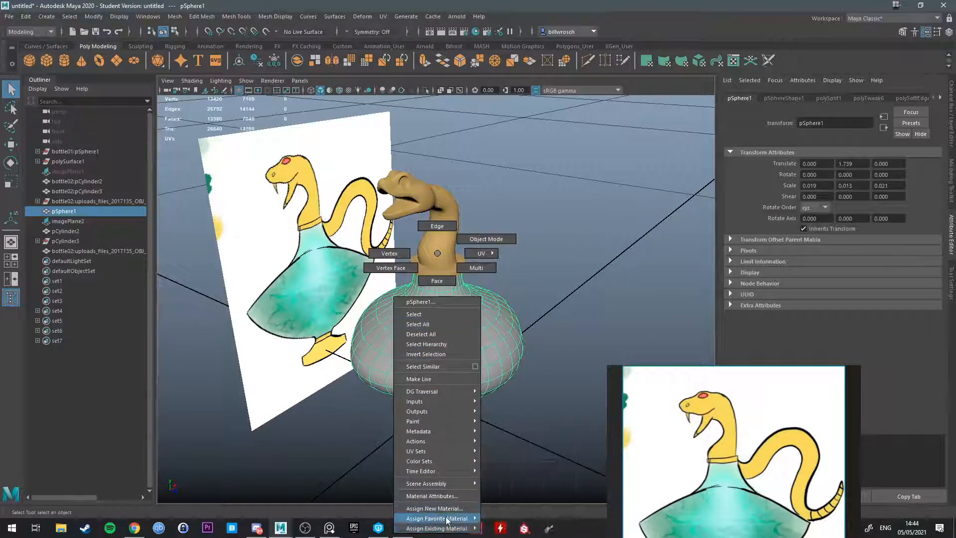
{"action": "left_click", "coordinate": [437, 518]}
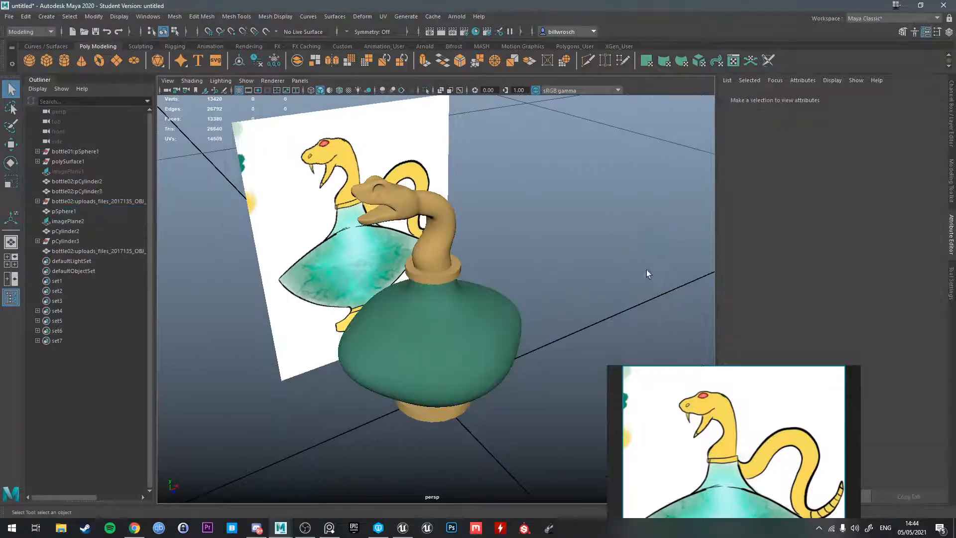
{"action": "left_click_drag", "start_coordinate": [649, 273], "coordinate": [620, 280]}
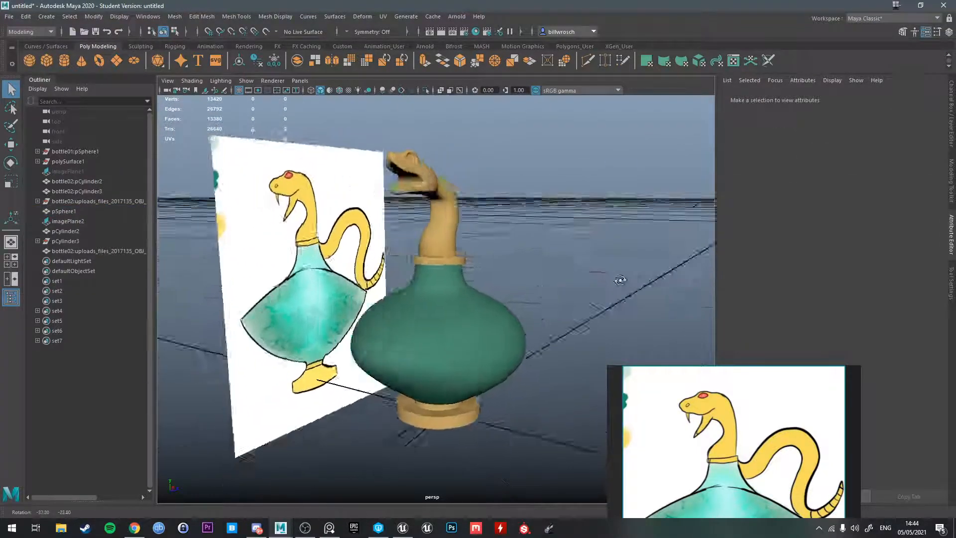
{"action": "left_click_drag", "start_coordinate": [620, 280], "coordinate": [547, 261]}
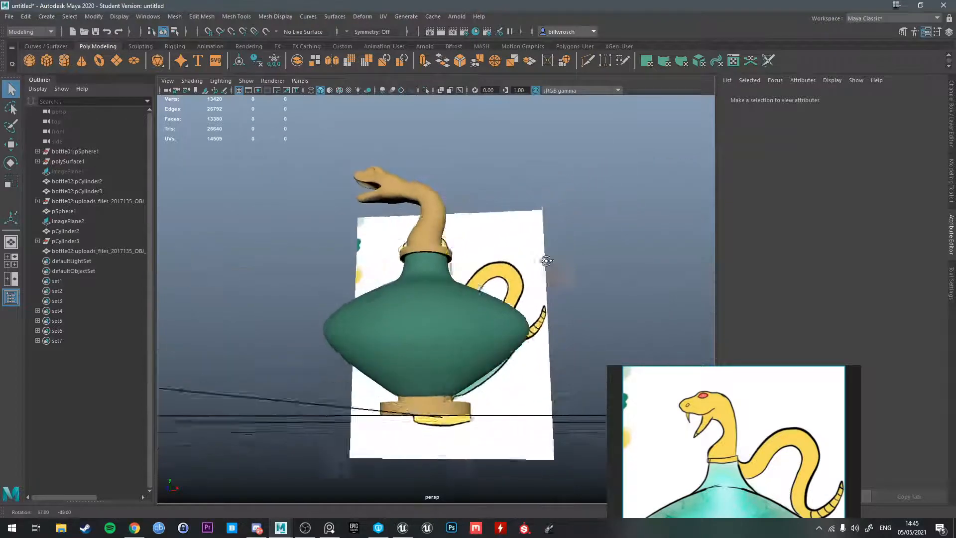
{"action": "left_click_drag", "start_coordinate": [547, 260], "coordinate": [475, 358]}
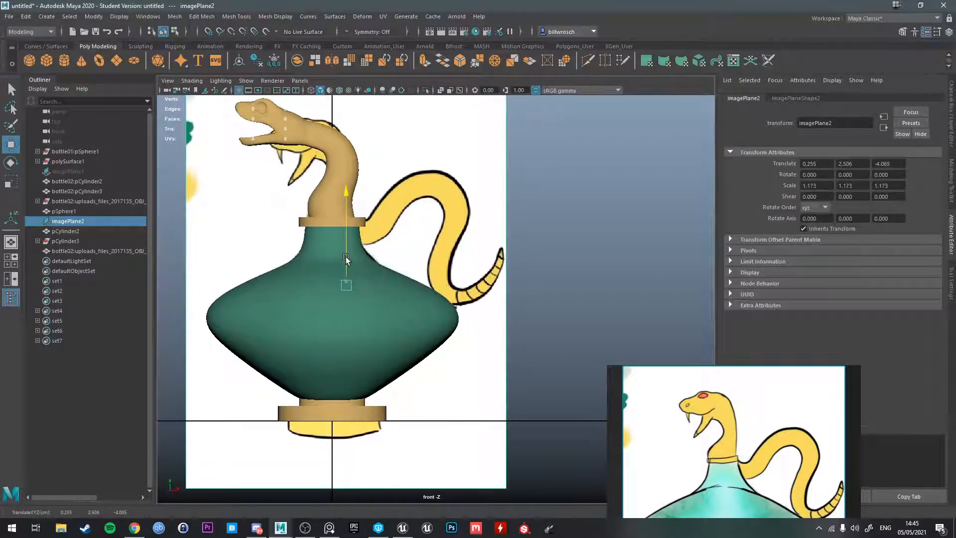
Drag imagePlane2 in the front view until the drawing's bottle aligns with the model.
{"action": "left_click_drag", "start_coordinate": [346, 256], "coordinate": [352, 264]}
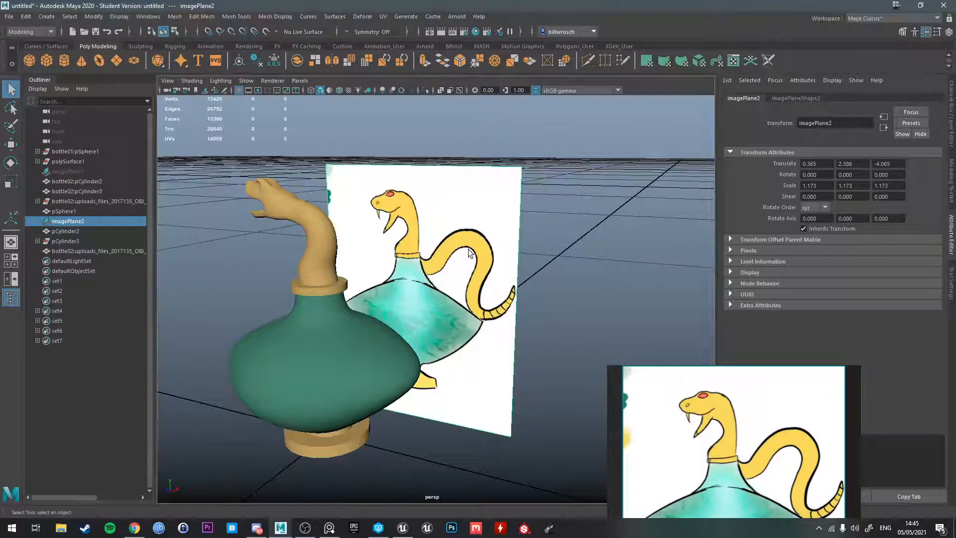
{"action": "mouse_move", "coordinate": [457, 244]}
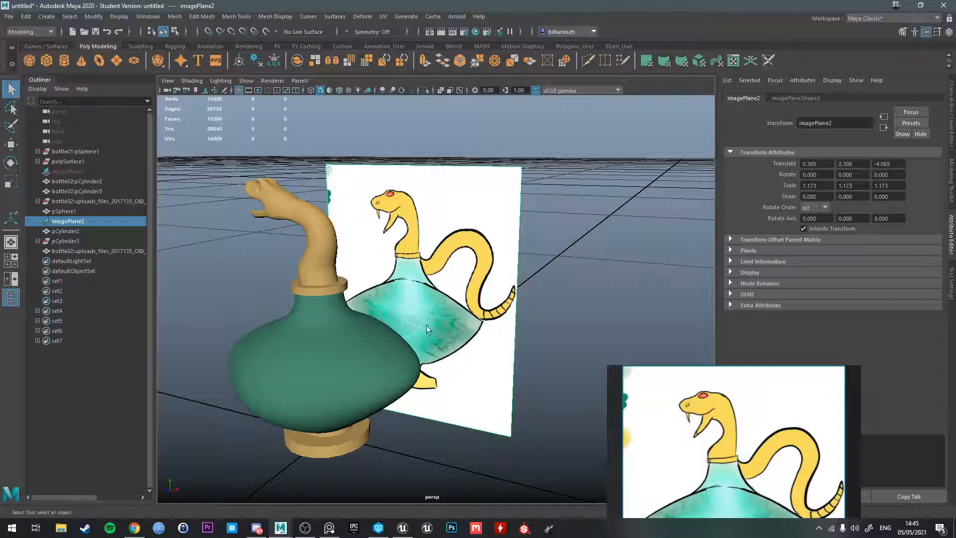
{"action": "mouse_move", "coordinate": [363, 333]}
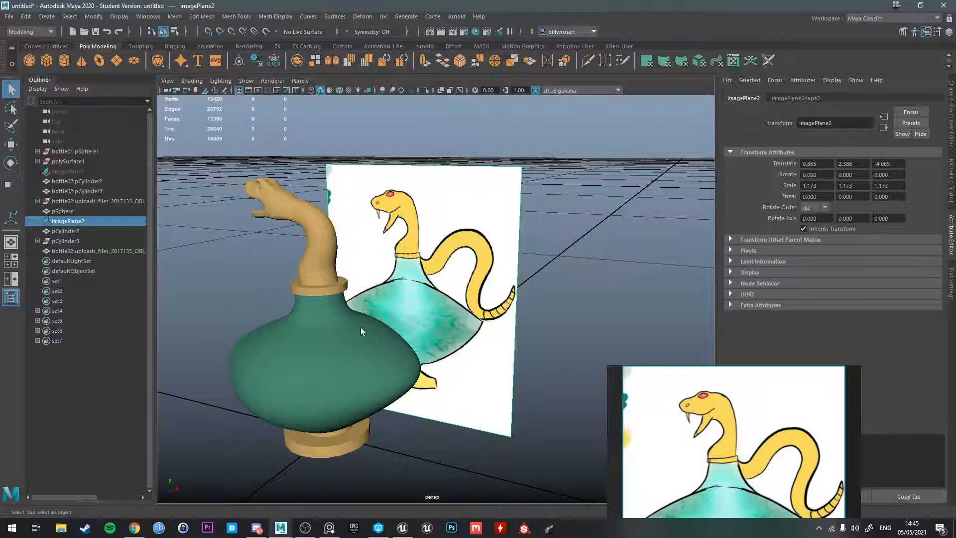
{"action": "mouse_move", "coordinate": [410, 336]}
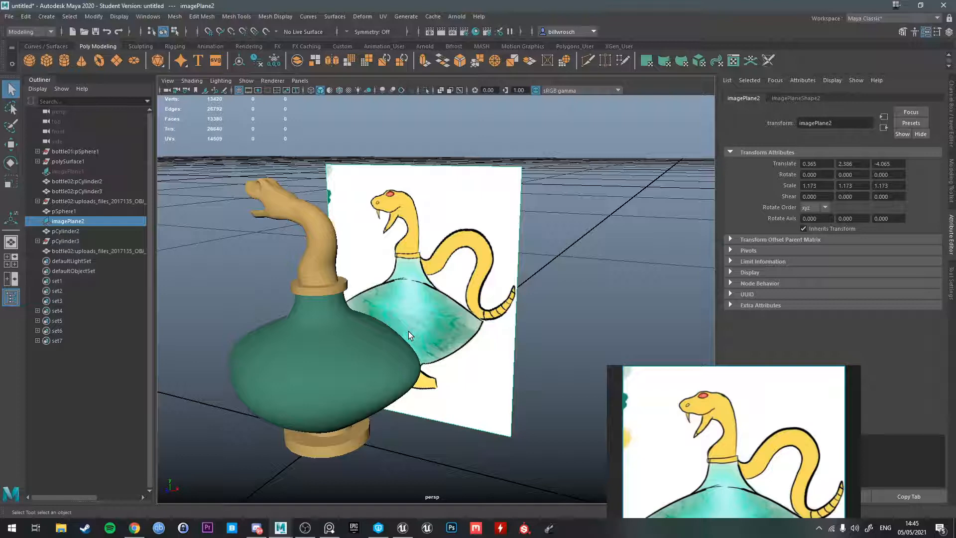
{"action": "mouse_move", "coordinate": [458, 274]}
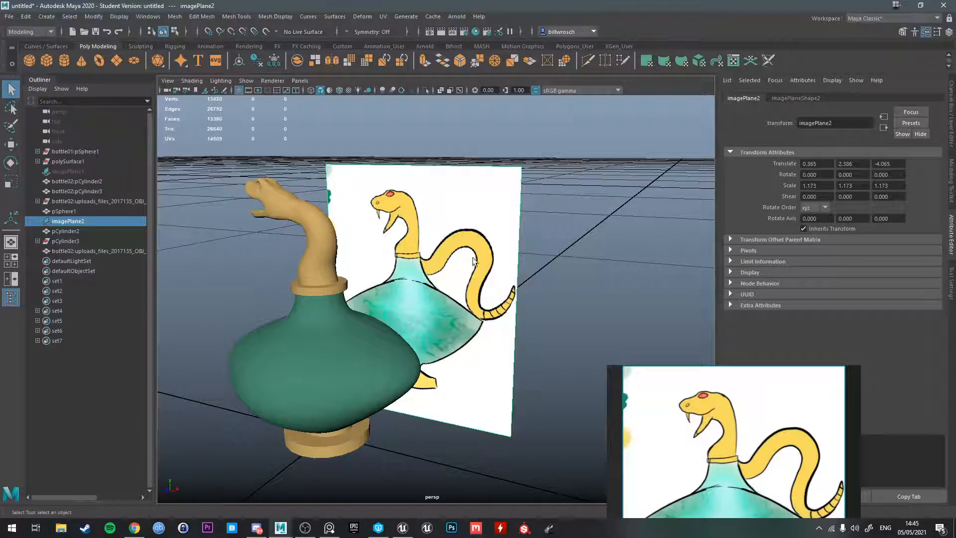
{"action": "mouse_move", "coordinate": [494, 264]}
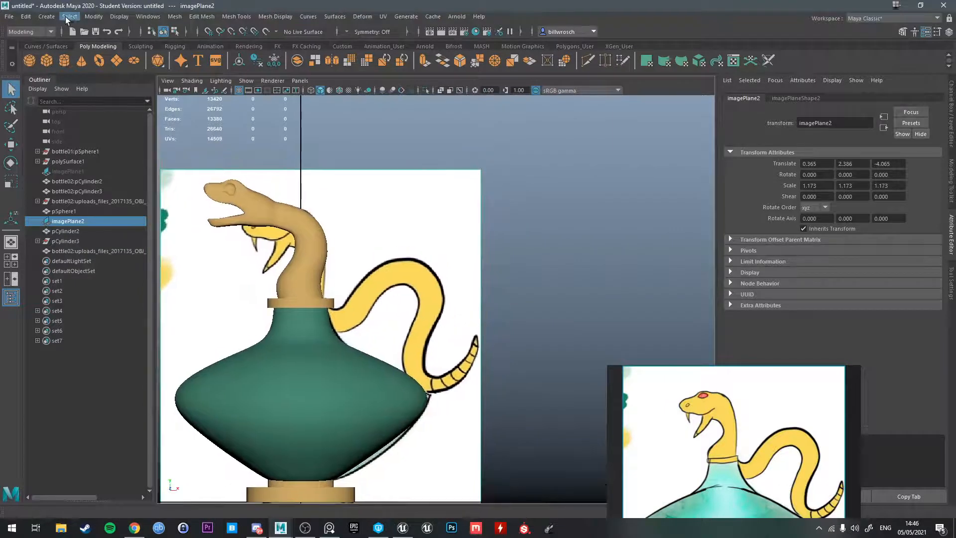
Pick the CV Curve Tool and trace the snake tail's outer edge in the drawing.
{"action": "left_click", "coordinate": [45, 16]}
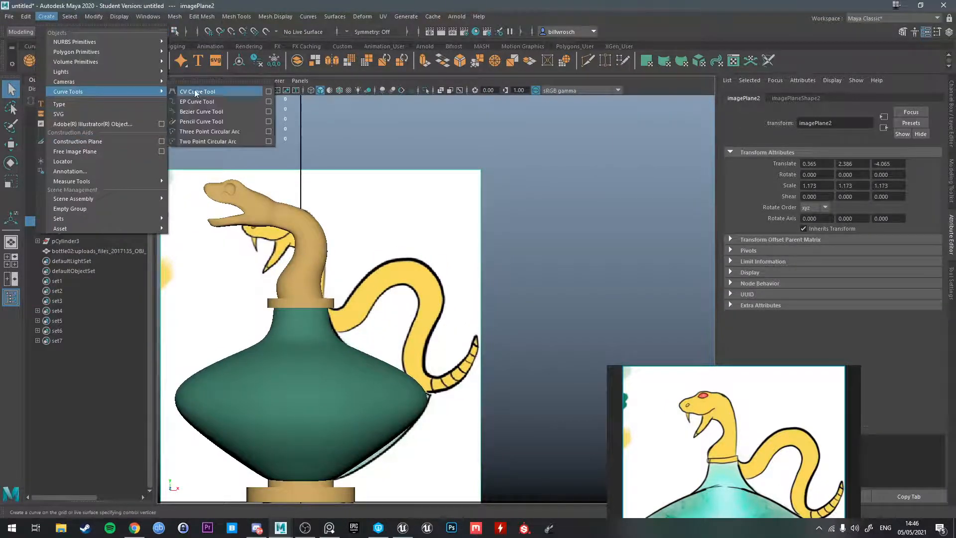
{"action": "left_click", "coordinate": [198, 91]}
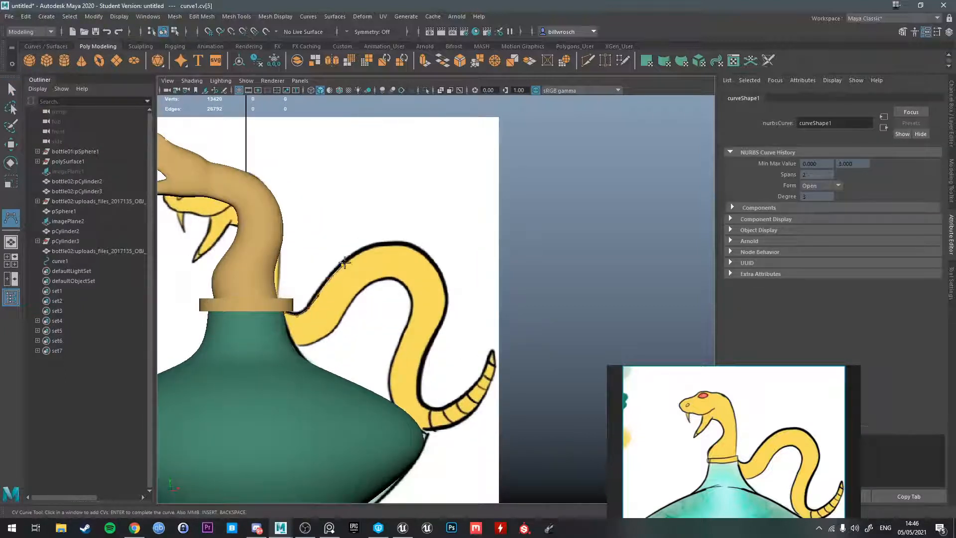
{"action": "left_click", "coordinate": [431, 263]}
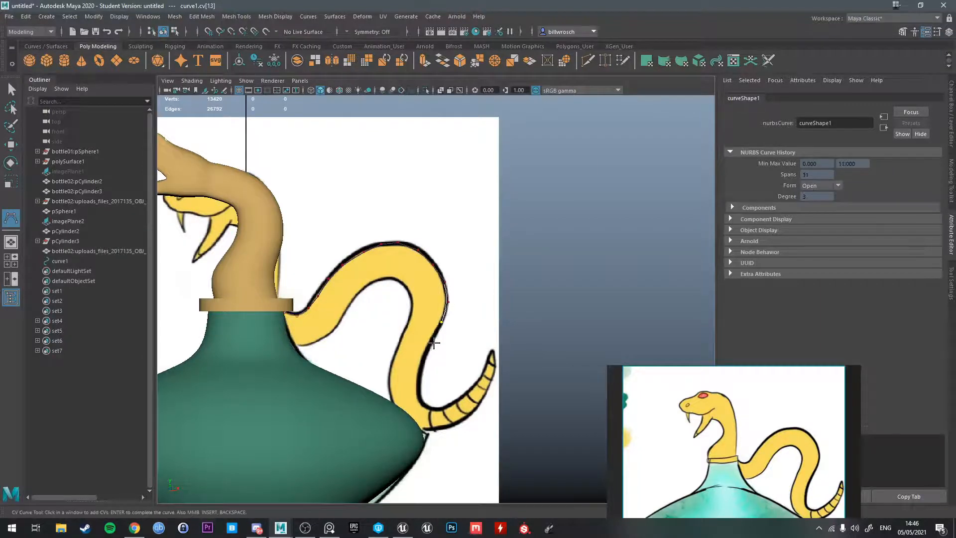
{"action": "left_click", "coordinate": [438, 405]}
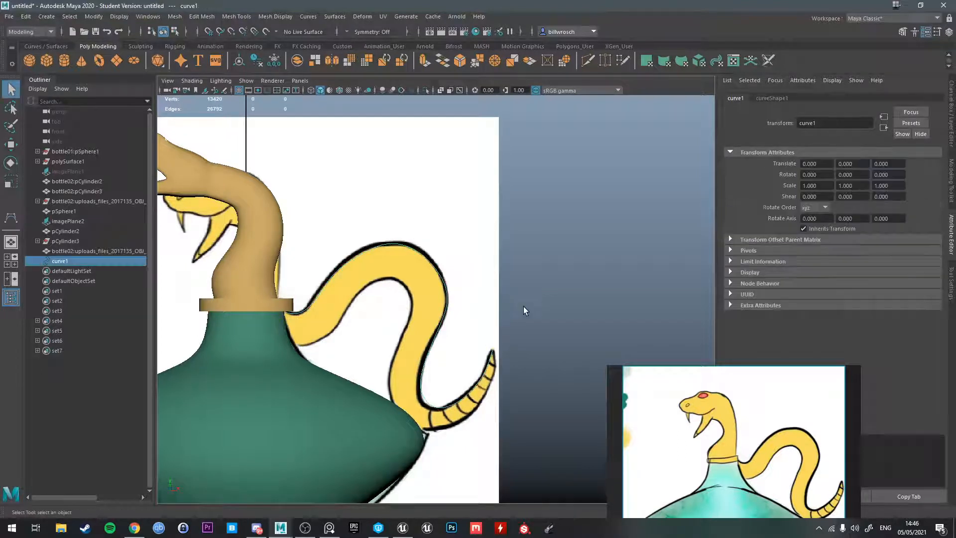
{"action": "mouse_move", "coordinate": [268, 125]}
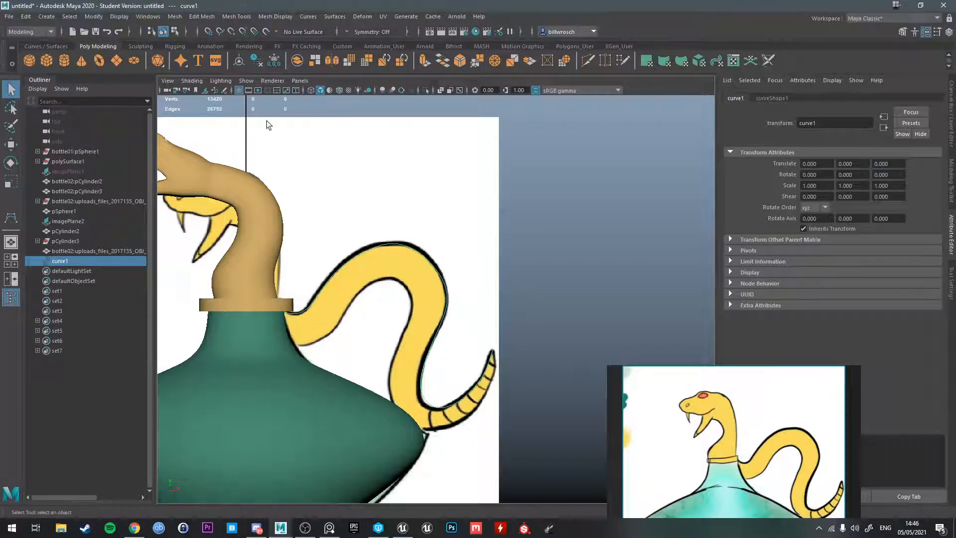
Trace a second CV curve along the tail's inner edge from the bottle to the tip.
{"action": "left_click", "coordinate": [47, 16]}
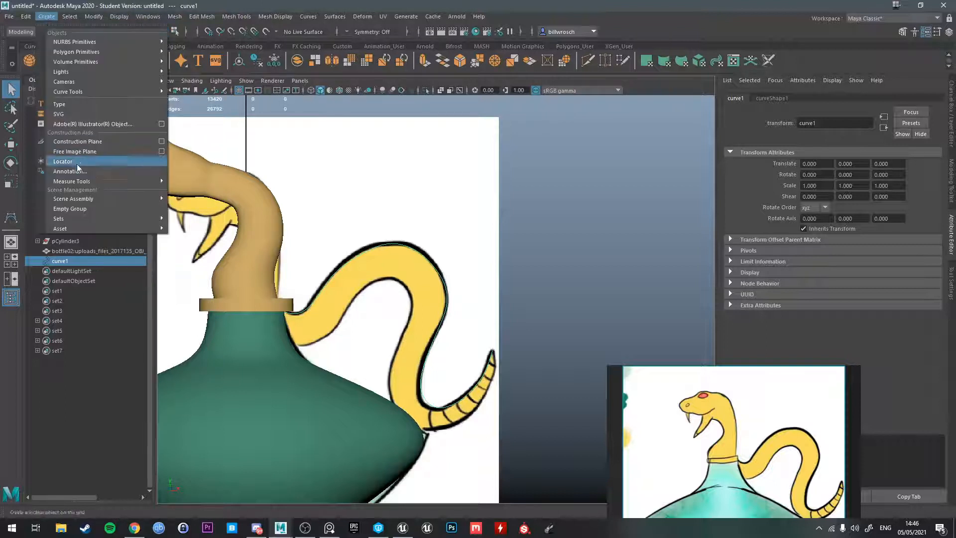
{"action": "mouse_move", "coordinate": [74, 192]}
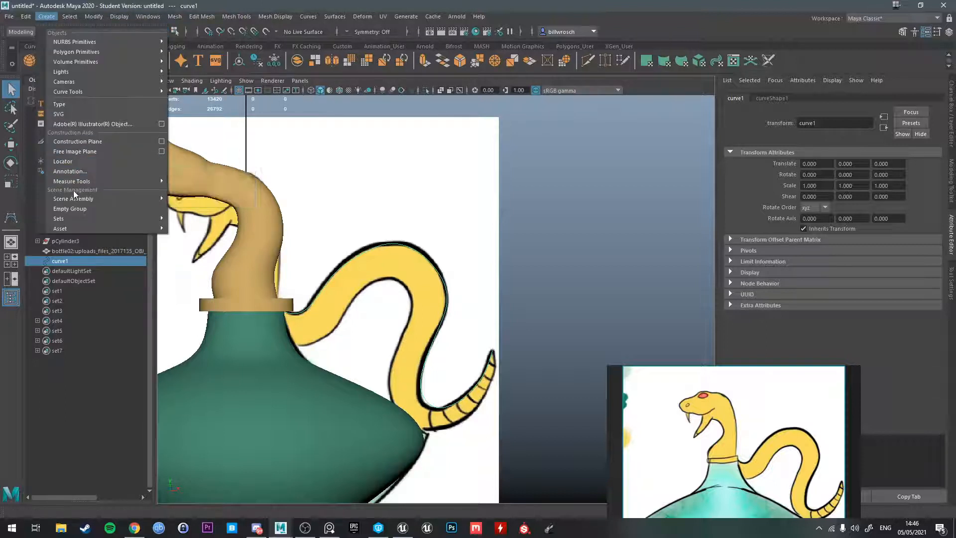
{"action": "mouse_move", "coordinate": [90, 164]}
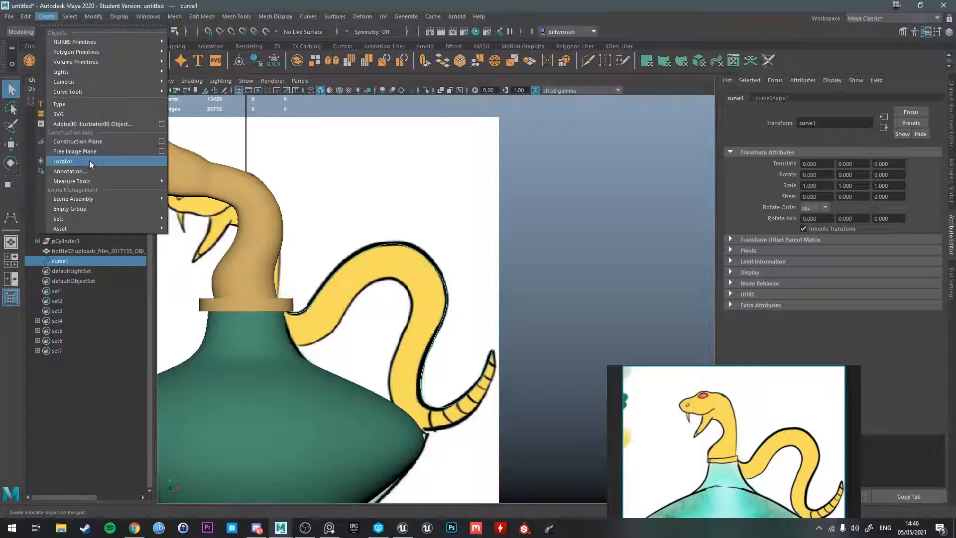
{"action": "mouse_move", "coordinate": [63, 81]}
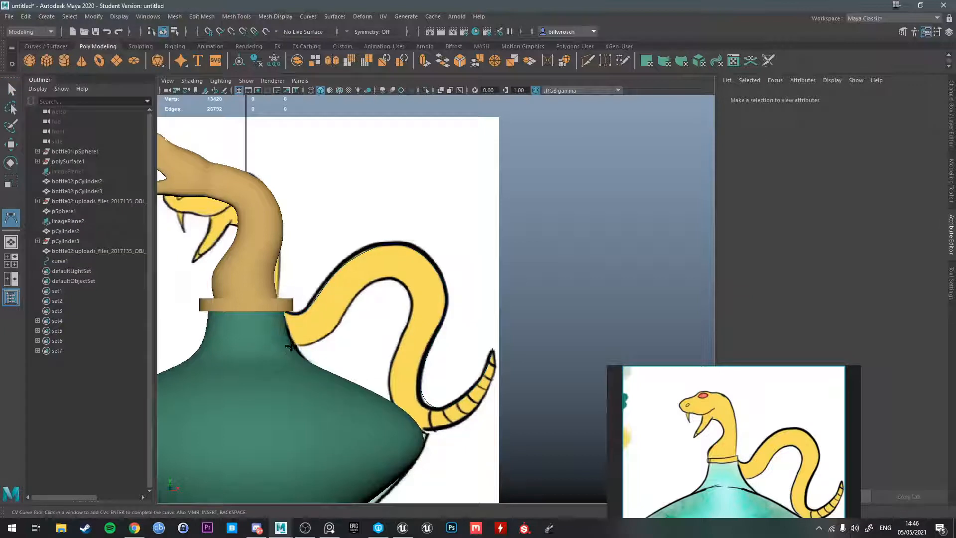
{"action": "left_click", "coordinate": [336, 321]}
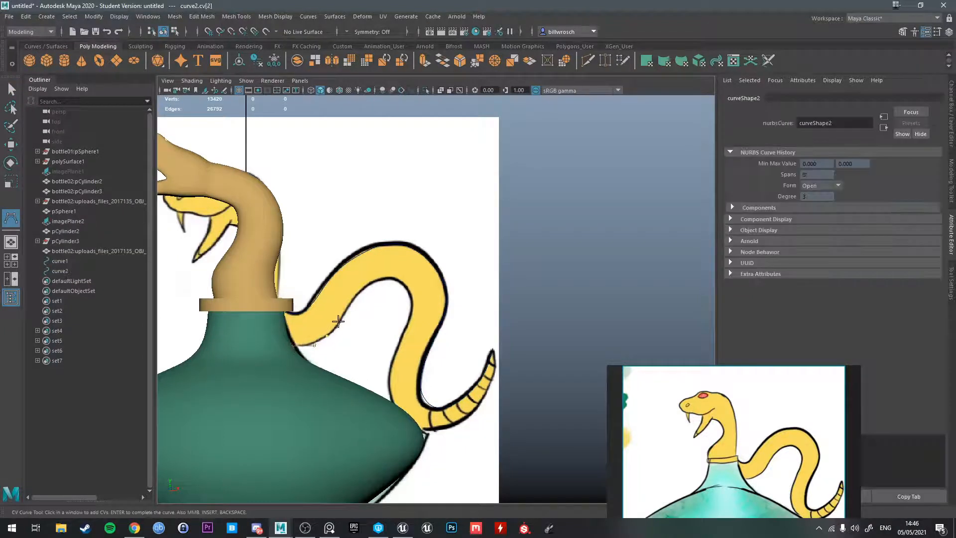
{"action": "left_click", "coordinate": [375, 283]}
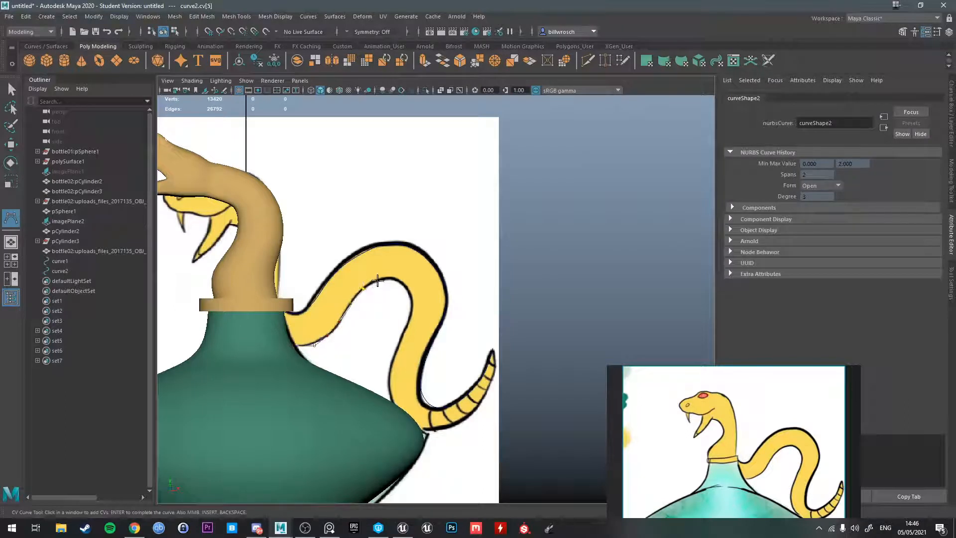
{"action": "left_click", "coordinate": [414, 308]}
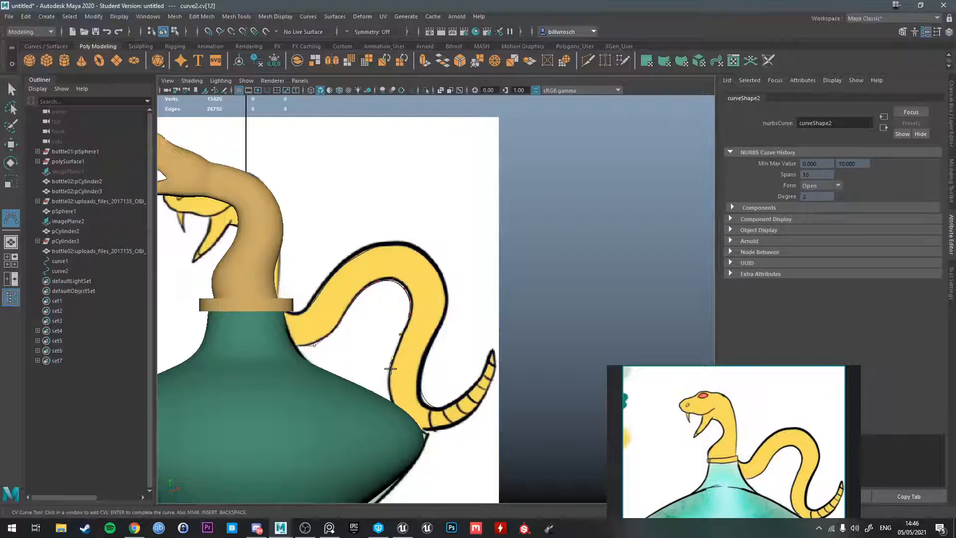
{"action": "left_click", "coordinate": [412, 422]}
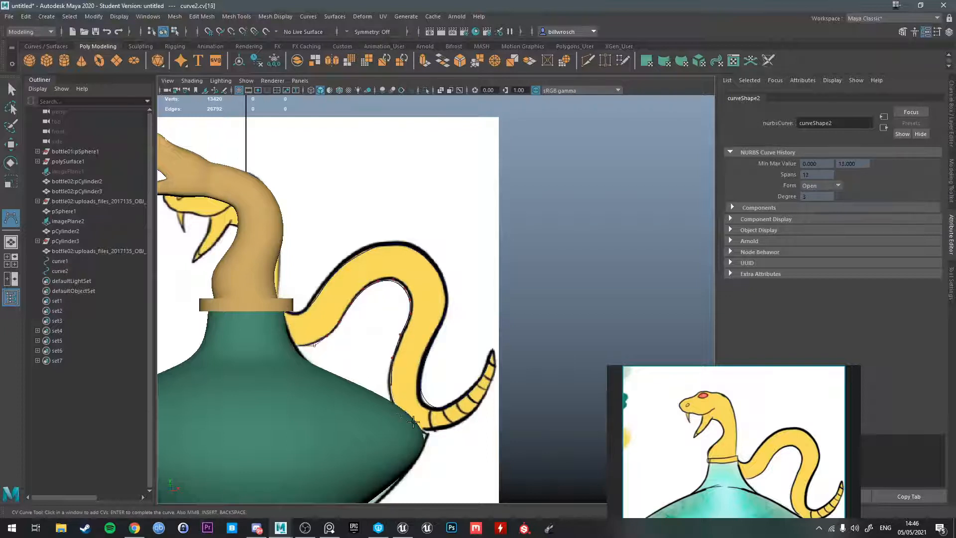
{"action": "left_click", "coordinate": [473, 414]}
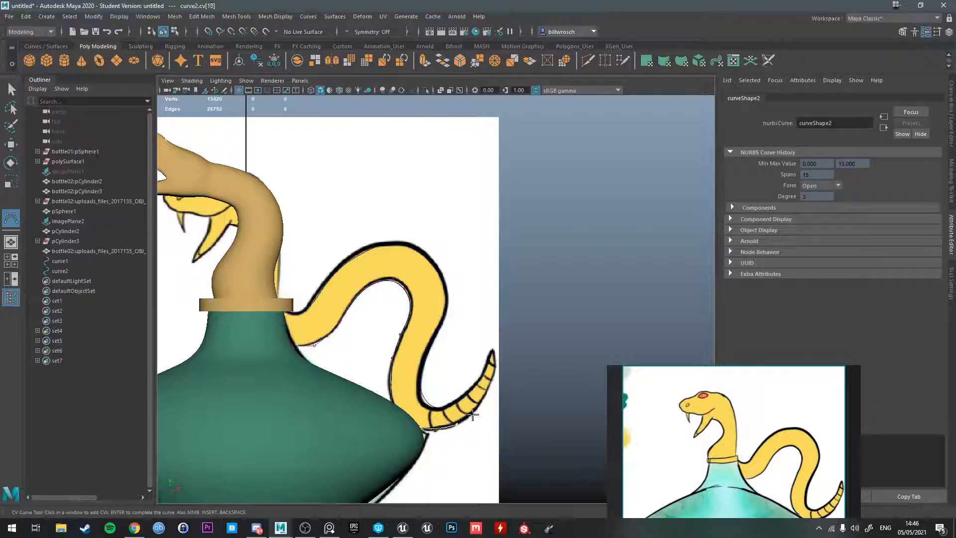
{"action": "left_click", "coordinate": [496, 362]}
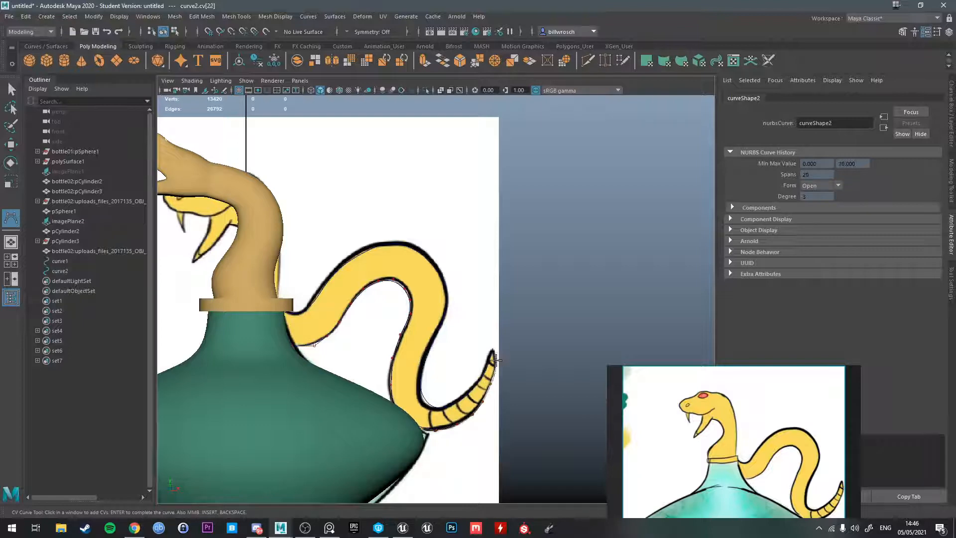
{"action": "left_click", "coordinate": [60, 271]}
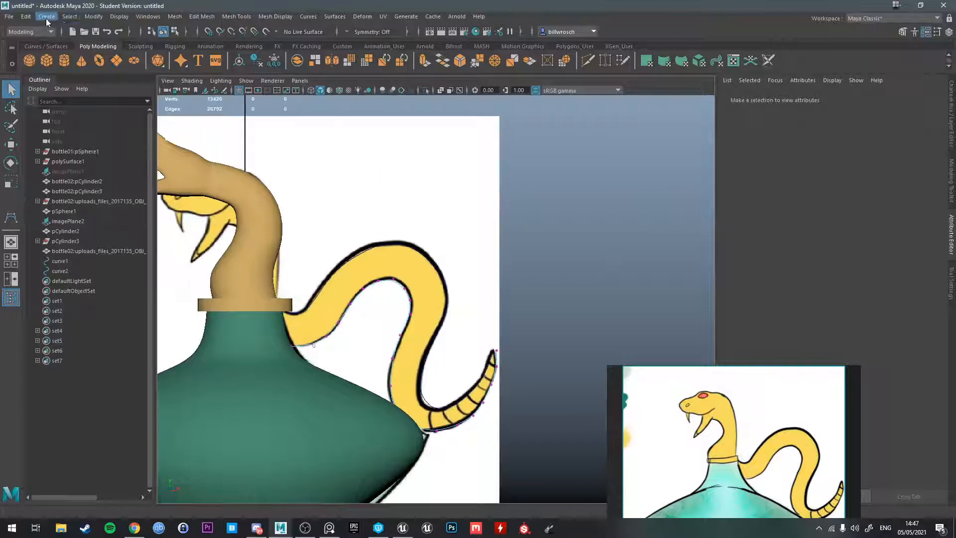
Draw curve3 from the bottle neck over the tail's arch and bend to its tip.
{"action": "left_click", "coordinate": [48, 16]}
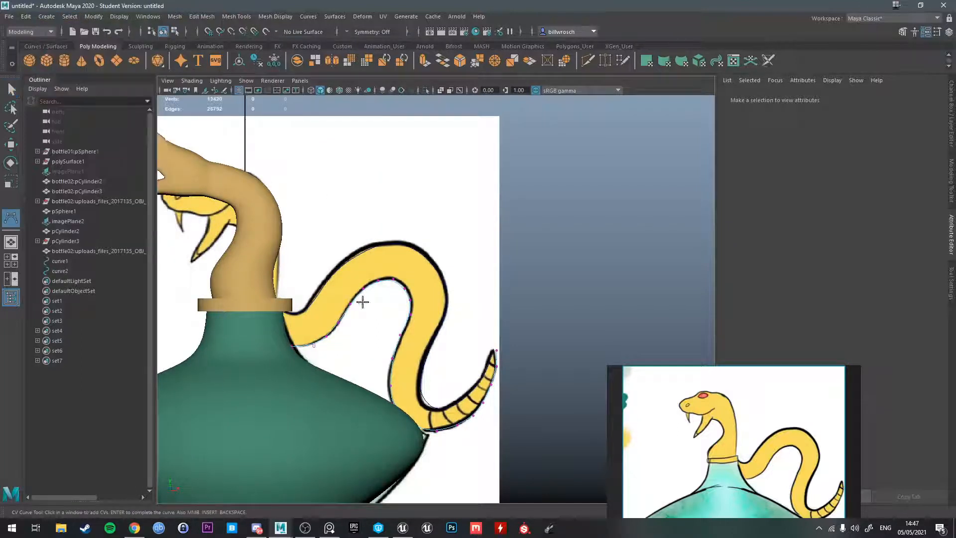
{"action": "left_click", "coordinate": [291, 326]}
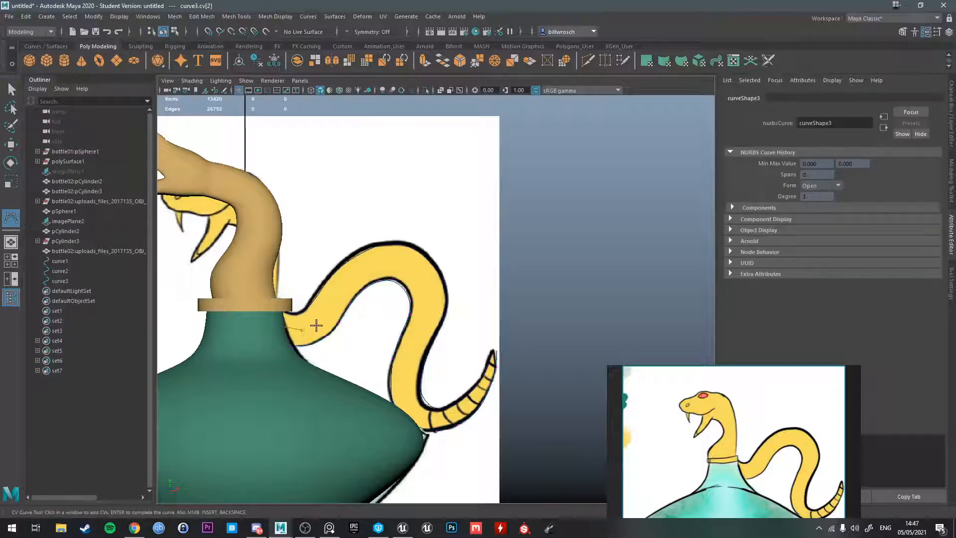
{"action": "left_click", "coordinate": [372, 262]}
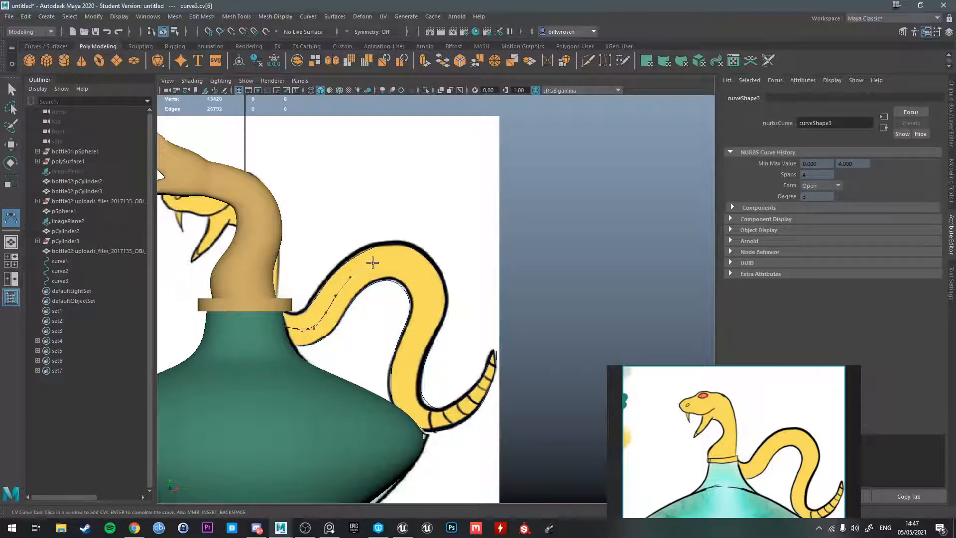
{"action": "left_click", "coordinate": [430, 306]}
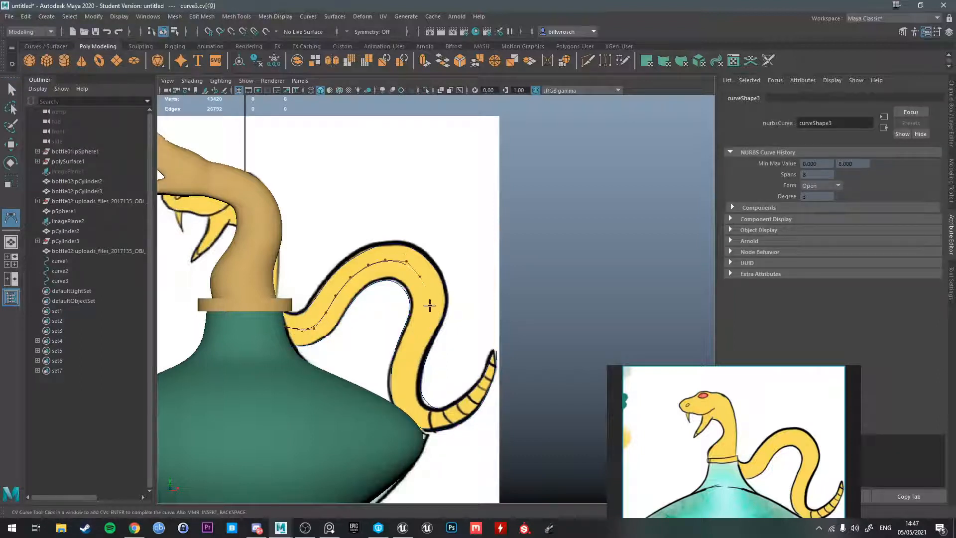
{"action": "left_click", "coordinate": [406, 404]}
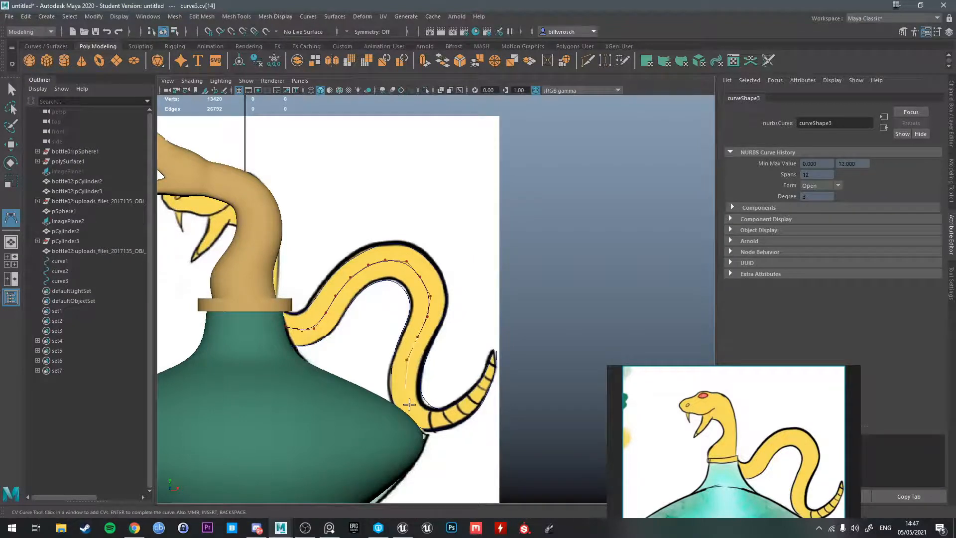
{"action": "left_click", "coordinate": [462, 409]}
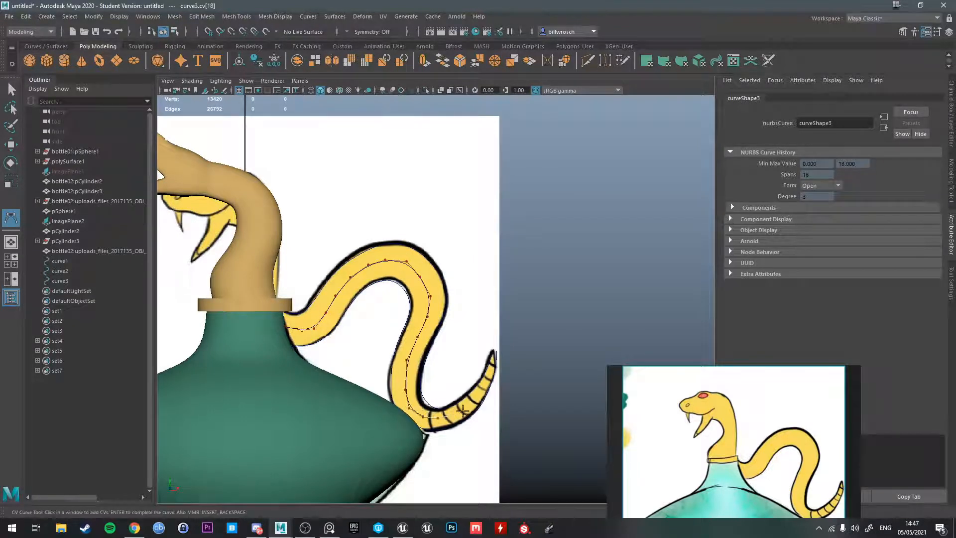
{"action": "left_click", "coordinate": [490, 356]}
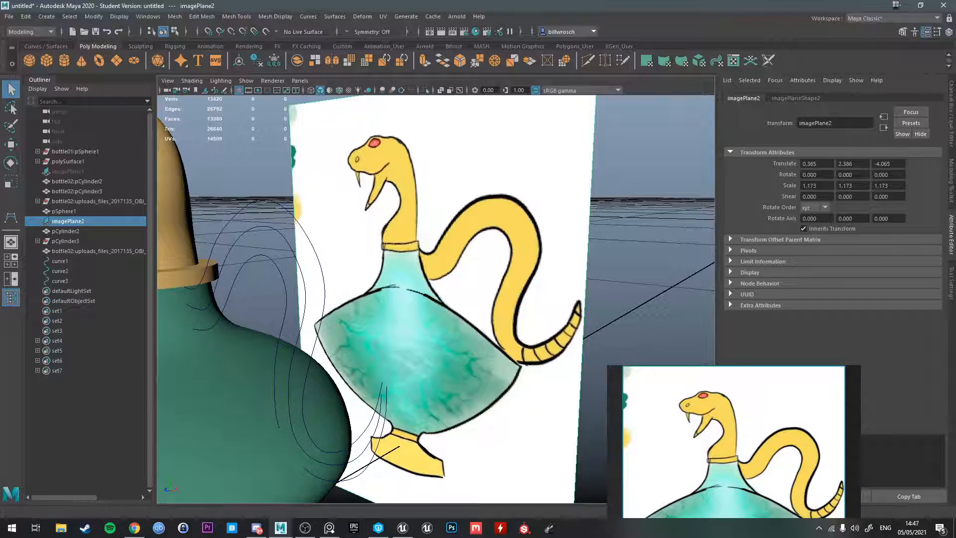
Lower imagePlane2's Alpha Gain to about 0.6 and select the tail curves in the Outliner.
{"action": "left_click", "coordinate": [796, 98]}
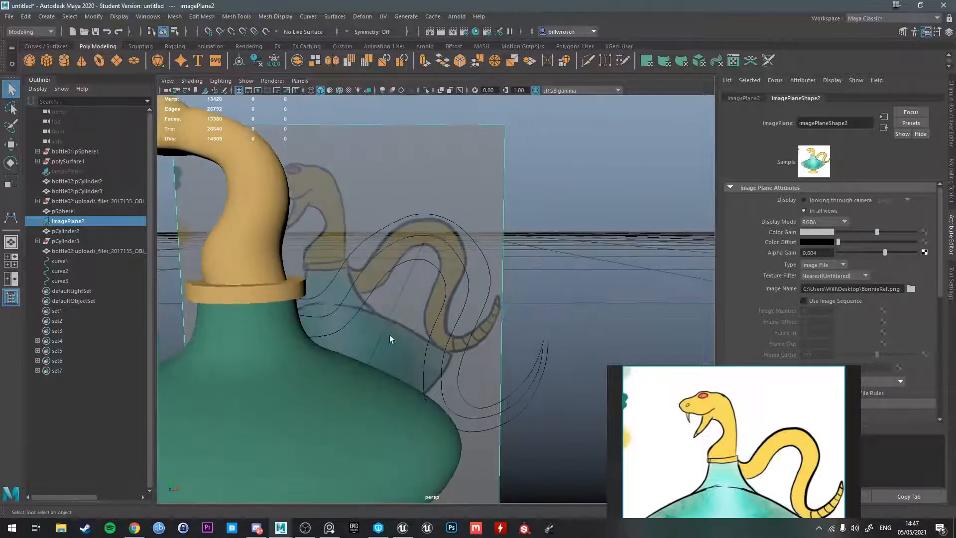
{"action": "left_click", "coordinate": [60, 280]}
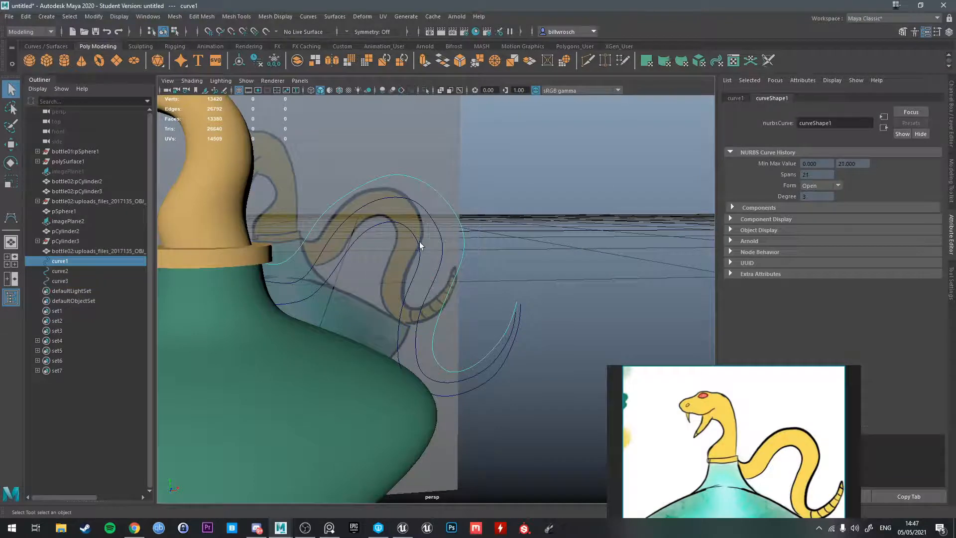
{"action": "left_click", "coordinate": [59, 270]}
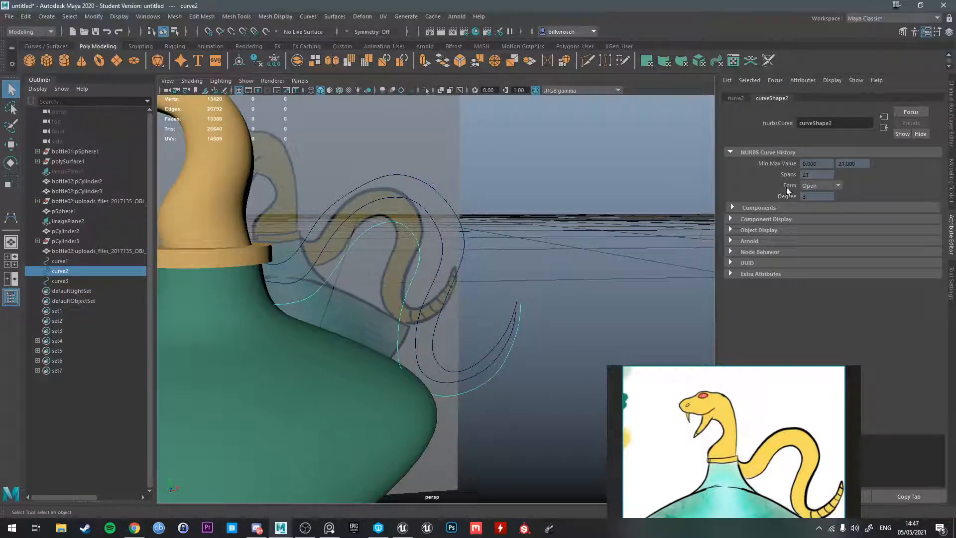
{"action": "mouse_move", "coordinate": [375, 262]}
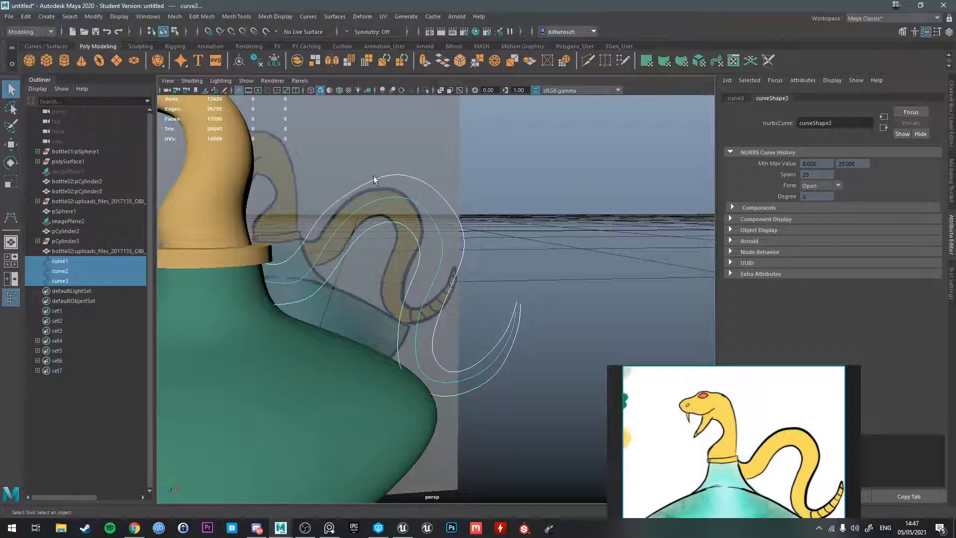
Rebuild curve1, curve2 and curve3 with Curves > Rebuild set to 24 spans.
{"action": "left_click", "coordinate": [60, 261]}
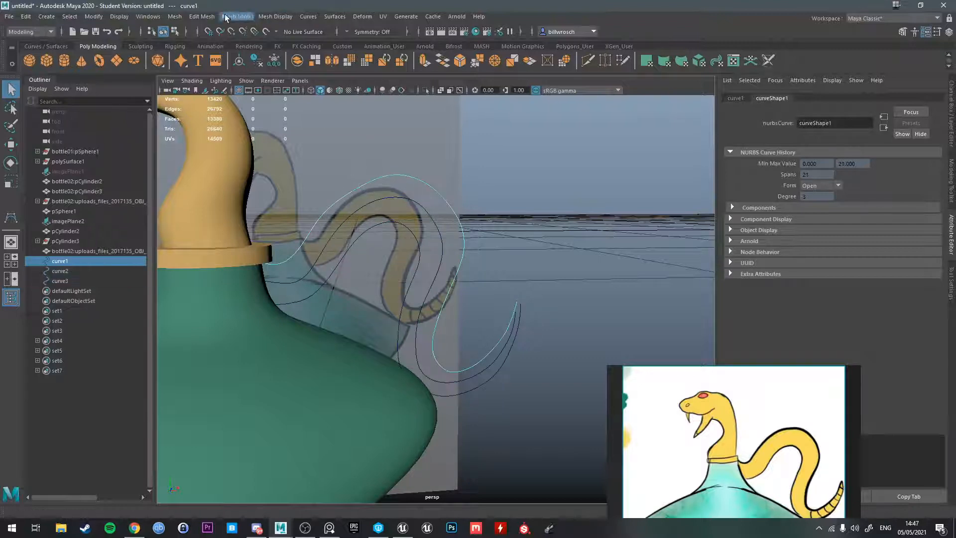
{"action": "left_click", "coordinate": [334, 17]}
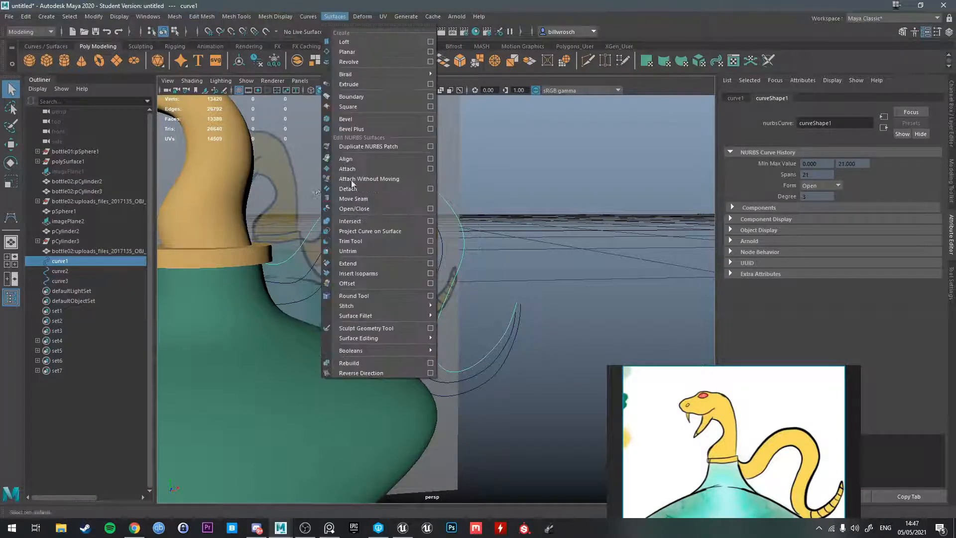
{"action": "left_click", "coordinate": [308, 17]}
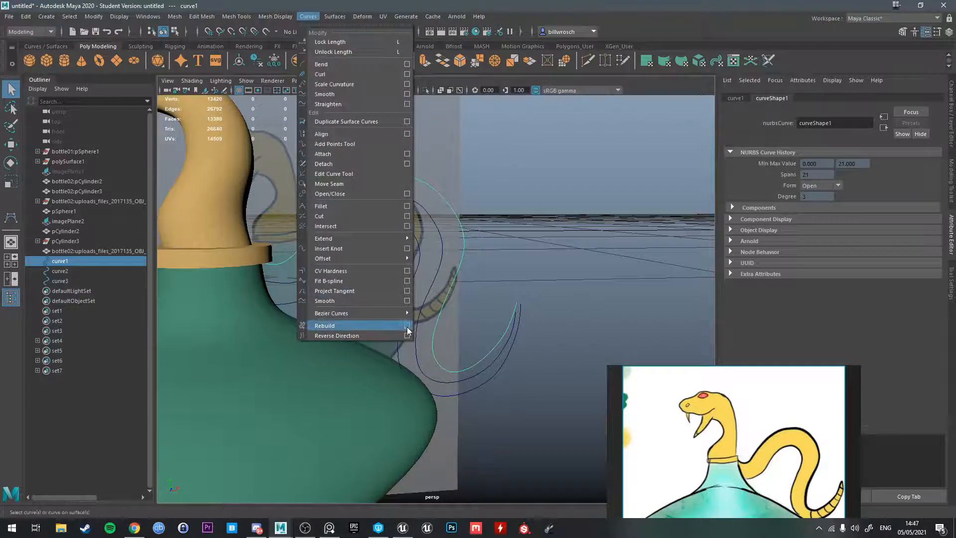
{"action": "left_click", "coordinate": [406, 326]}
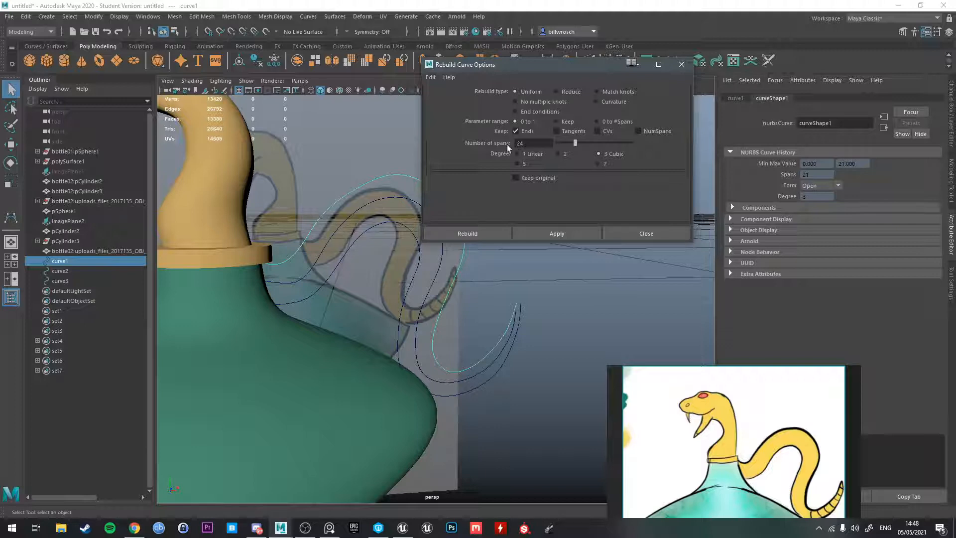
{"action": "mouse_move", "coordinate": [361, 291]}
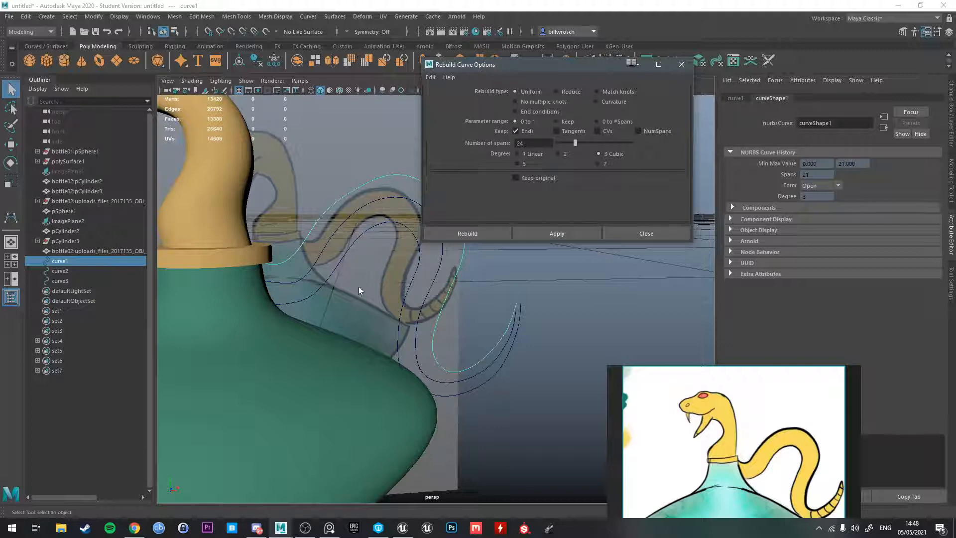
{"action": "left_click", "coordinate": [467, 233]}
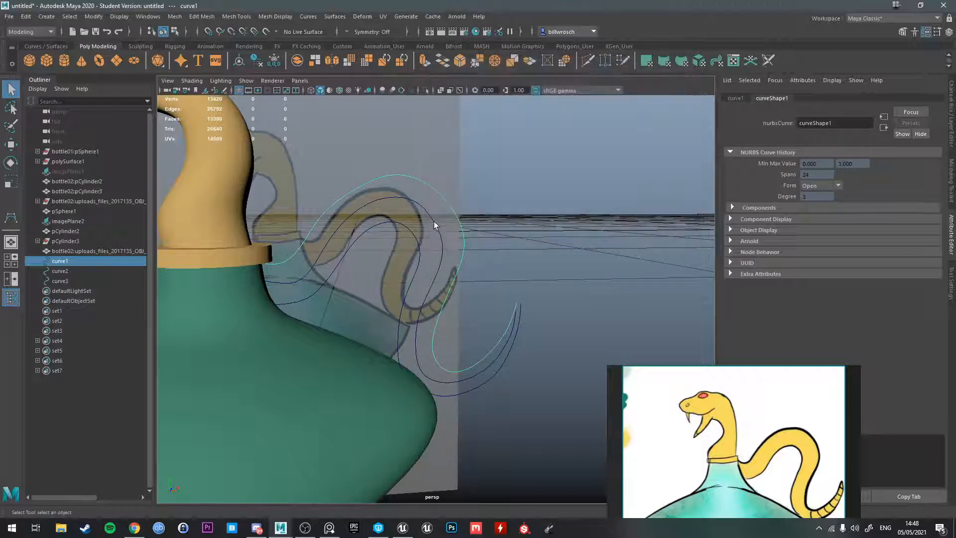
{"action": "left_click", "coordinate": [59, 280]}
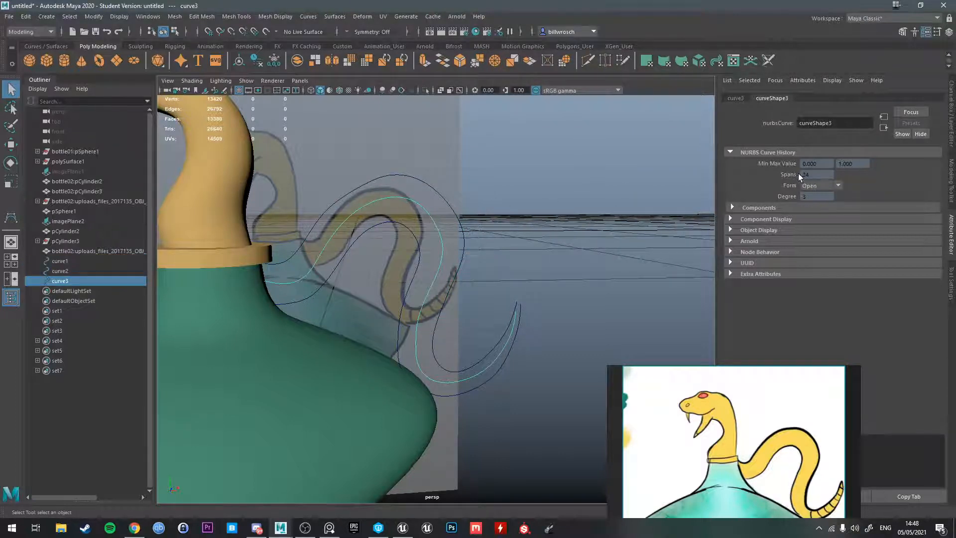
{"action": "left_click", "coordinate": [60, 270]}
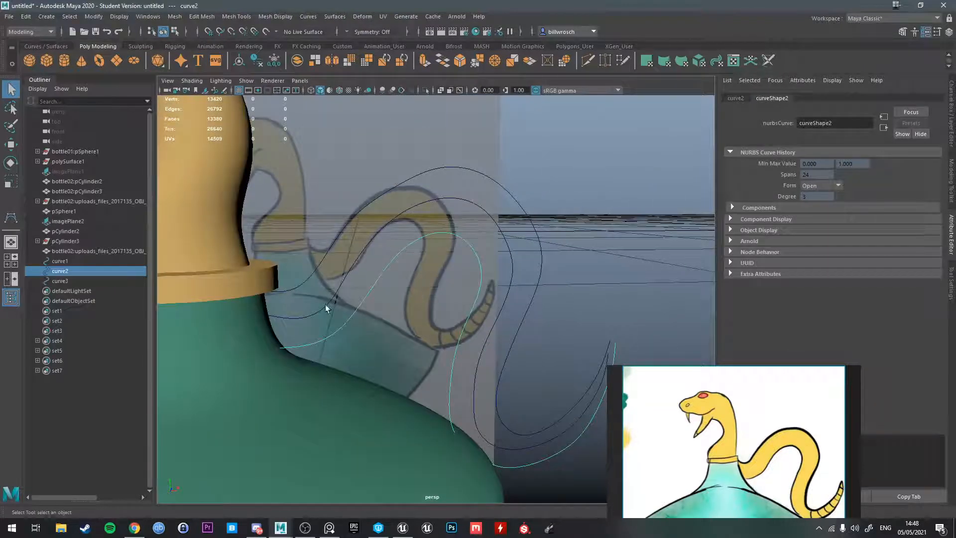
{"action": "left_click", "coordinate": [59, 280]}
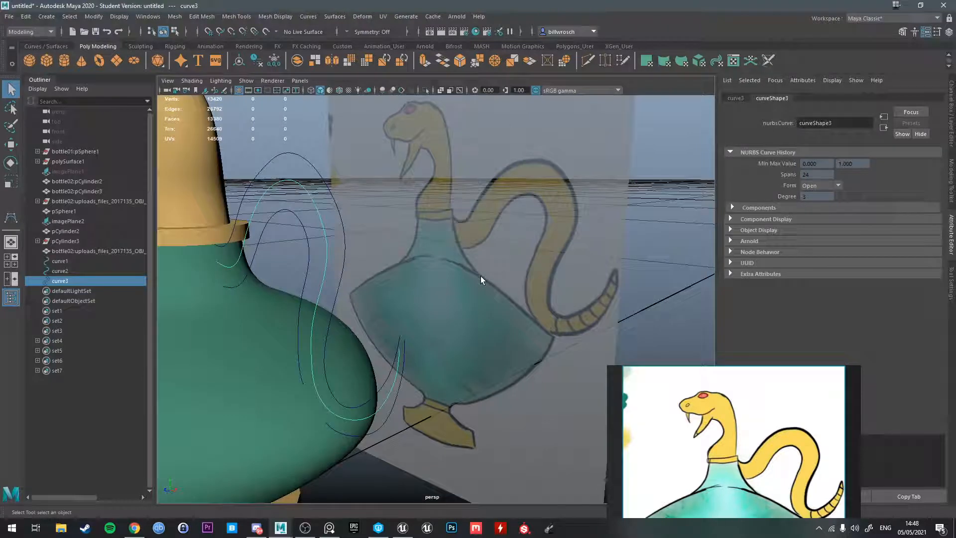
Switch a tail curve to Control Vertex mode and check the curves around the bottle.
{"action": "left_click_drag", "start_coordinate": [481, 279], "coordinate": [349, 224]}
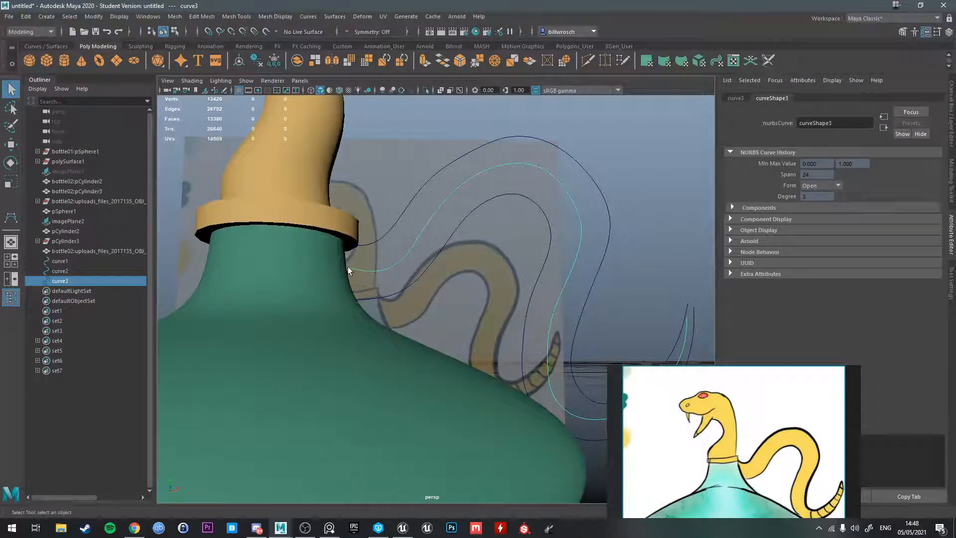
{"action": "mouse_move", "coordinate": [464, 146]}
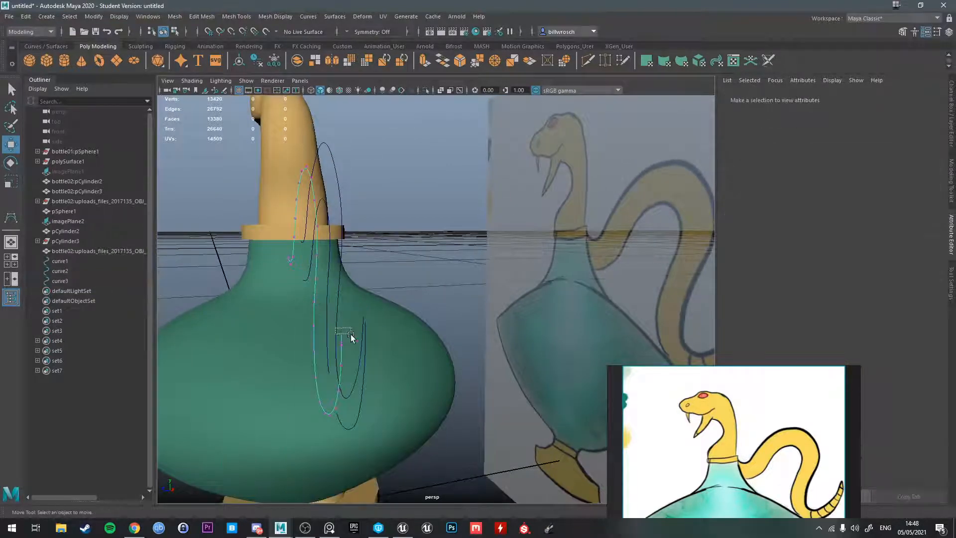
{"action": "left_click", "coordinate": [345, 335]}
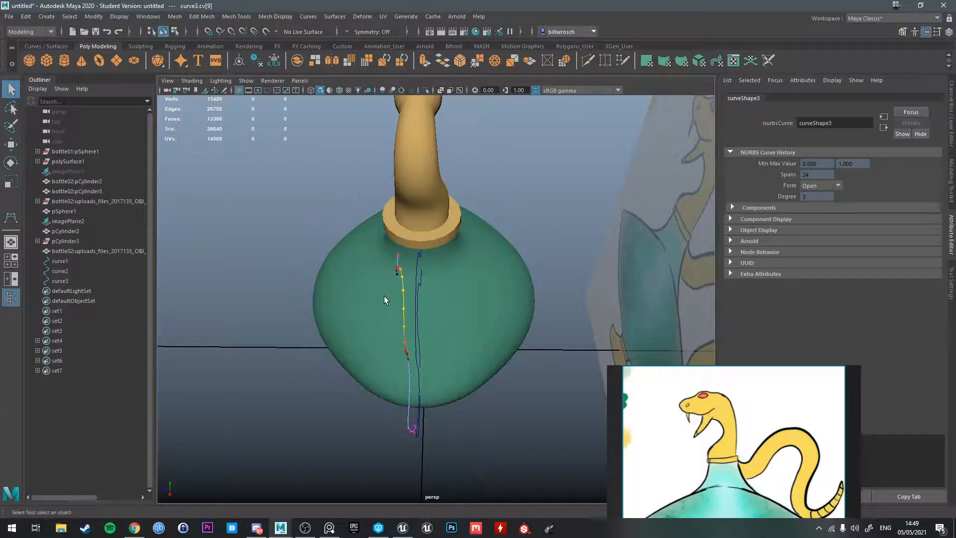
{"action": "right_click", "coordinate": [386, 298]}
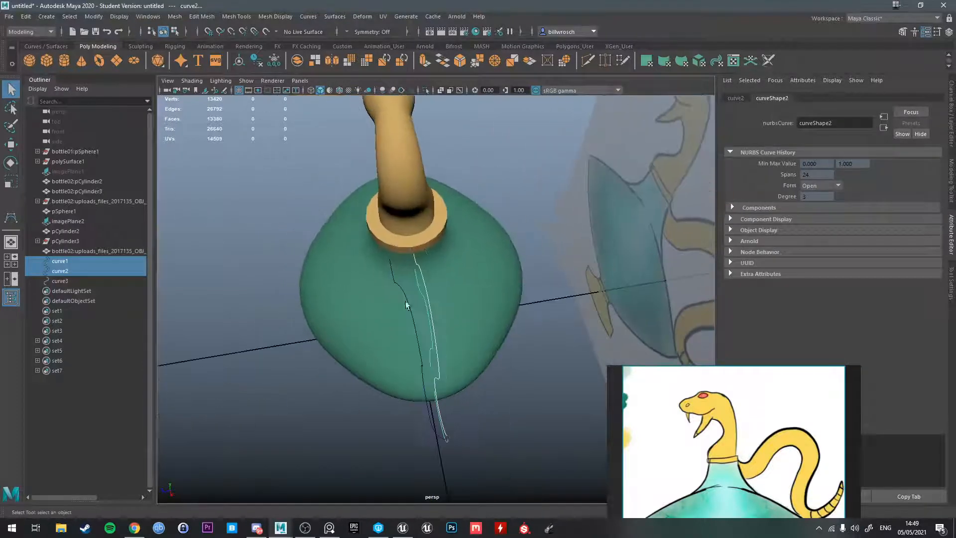
{"action": "left_click_drag", "start_coordinate": [407, 304], "coordinate": [555, 324]}
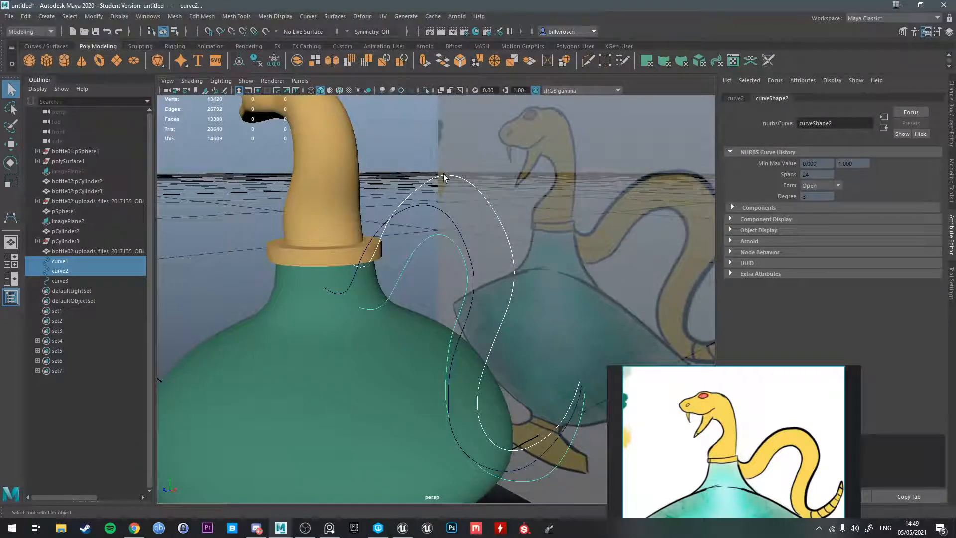
Select curve1, then add curve2 and curve3 in order in the Outliner.
{"action": "left_click", "coordinate": [60, 281]}
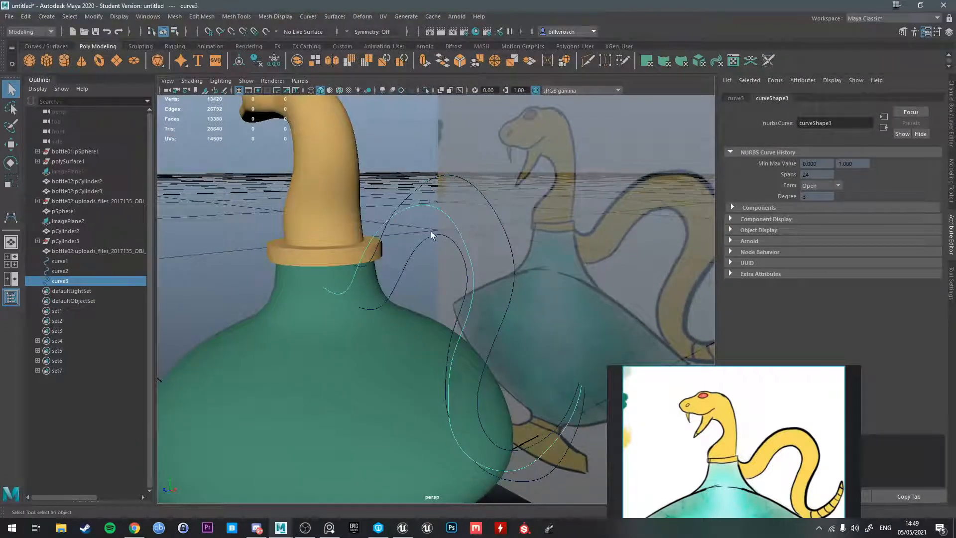
{"action": "left_click", "coordinate": [60, 270]}
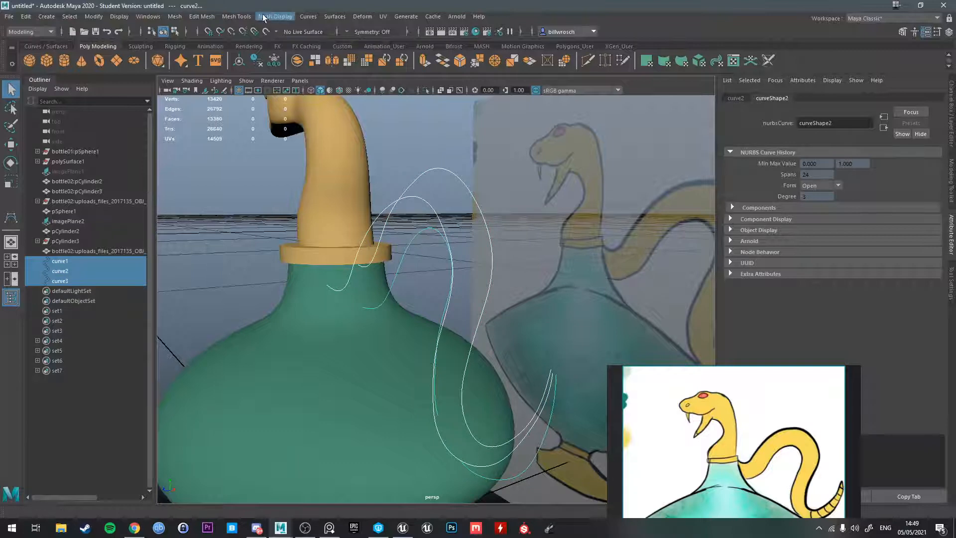
Loft the three tail curves into a single snake-tail surface.
{"action": "left_click", "coordinate": [335, 17]}
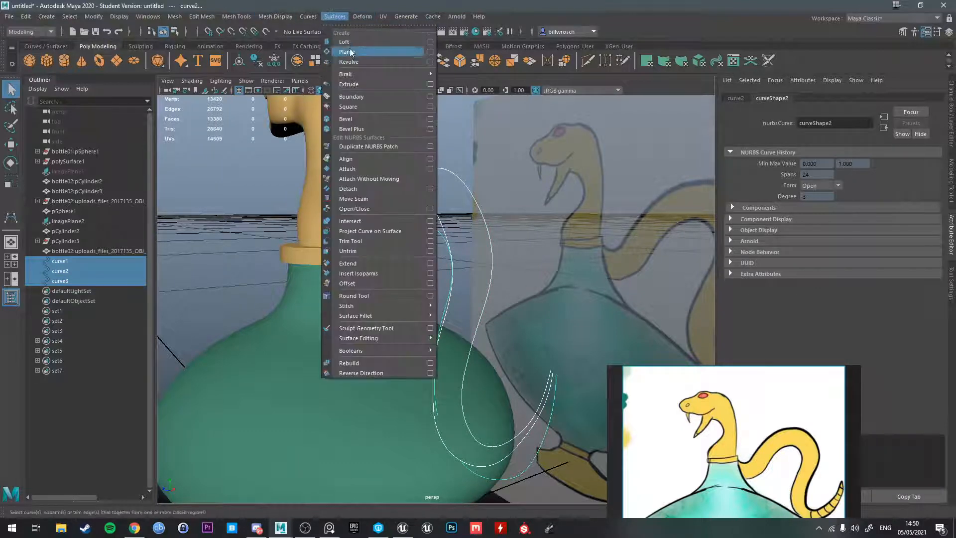
{"action": "left_click", "coordinate": [344, 41]}
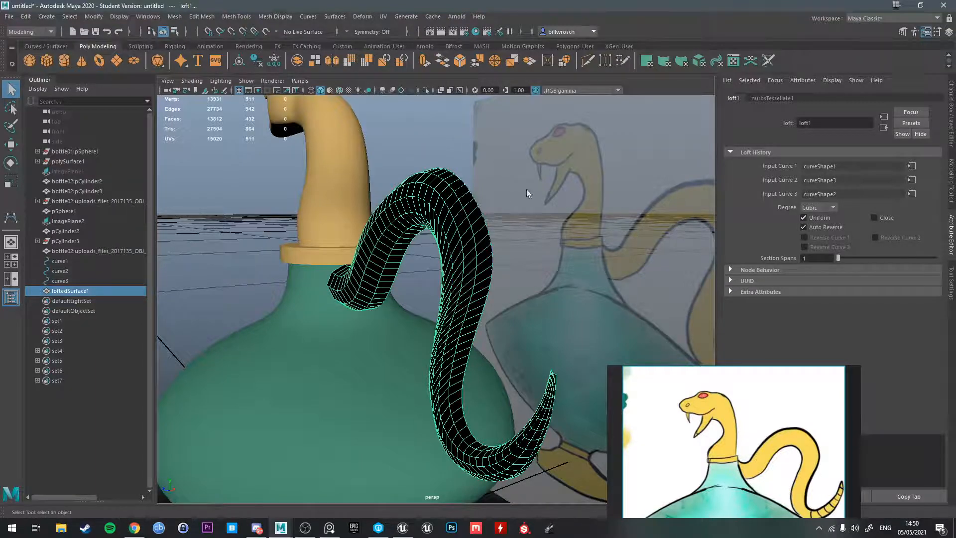
{"action": "left_click_drag", "start_coordinate": [527, 194], "coordinate": [579, 278]}
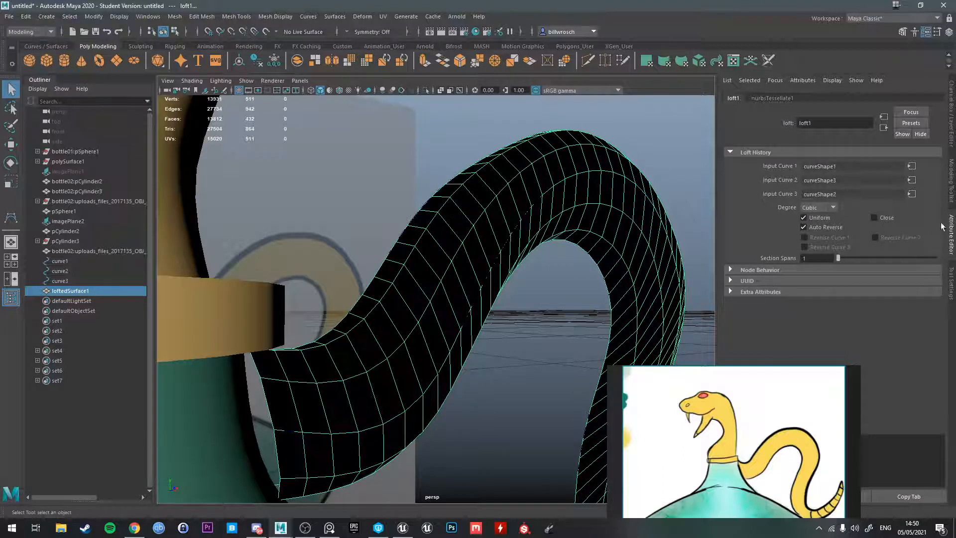
Set nurbsTessellate1's U Number to 2 and V Number to 5.
{"action": "left_click", "coordinate": [772, 97]}
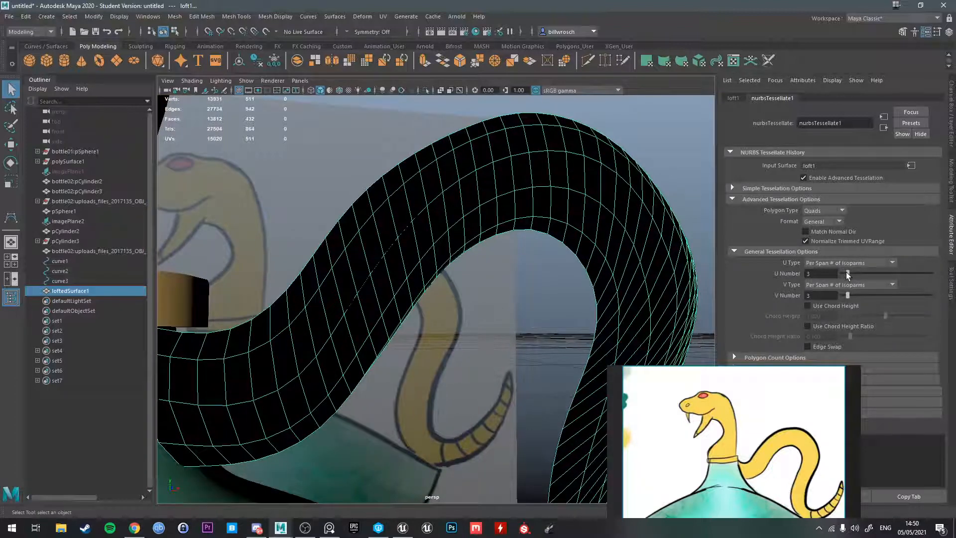
{"action": "left_click", "coordinate": [845, 273]}
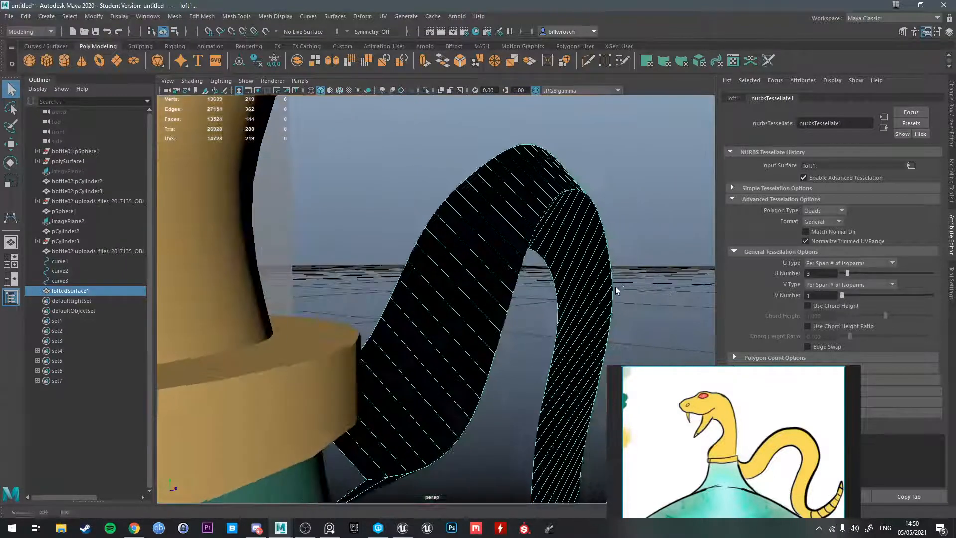
{"action": "left_click_drag", "start_coordinate": [848, 294], "coordinate": [847, 294]}
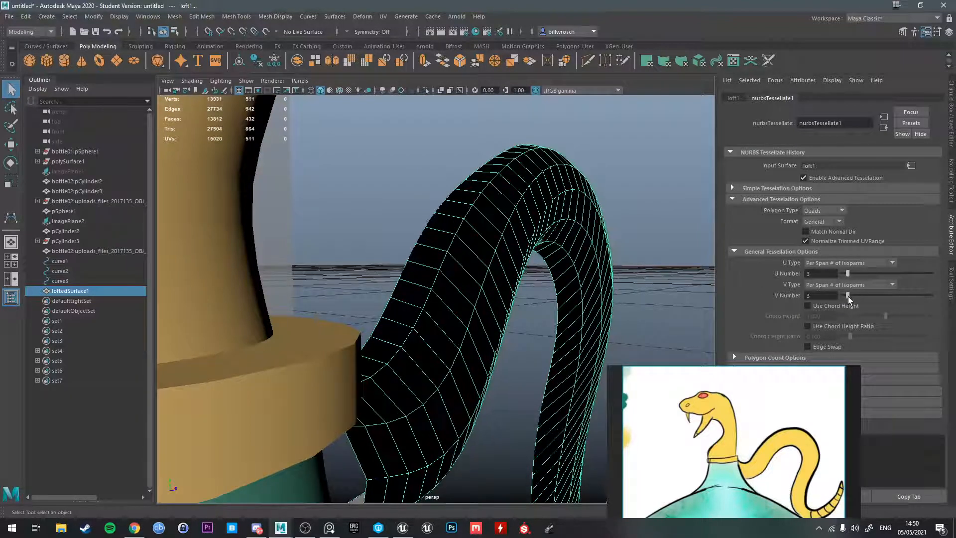
{"action": "left_click_drag", "start_coordinate": [847, 295], "coordinate": [856, 295]}
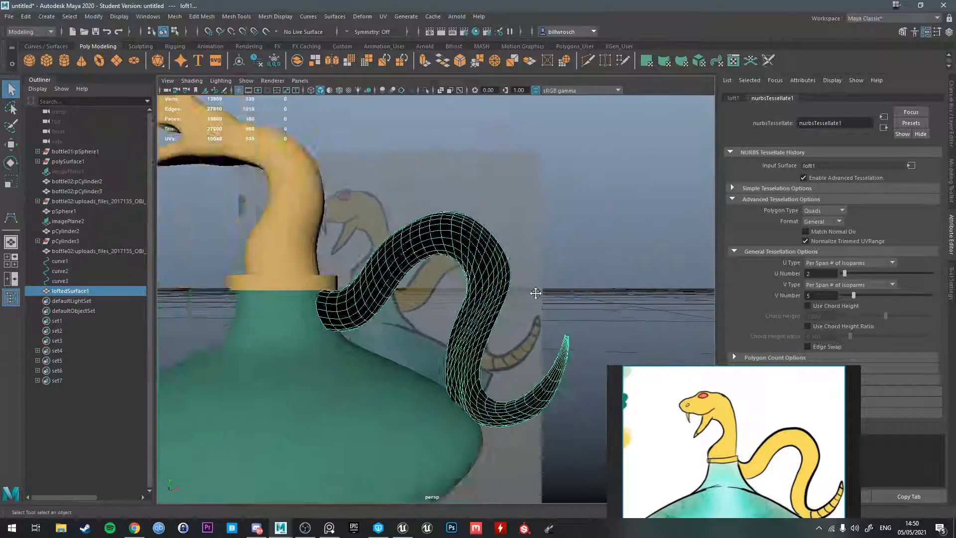
{"action": "left_click_drag", "start_coordinate": [535, 293], "coordinate": [498, 274]}
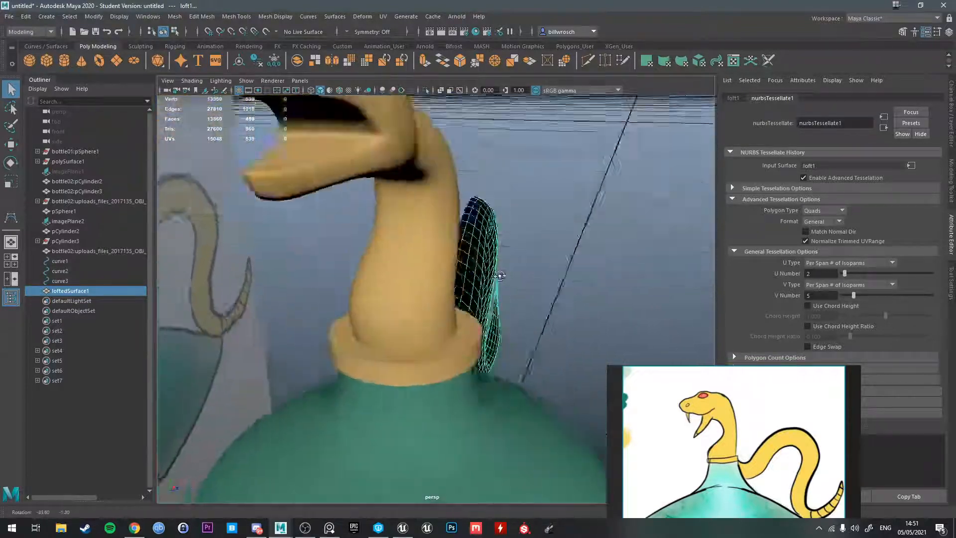
{"action": "left_click_drag", "start_coordinate": [500, 274], "coordinate": [264, 257]}
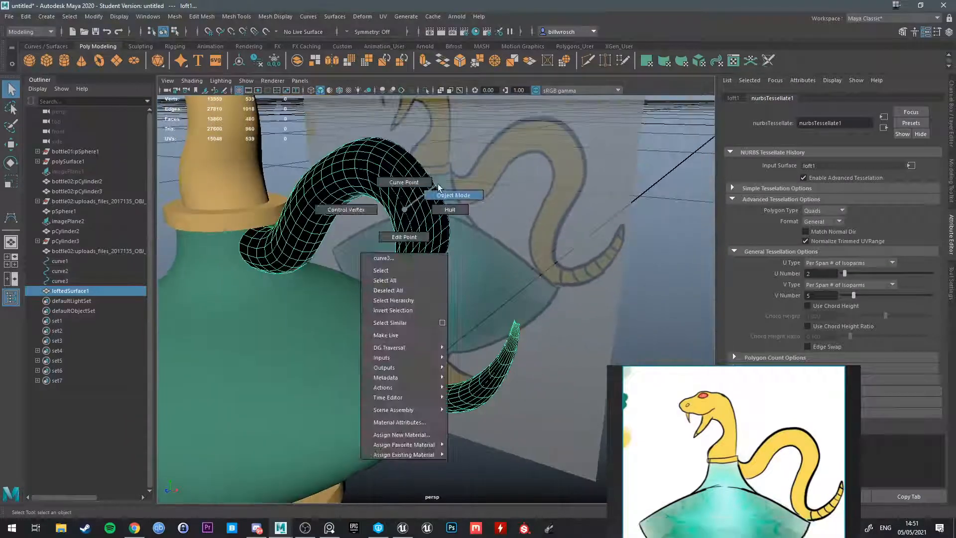
Fix the tail's normals so it shades grey, then pick CVs on curve2.
{"action": "left_click", "coordinate": [275, 17]}
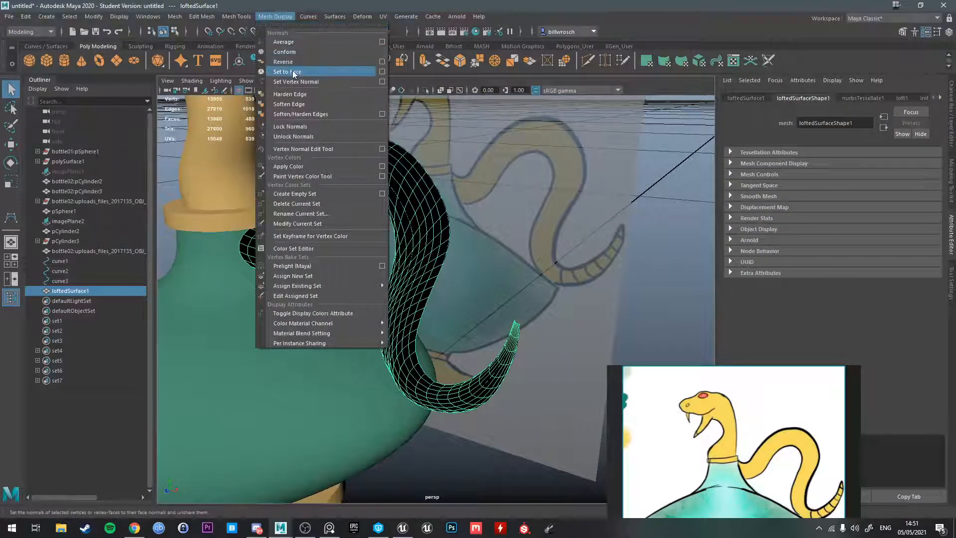
{"action": "left_click", "coordinate": [286, 71]}
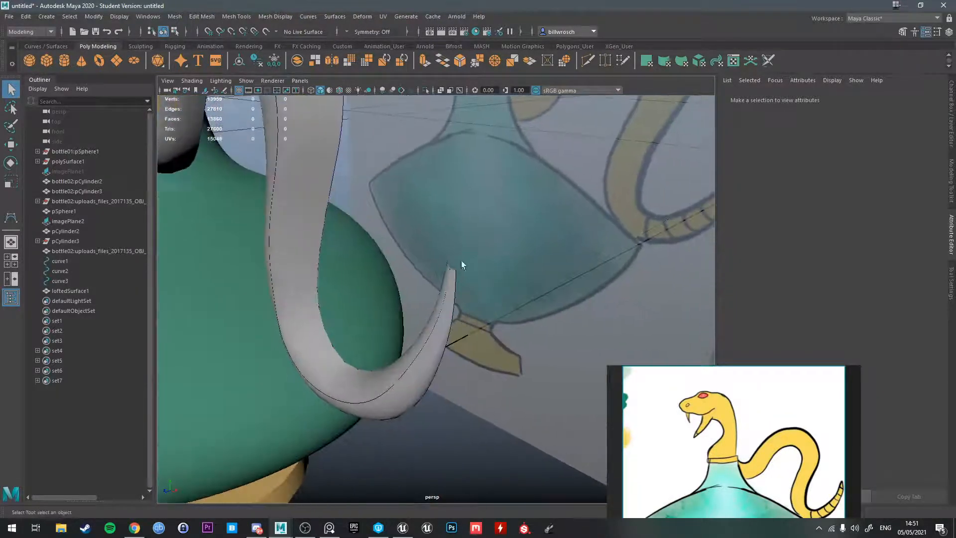
{"action": "left_click_drag", "start_coordinate": [462, 264], "coordinate": [372, 296]}
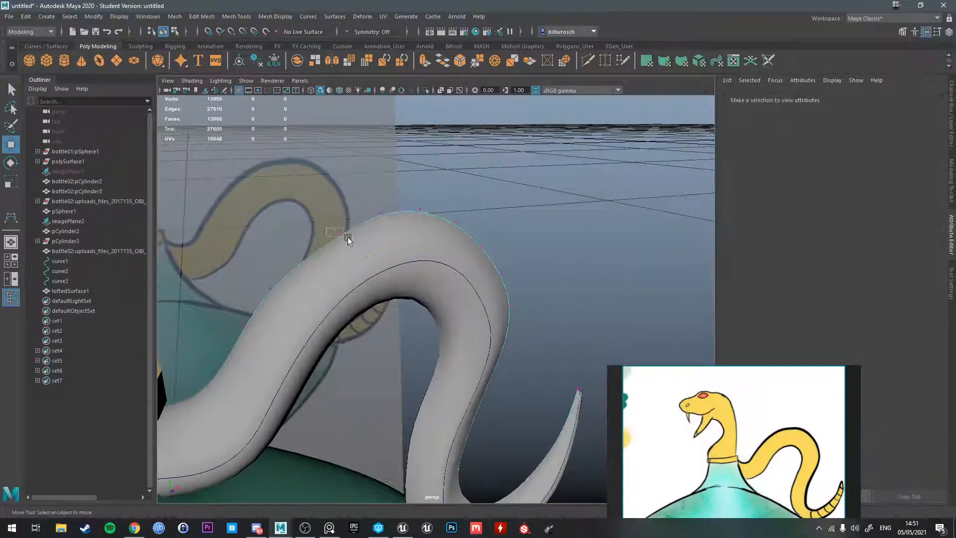
{"action": "left_click", "coordinate": [347, 238]}
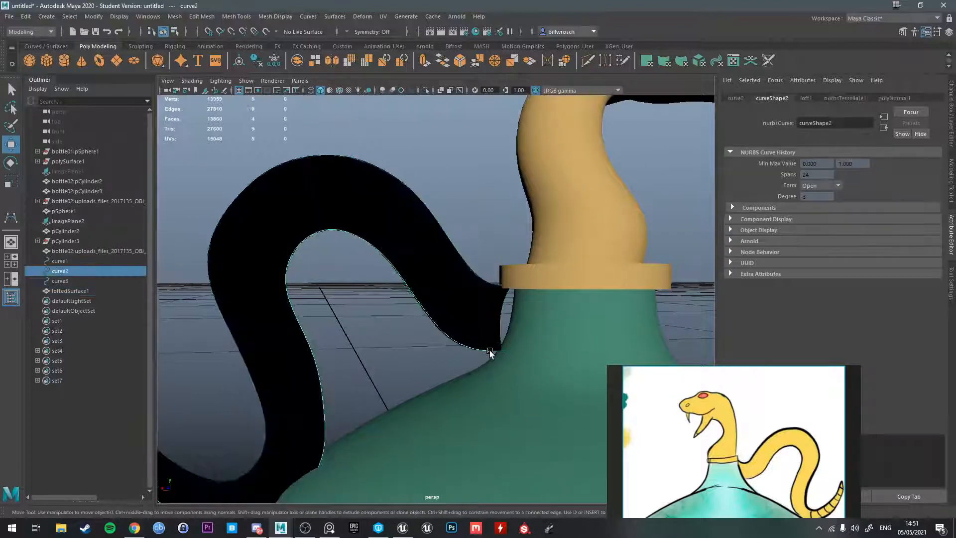
{"action": "left_click", "coordinate": [492, 350]}
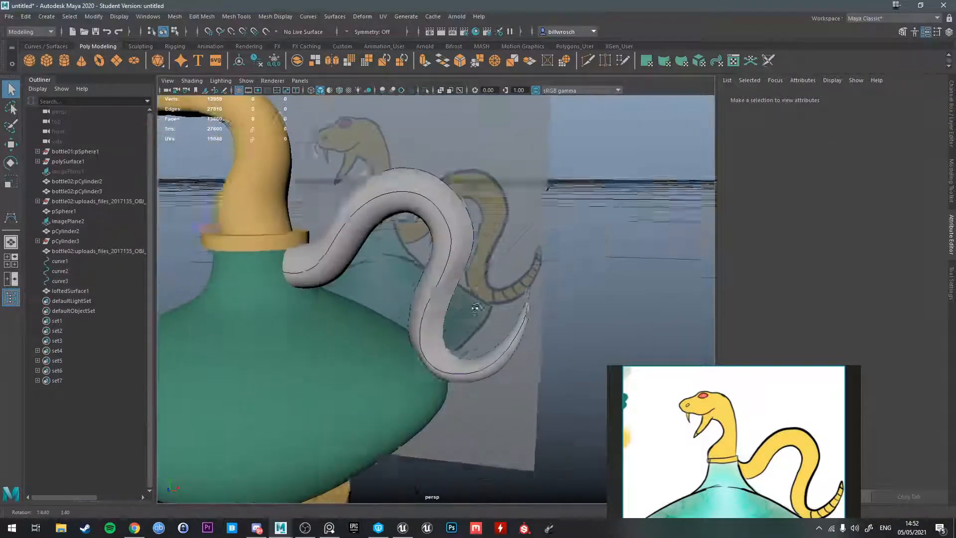
Mirror loftedSurface1 with Axis Position World and Axis Z.
{"action": "left_click", "coordinate": [70, 291]}
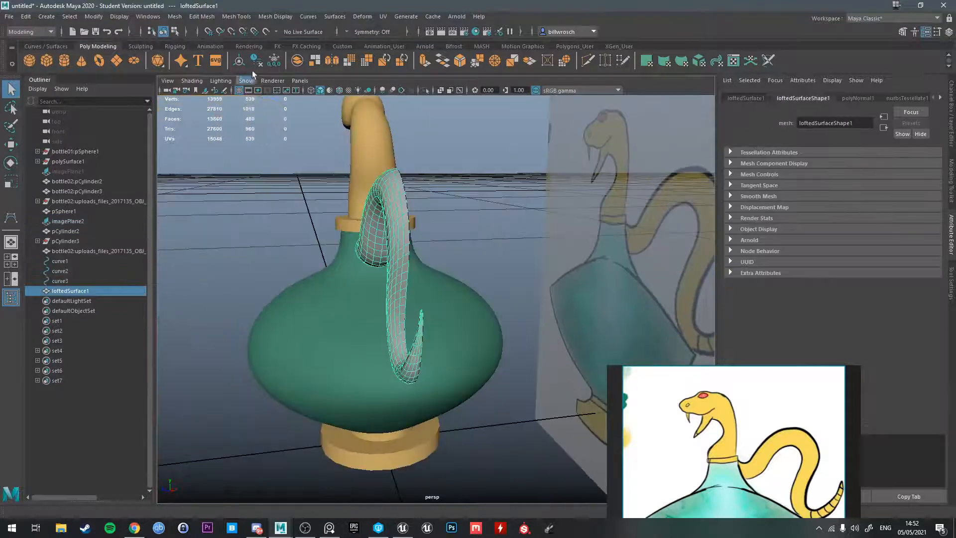
{"action": "left_click", "coordinate": [174, 17]}
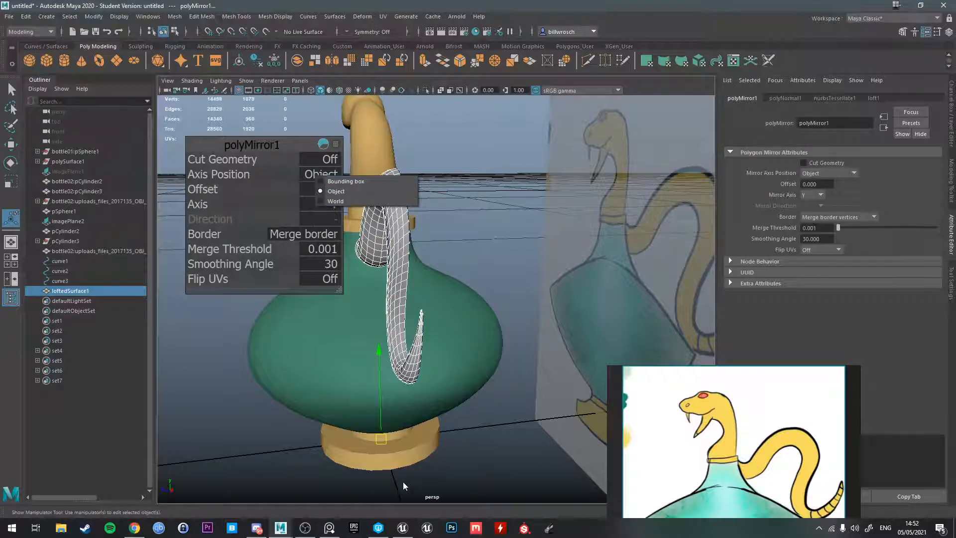
{"action": "left_click", "coordinate": [336, 201]}
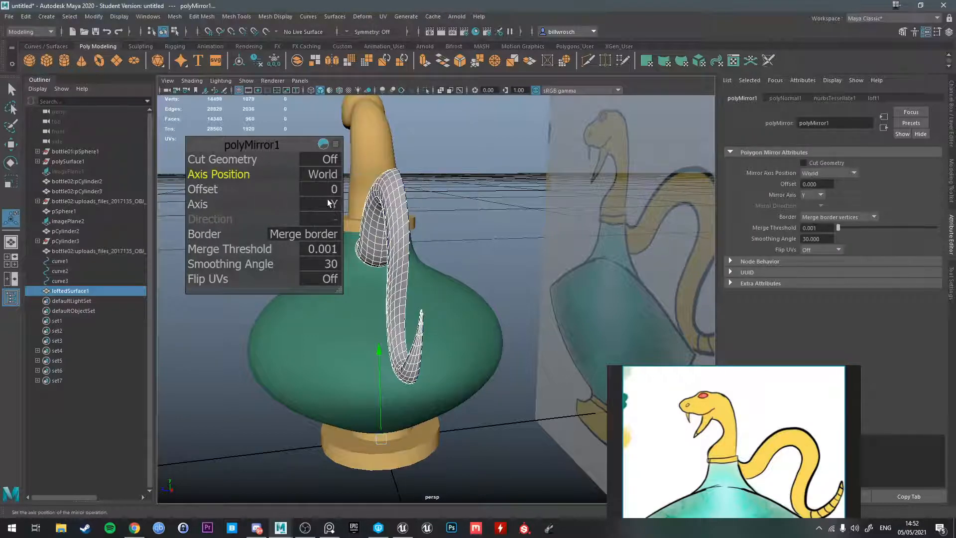
{"action": "left_click", "coordinate": [330, 204]}
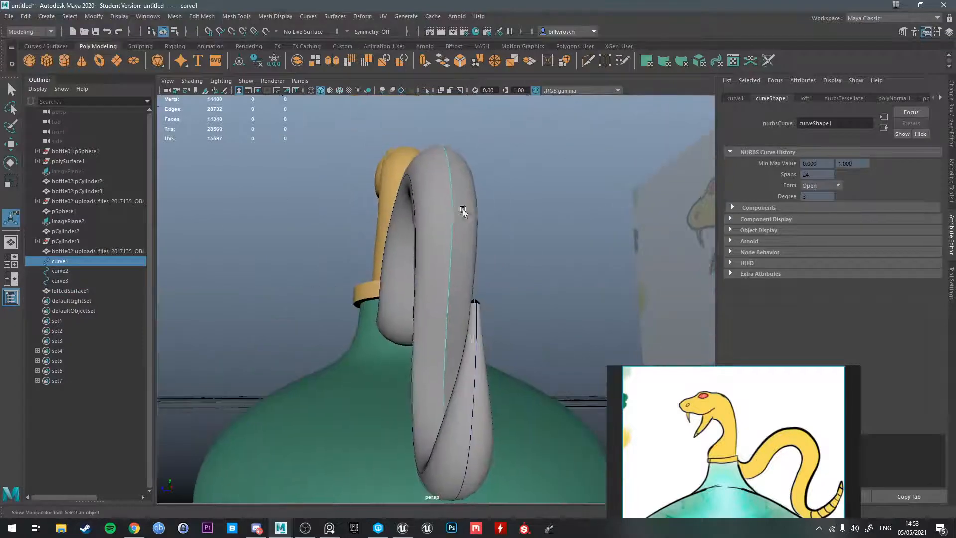
{"action": "left_click_drag", "start_coordinate": [464, 213], "coordinate": [492, 240]}
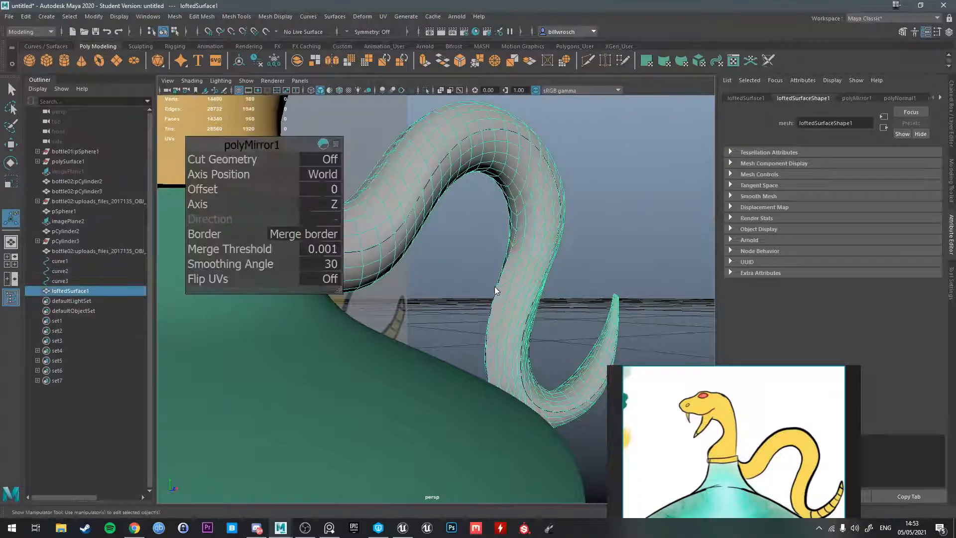
Move CVs on curve2 and curve3 to tuck the tail against the bottle.
{"action": "left_click", "coordinate": [60, 271]}
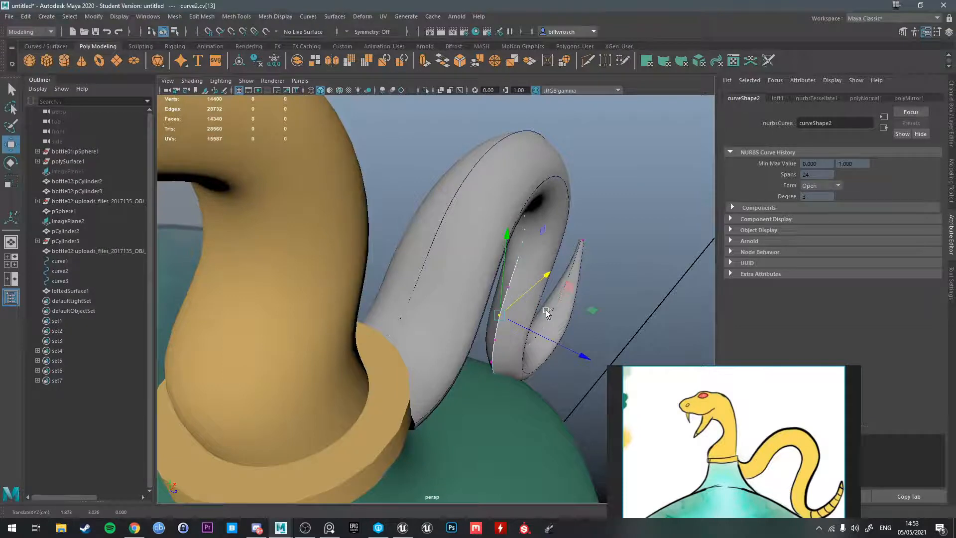
{"action": "left_click", "coordinate": [70, 291]}
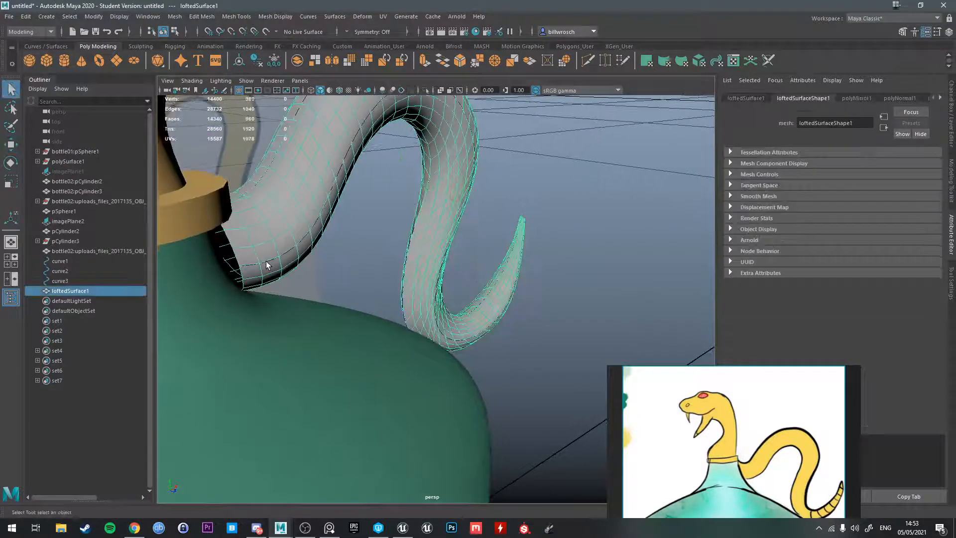
{"action": "left_click", "coordinate": [60, 281]}
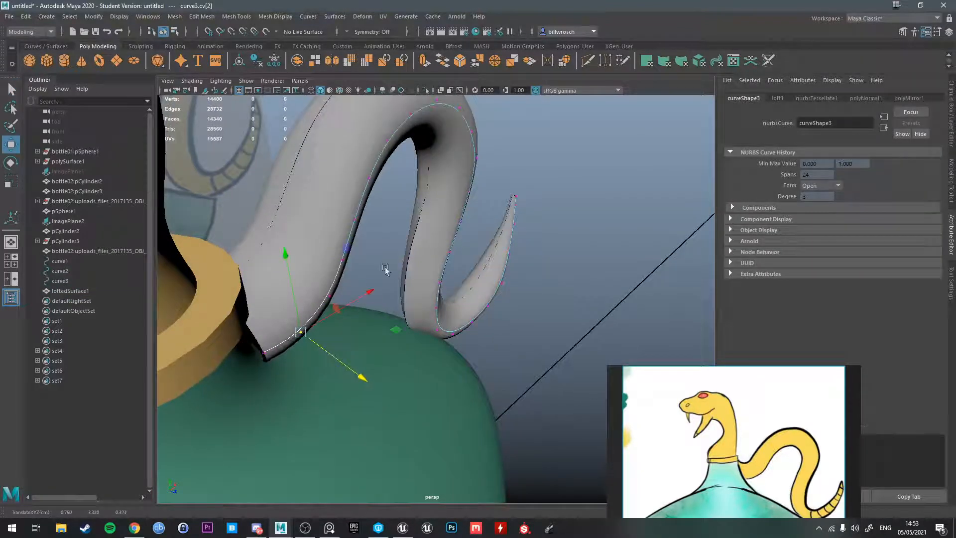
{"action": "left_click_drag", "start_coordinate": [384, 271], "coordinate": [207, 280]}
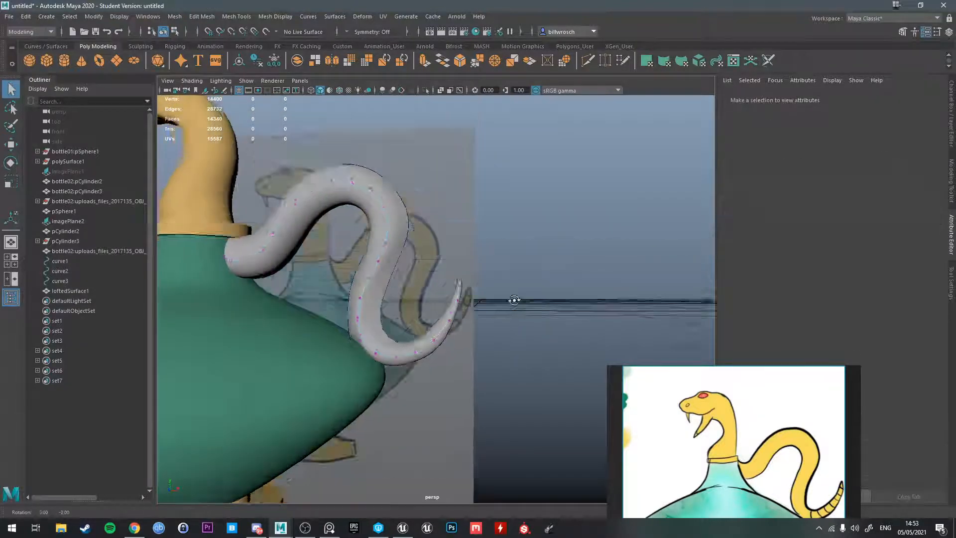
Move curve3's arch CVs higher and reposition the tail-tip CVs into an S-curve.
{"action": "left_click_drag", "start_coordinate": [514, 299], "coordinate": [544, 271]}
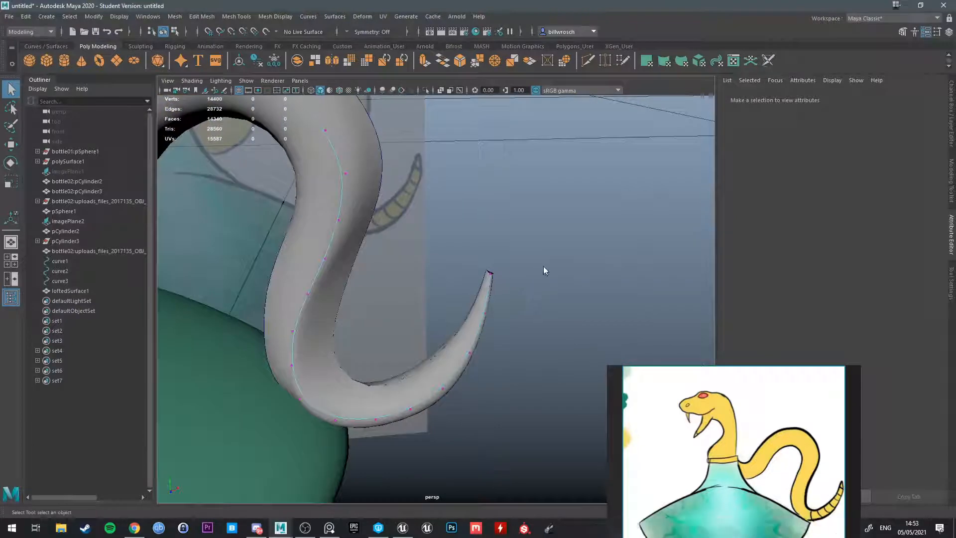
{"action": "left_click", "coordinate": [69, 290]}
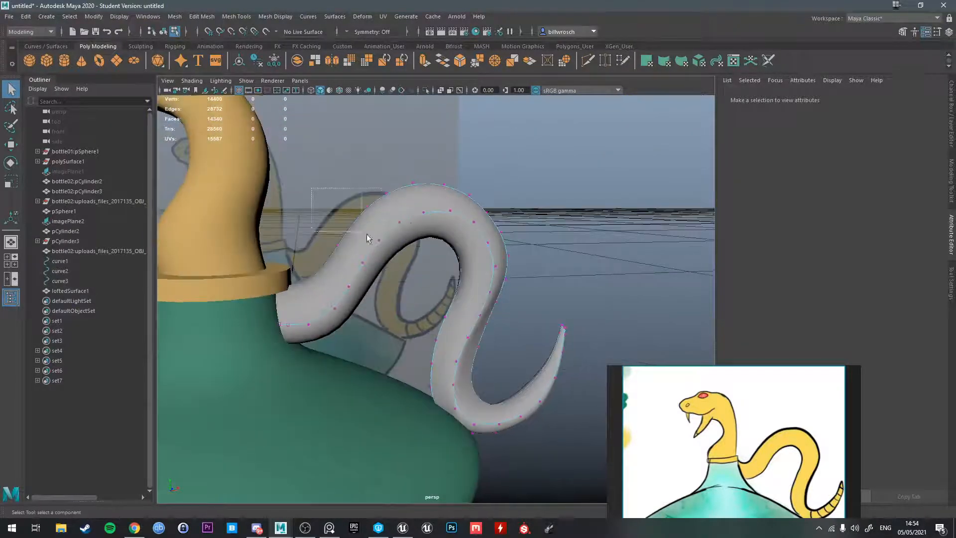
{"action": "left_click", "coordinate": [401, 230]}
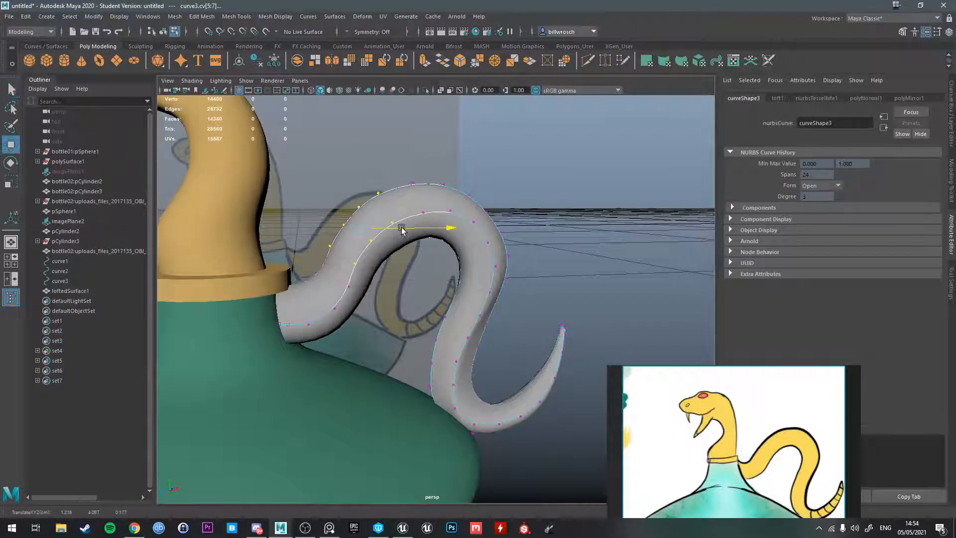
{"action": "left_click_drag", "start_coordinate": [401, 228], "coordinate": [391, 221]}
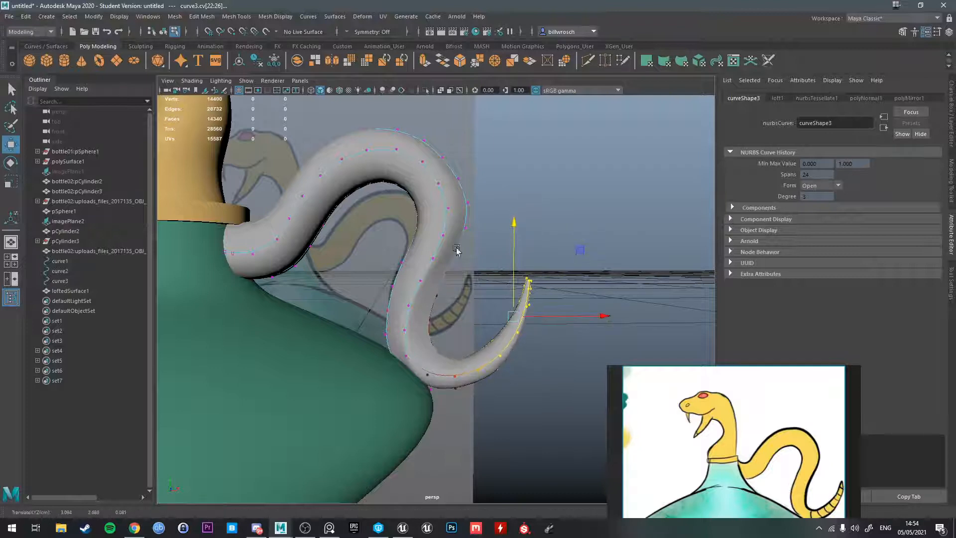
{"action": "left_click_drag", "start_coordinate": [457, 250], "coordinate": [378, 285]}
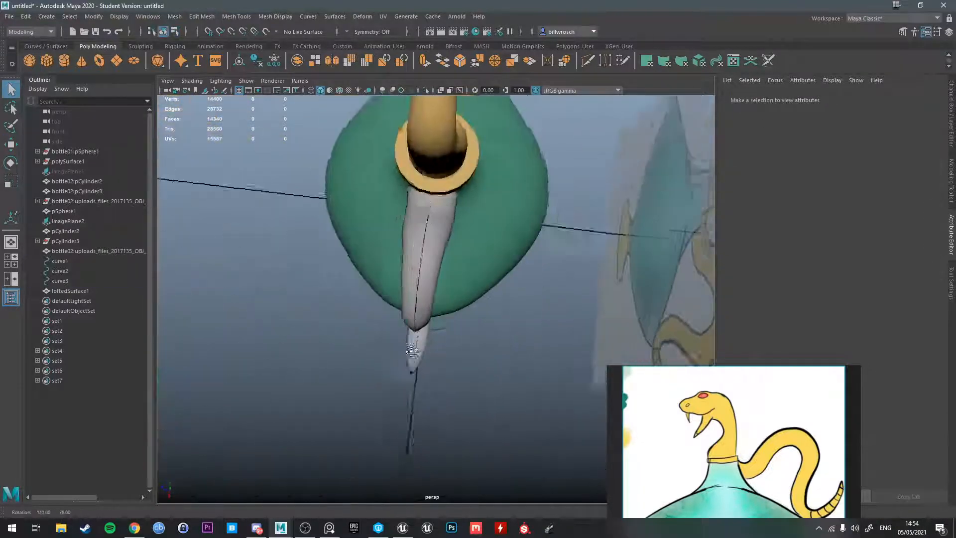
Delete loftedSurface1's history, delete curve1–curve3, and select the tail to tidy its tip.
{"action": "left_click", "coordinate": [71, 290]}
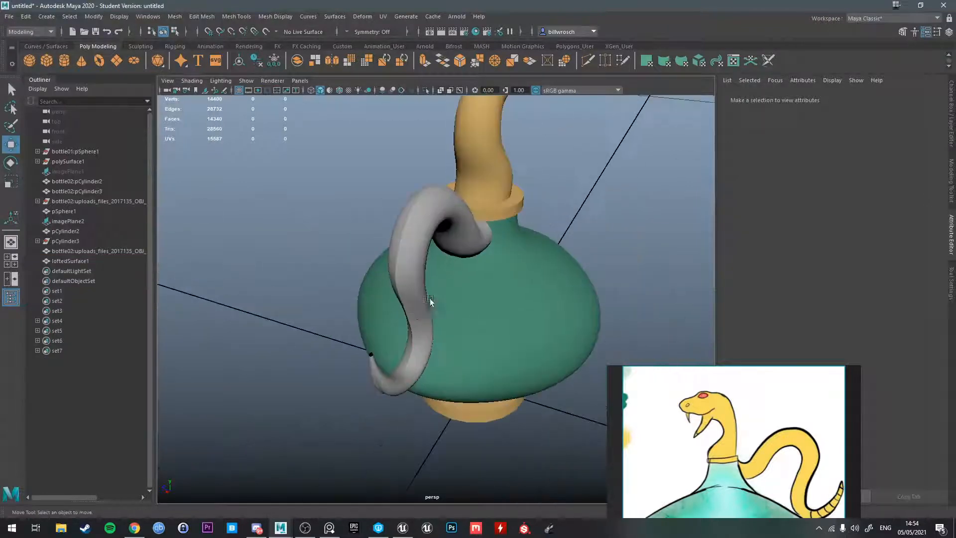
{"action": "left_click", "coordinate": [70, 260]}
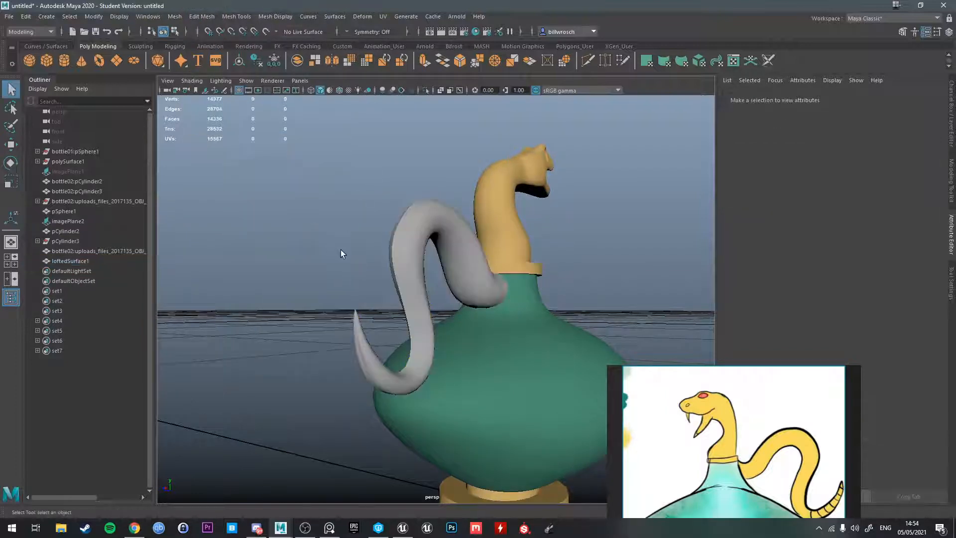
{"action": "left_click", "coordinate": [70, 260]}
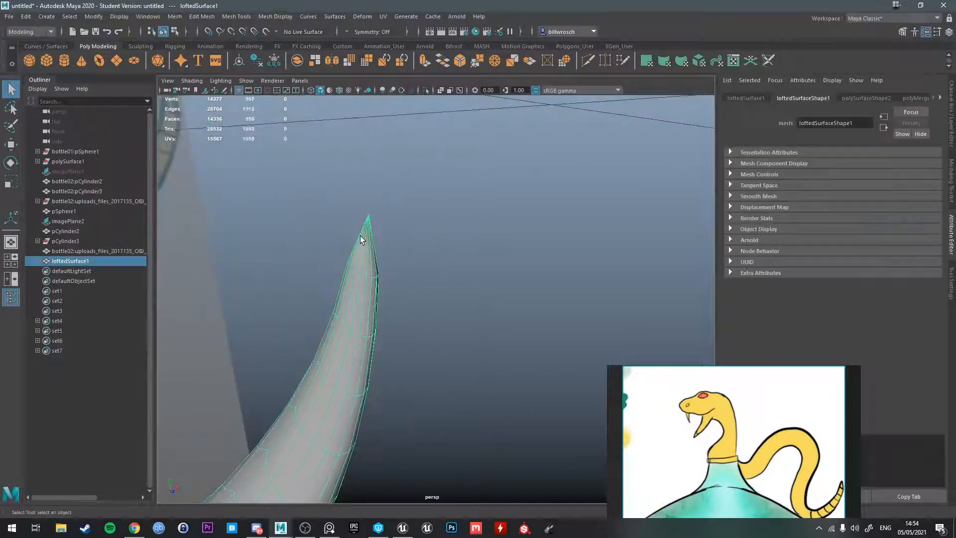
{"action": "left_click", "coordinate": [369, 215]}
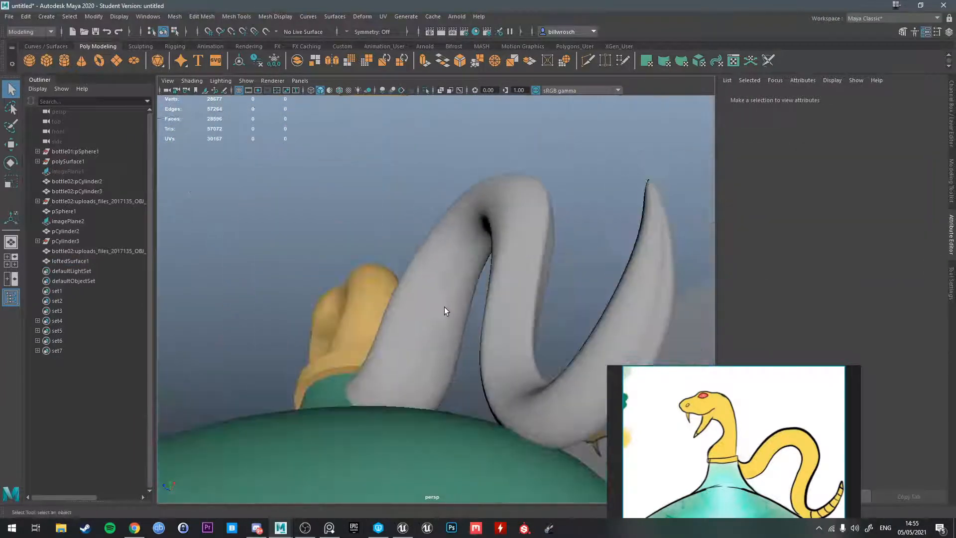
{"action": "left_click", "coordinate": [71, 260]}
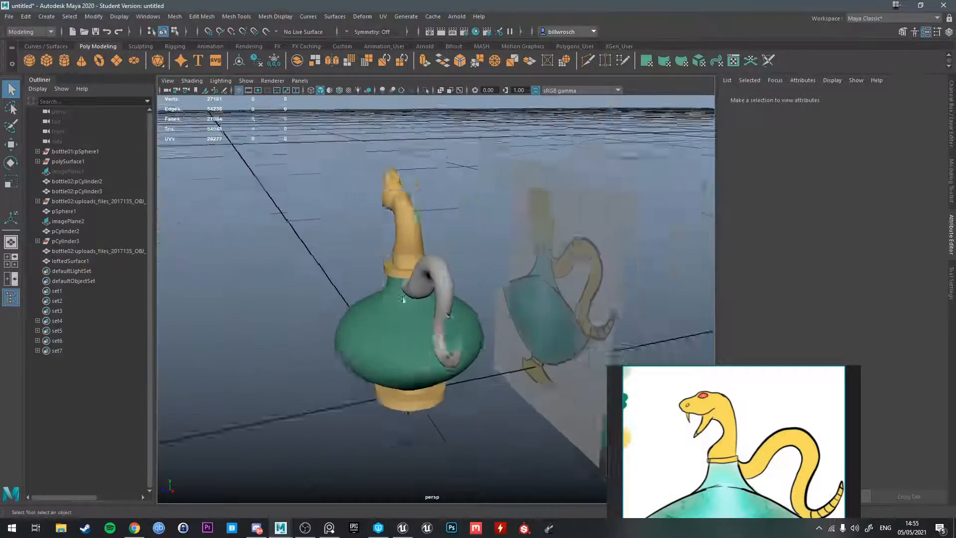
Assign the bottle base's gold lambert material to loftedSurface1 and orbit to check it.
{"action": "left_click", "coordinate": [70, 261]}
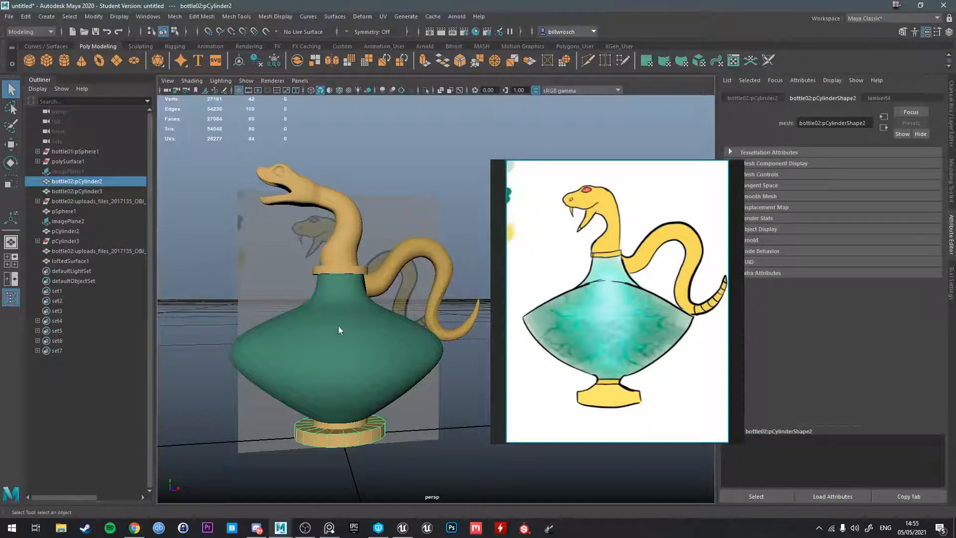
{"action": "left_click", "coordinate": [71, 261]}
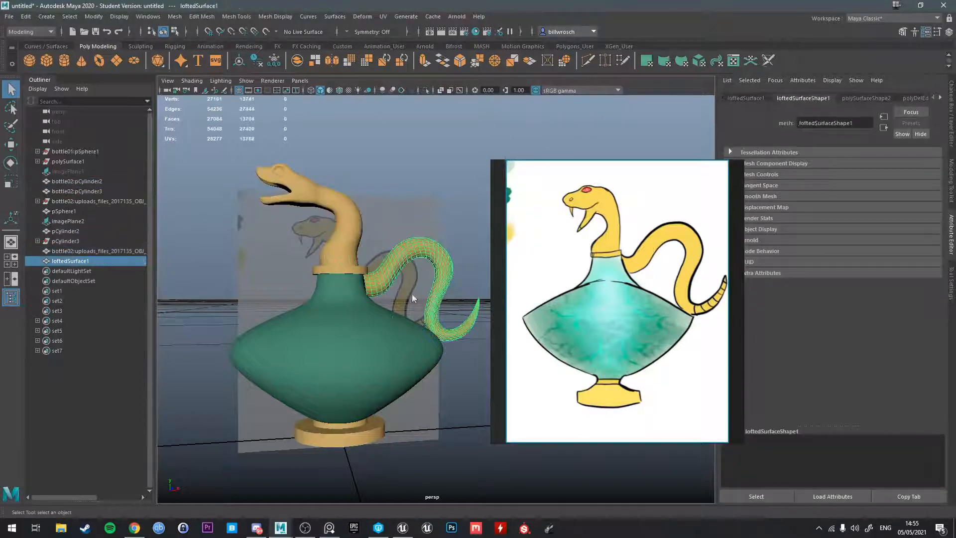
{"action": "left_click_drag", "start_coordinate": [412, 298], "coordinate": [374, 299]}
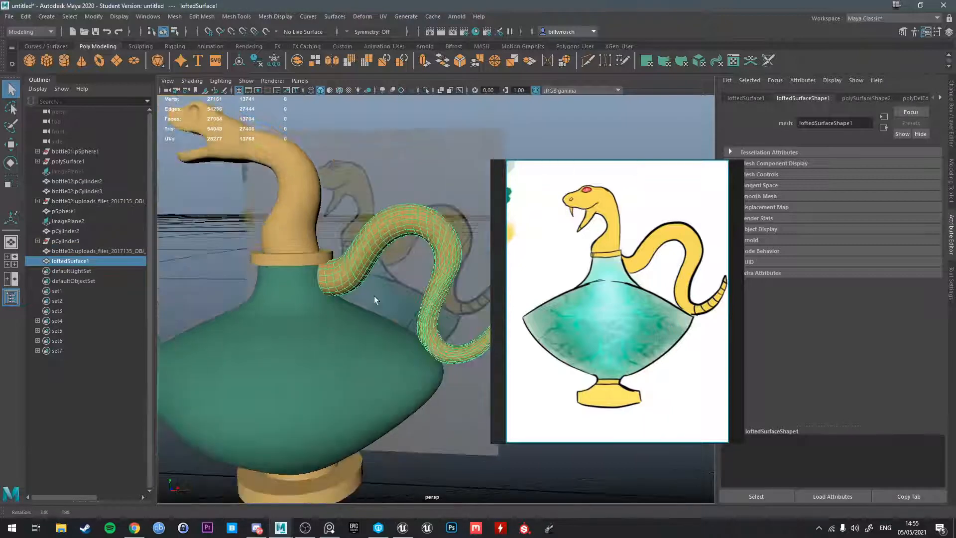